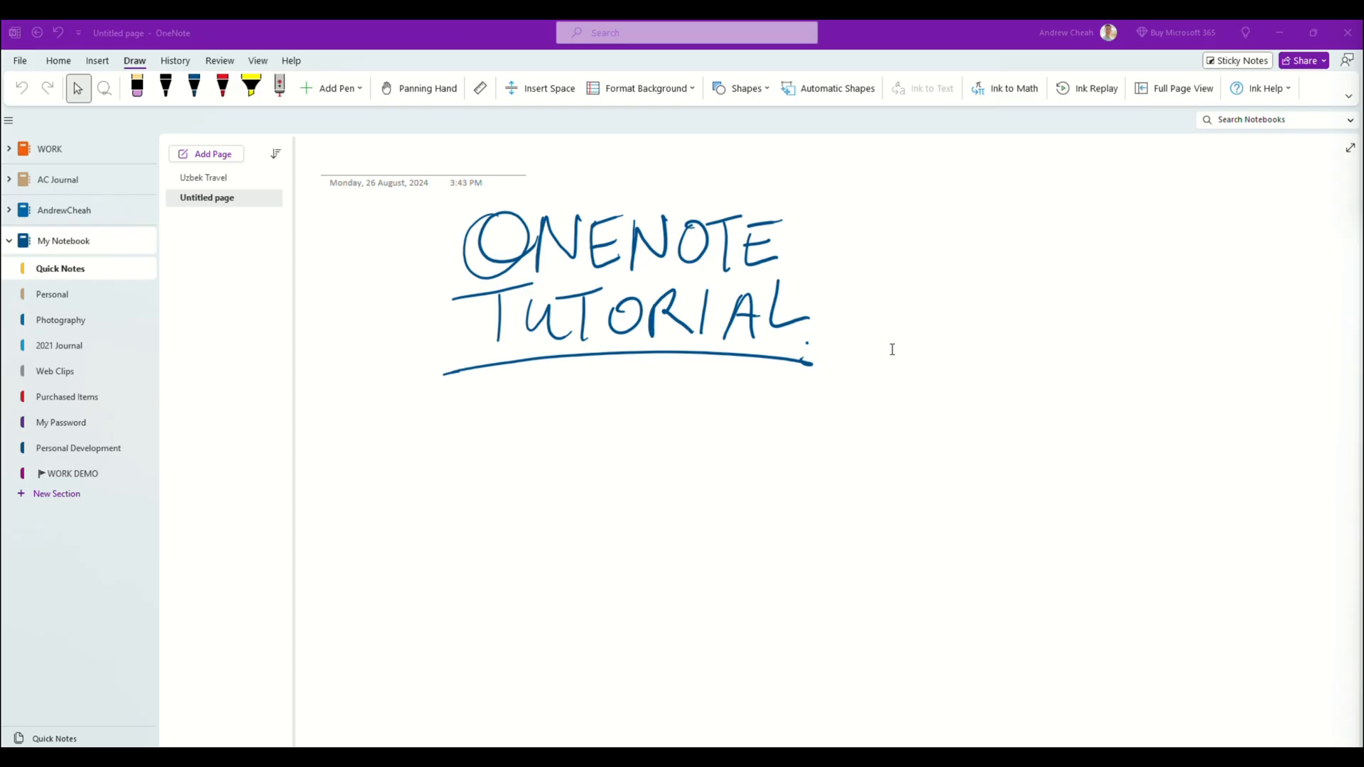
{"action": "mouse_move", "coordinate": [612, 412]}
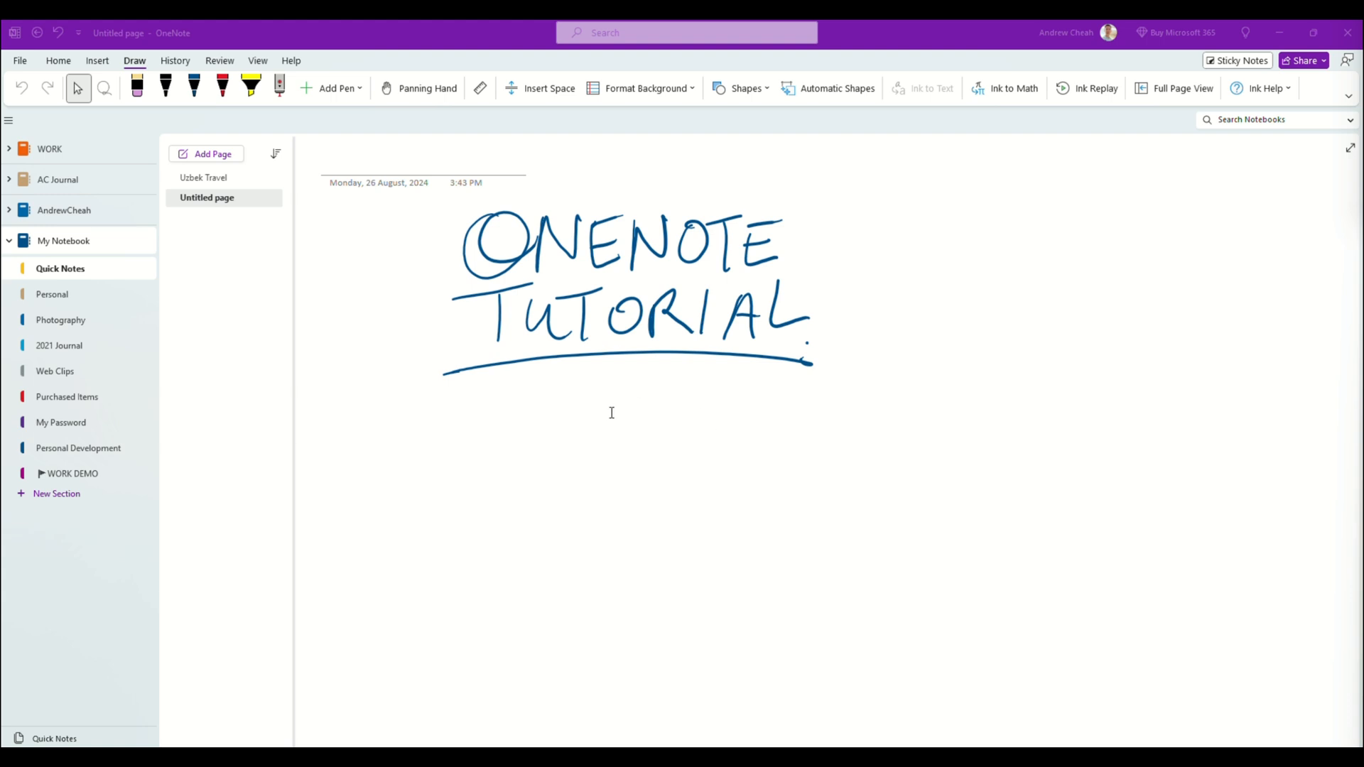
{"action": "mouse_move", "coordinate": [97, 497]}
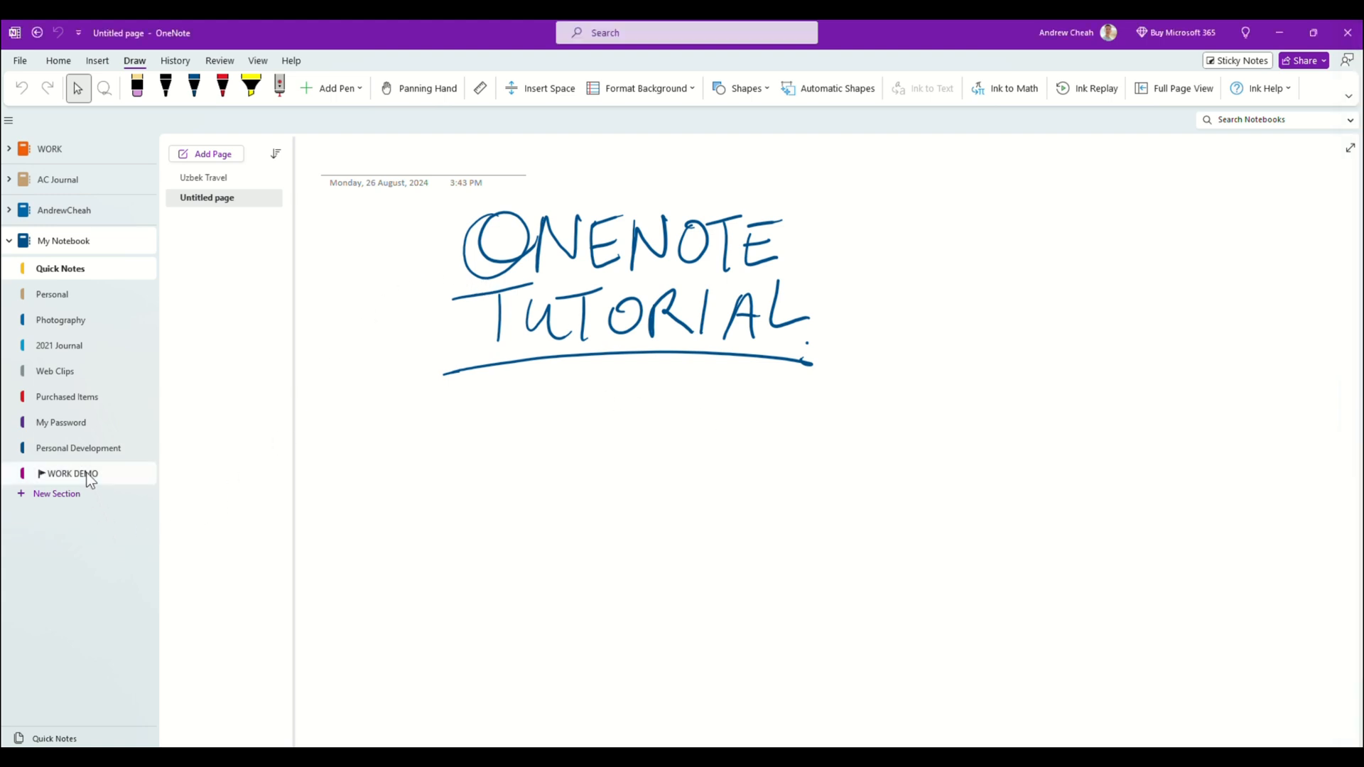
Open the WORK DEMO section and its Weekly Plan Template page.
{"action": "left_click", "coordinate": [74, 473]}
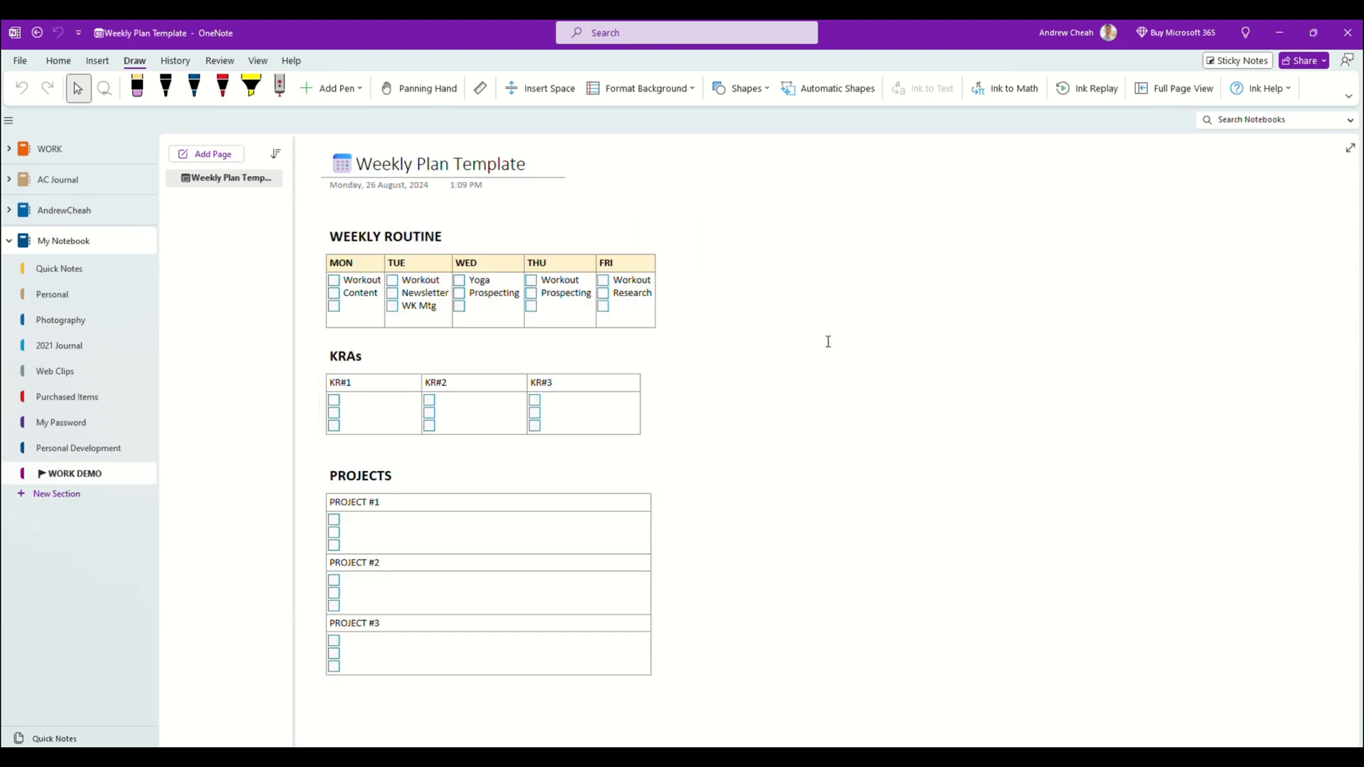
{"action": "left_click", "coordinate": [721, 240]}
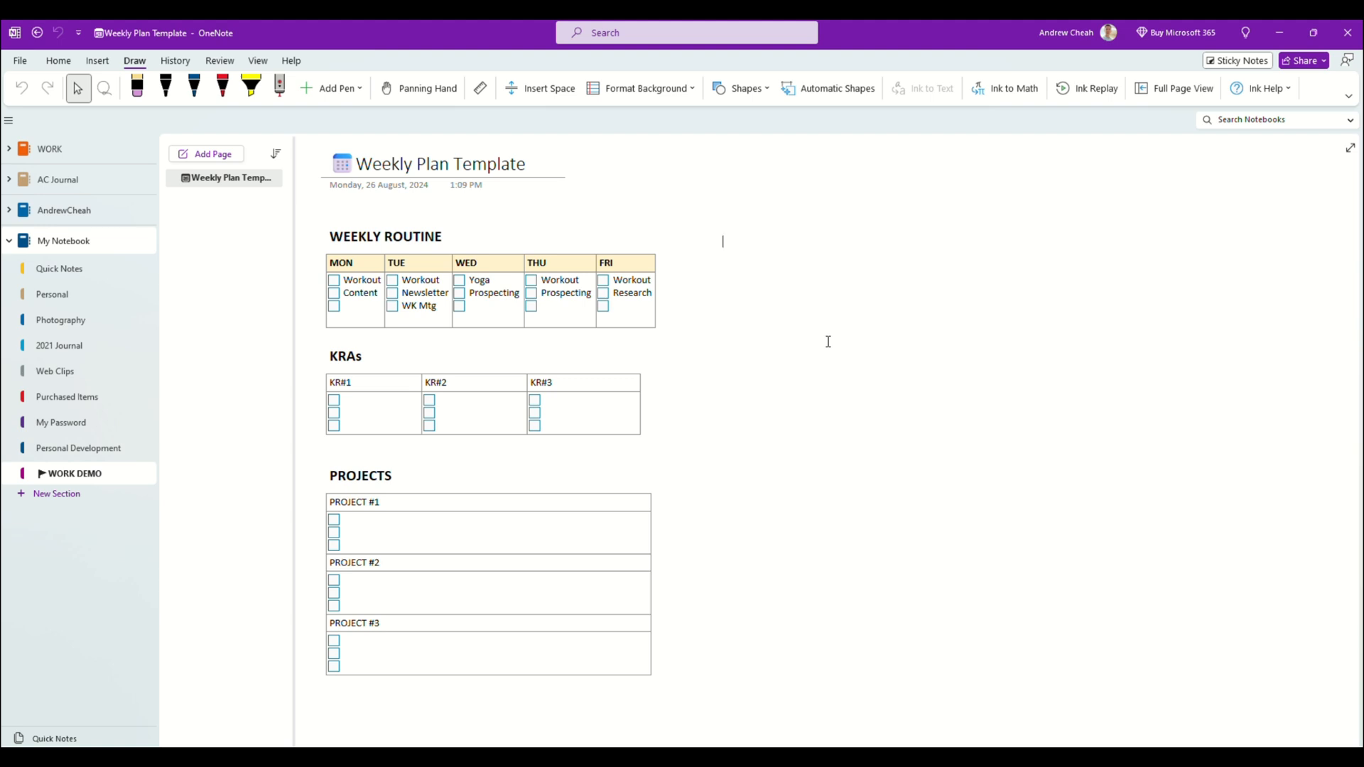
{"action": "left_click", "coordinate": [344, 270]}
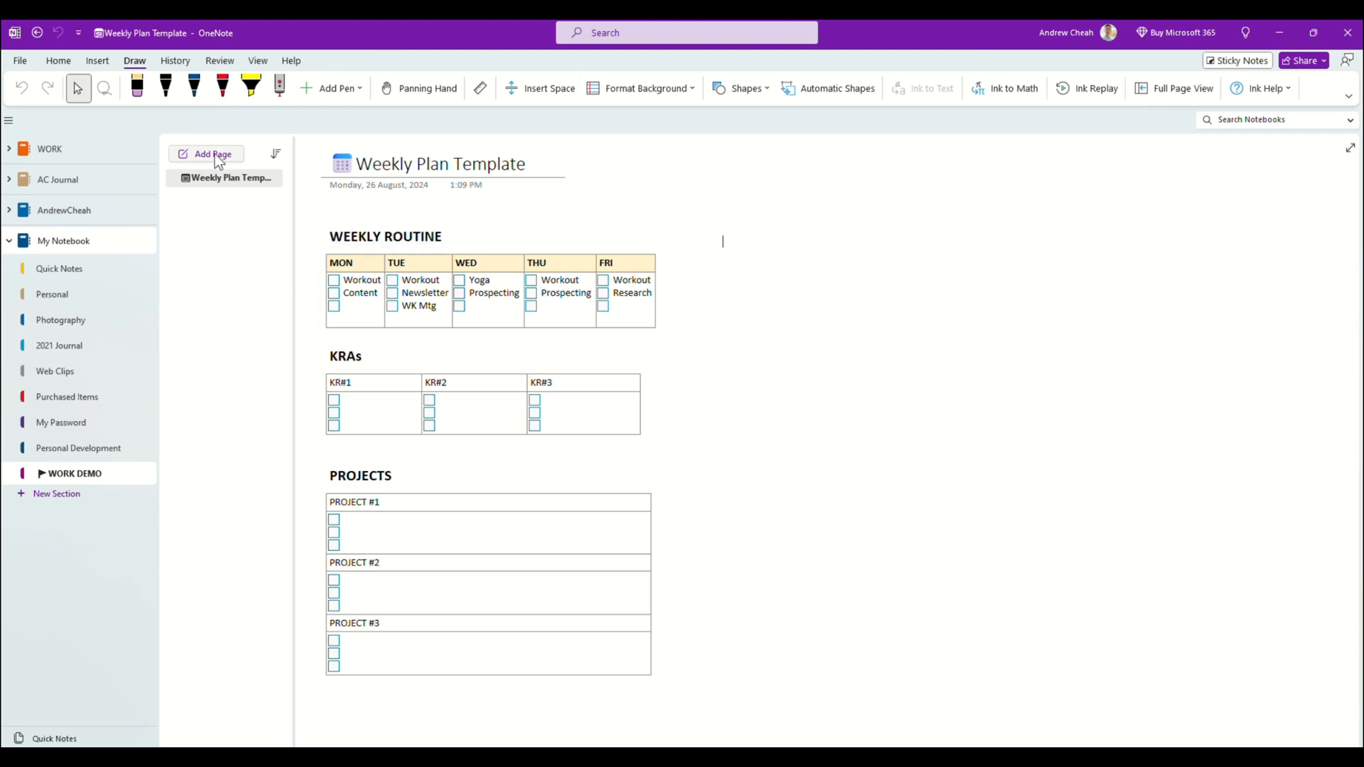
{"action": "mouse_move", "coordinate": [212, 154]}
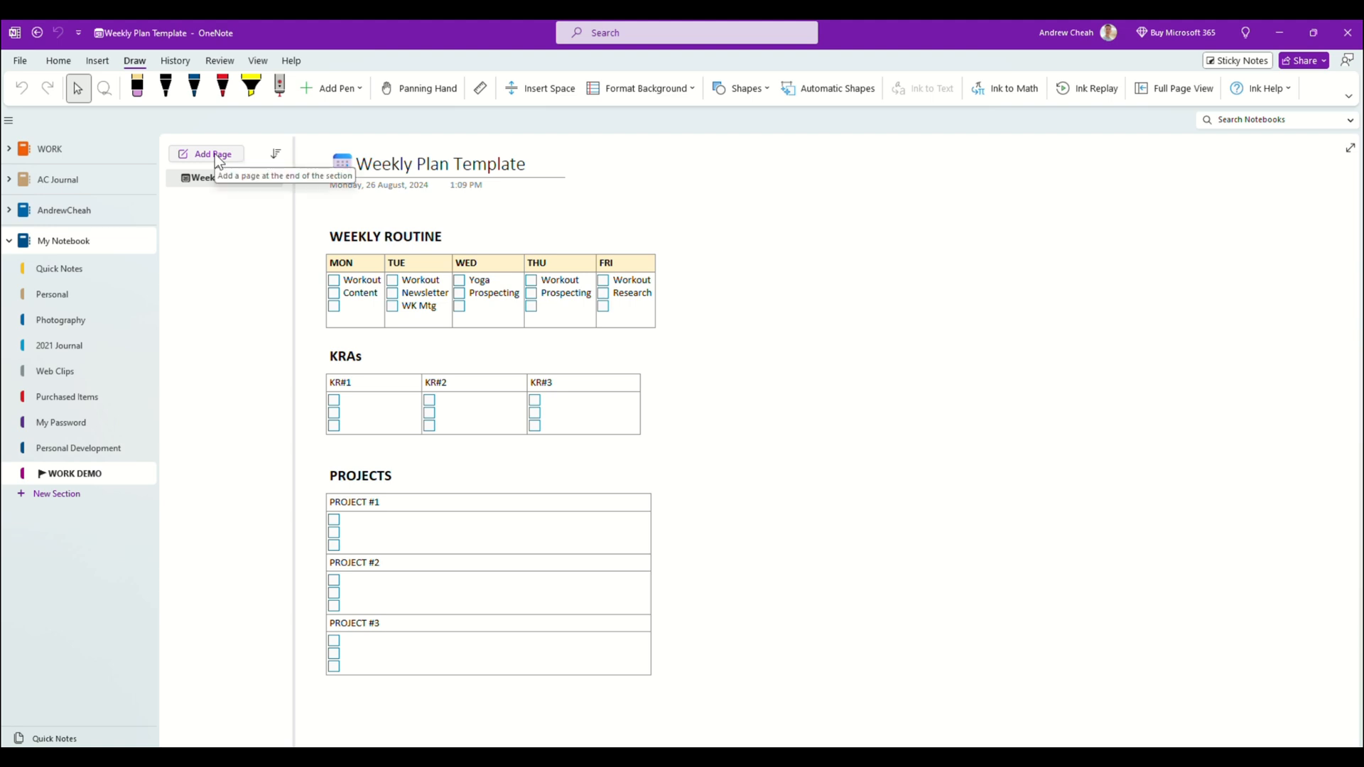
Add a new page and build it from the WEEKLY PLAN page template.
{"action": "left_click", "coordinate": [212, 154]}
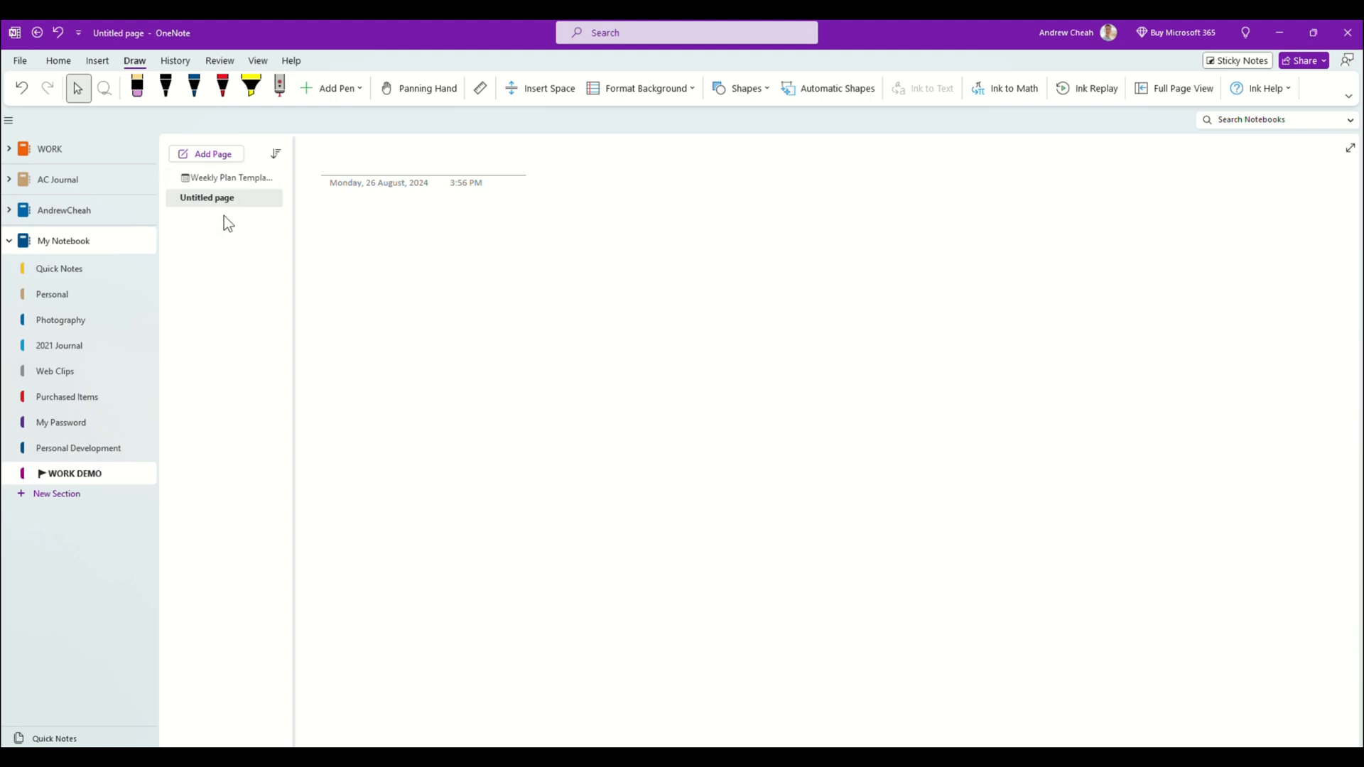
{"action": "left_click", "coordinate": [365, 161]}
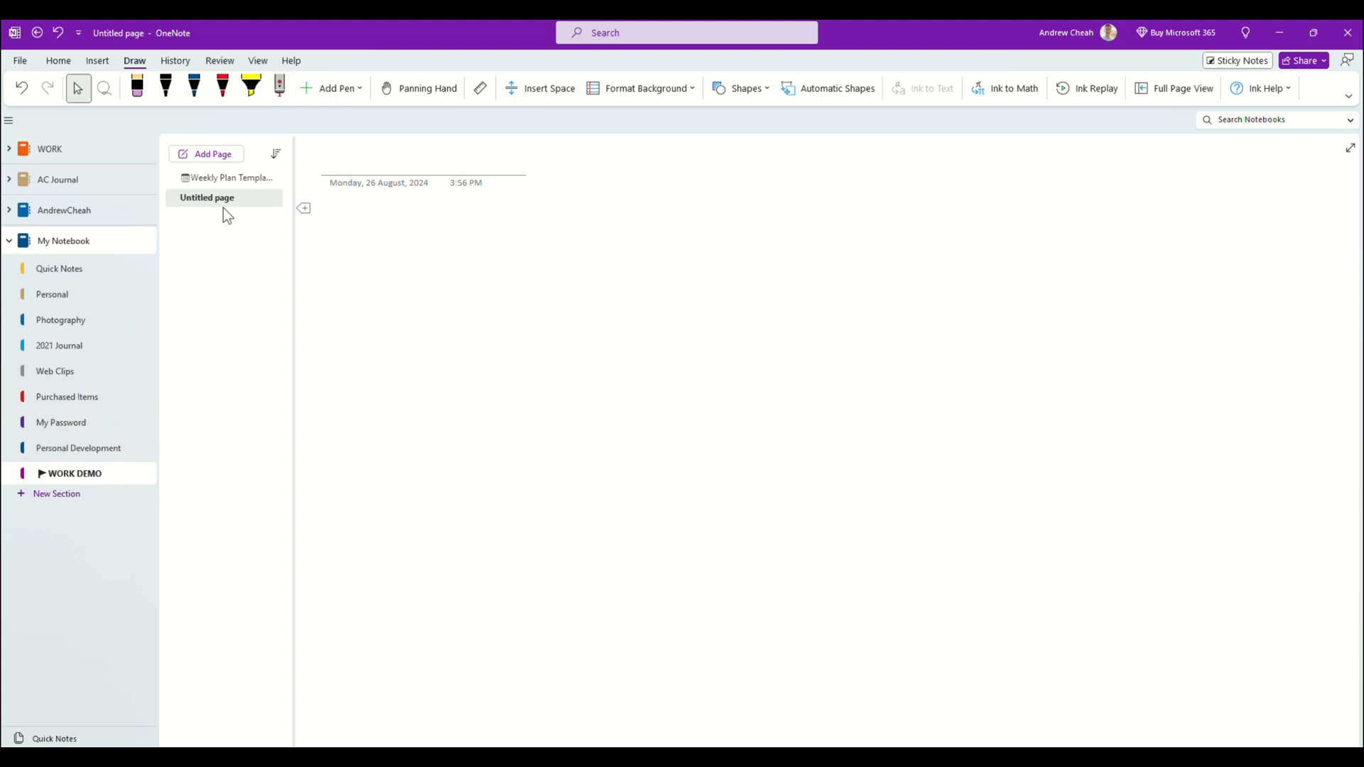
{"action": "left_click", "coordinate": [97, 60]}
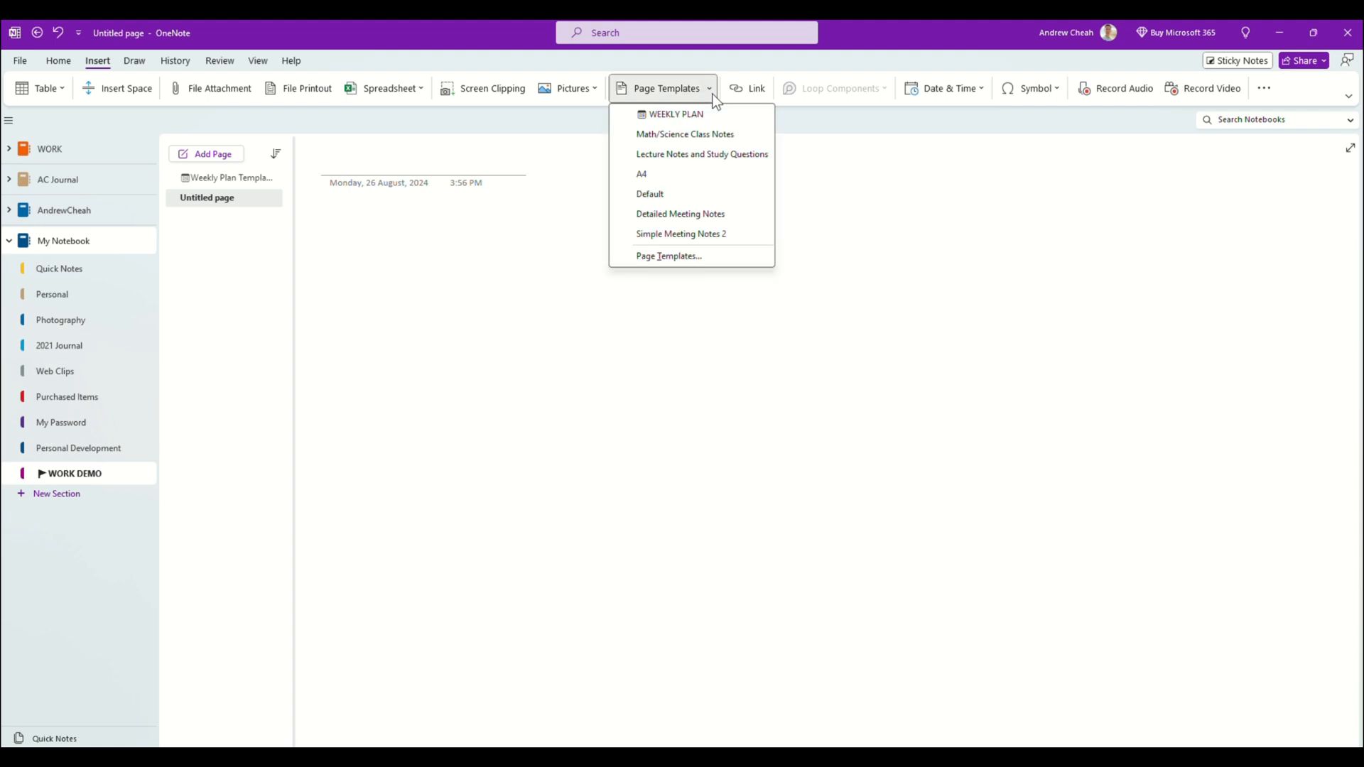
{"action": "mouse_move", "coordinate": [691, 134]}
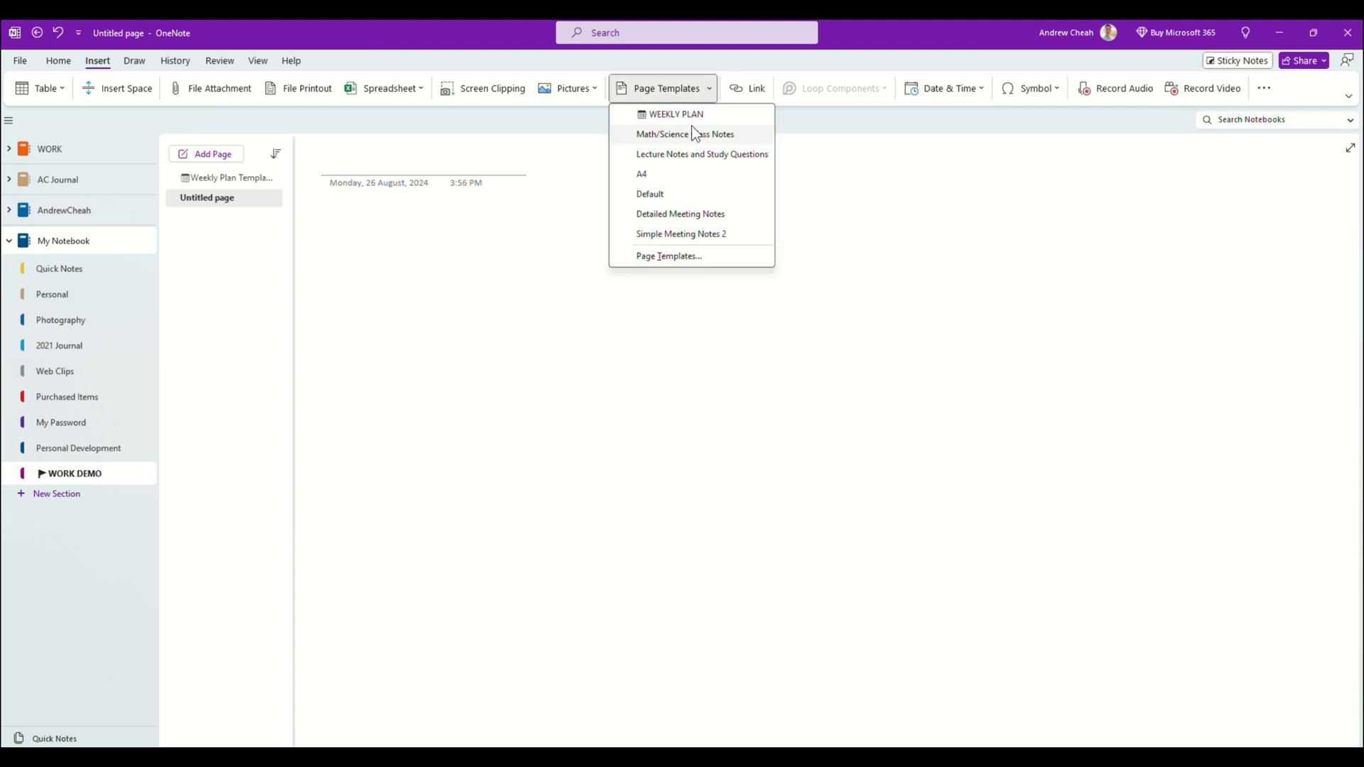
{"action": "left_click", "coordinate": [675, 114]}
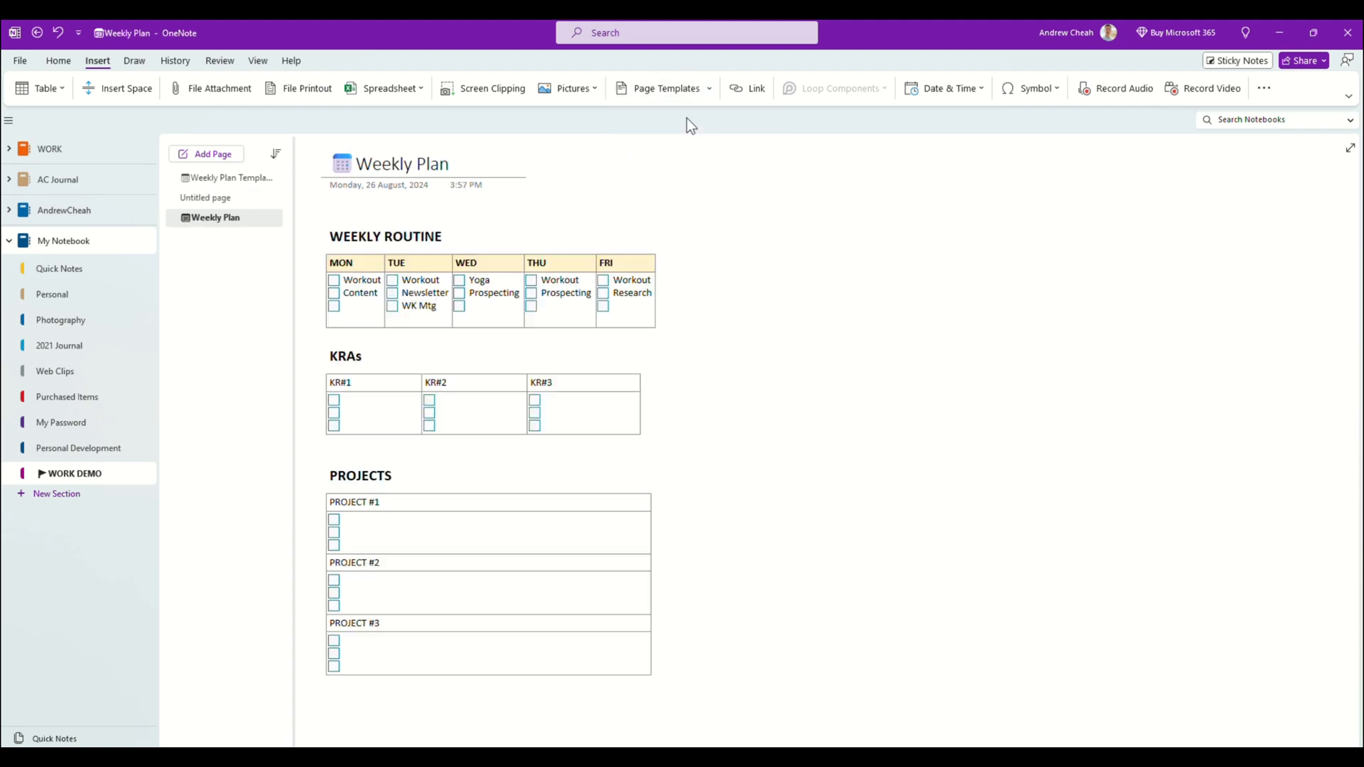
{"action": "mouse_move", "coordinate": [221, 230]}
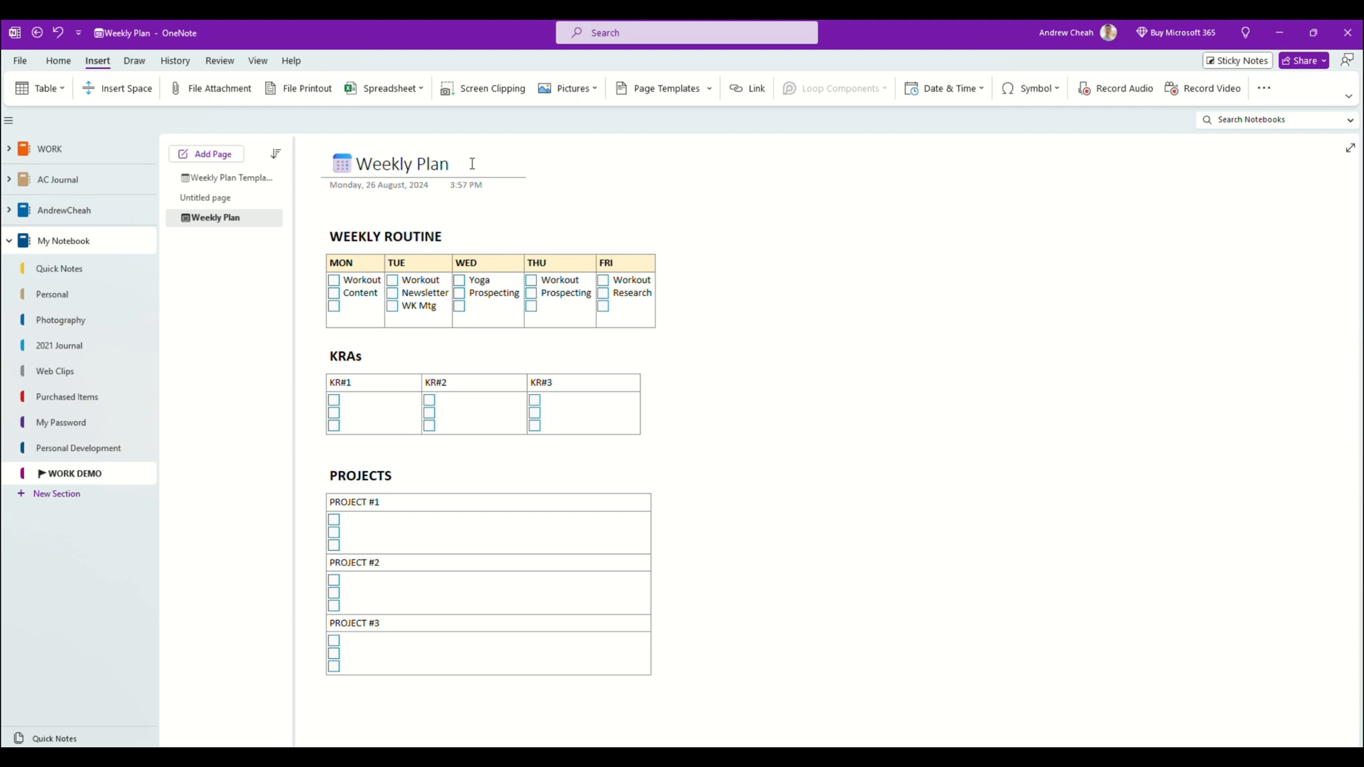
Replace the 'Weekly Plan' title with 'WW38 2024'.
{"action": "key", "text": "Backspace"}
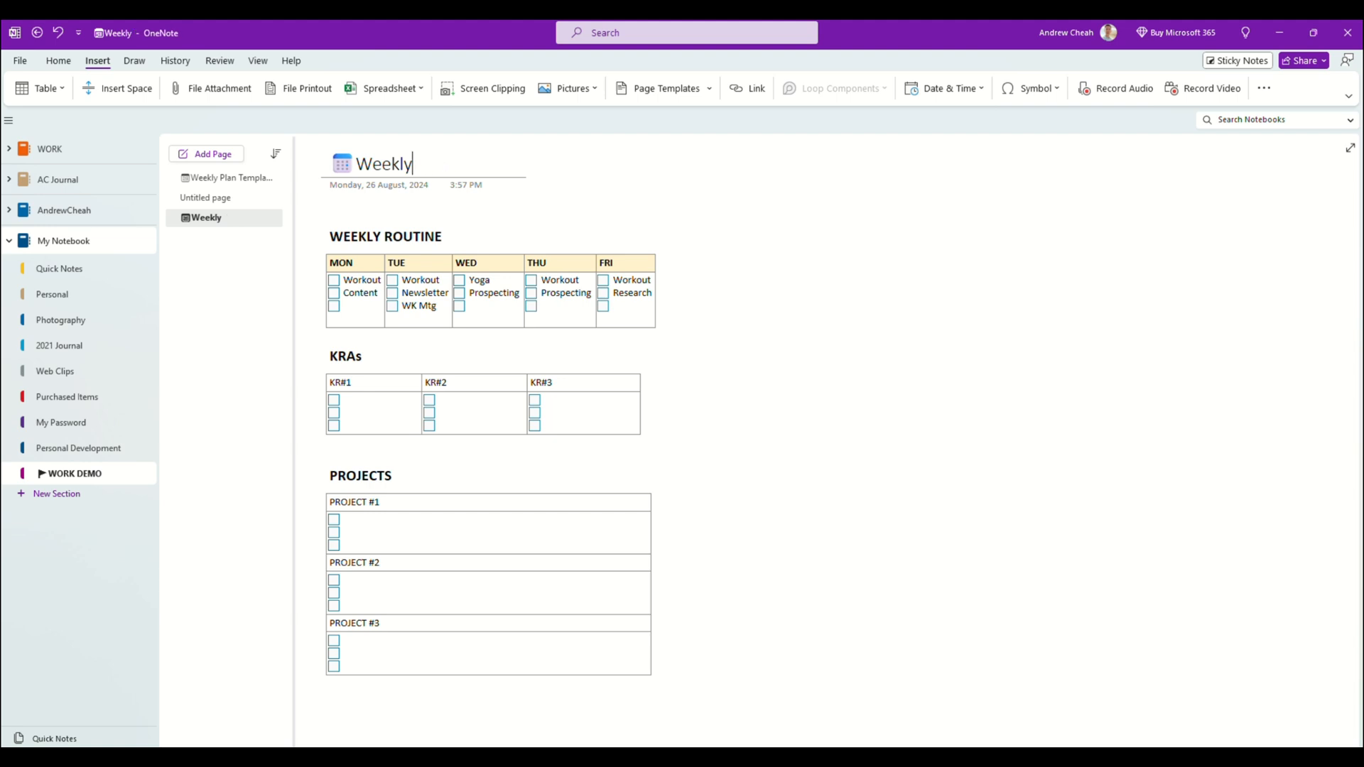
{"action": "key", "text": "BackSpace"}
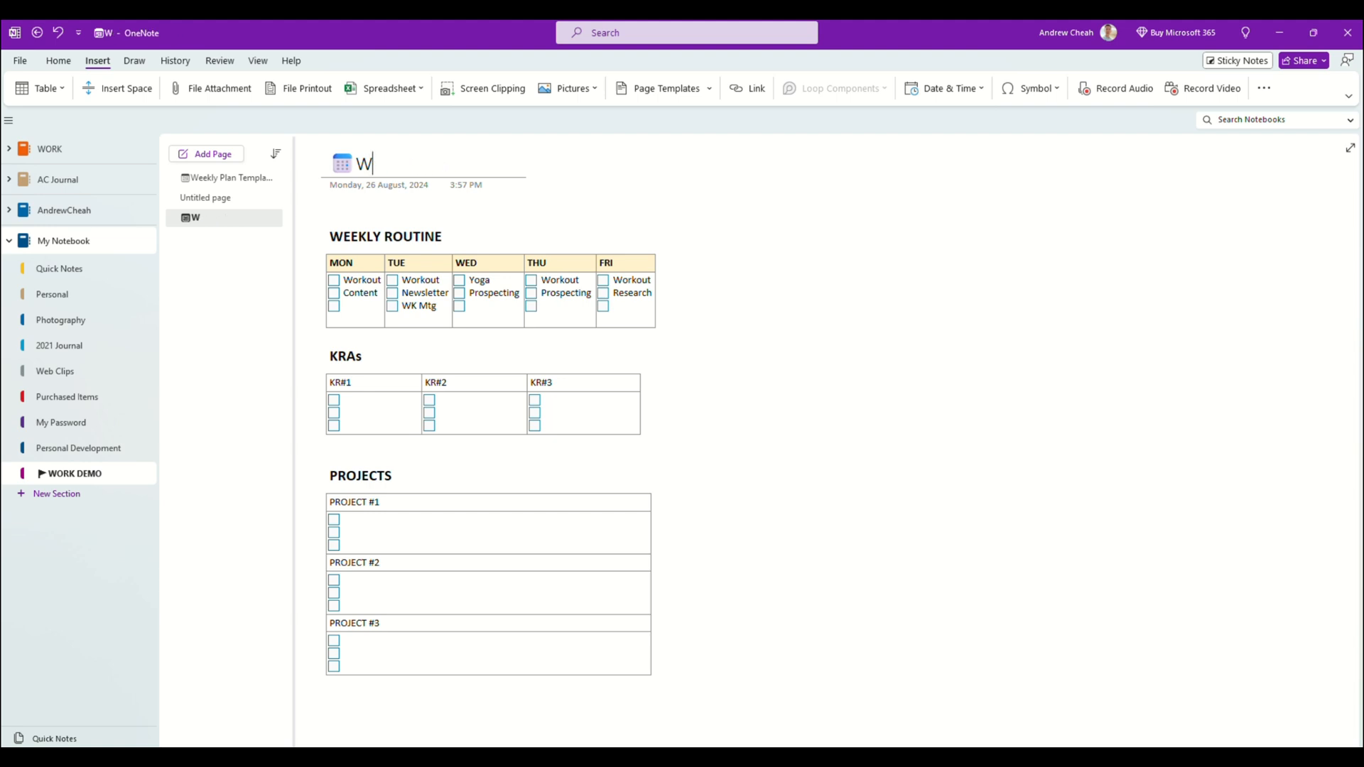
{"action": "type", "text": "W38"}
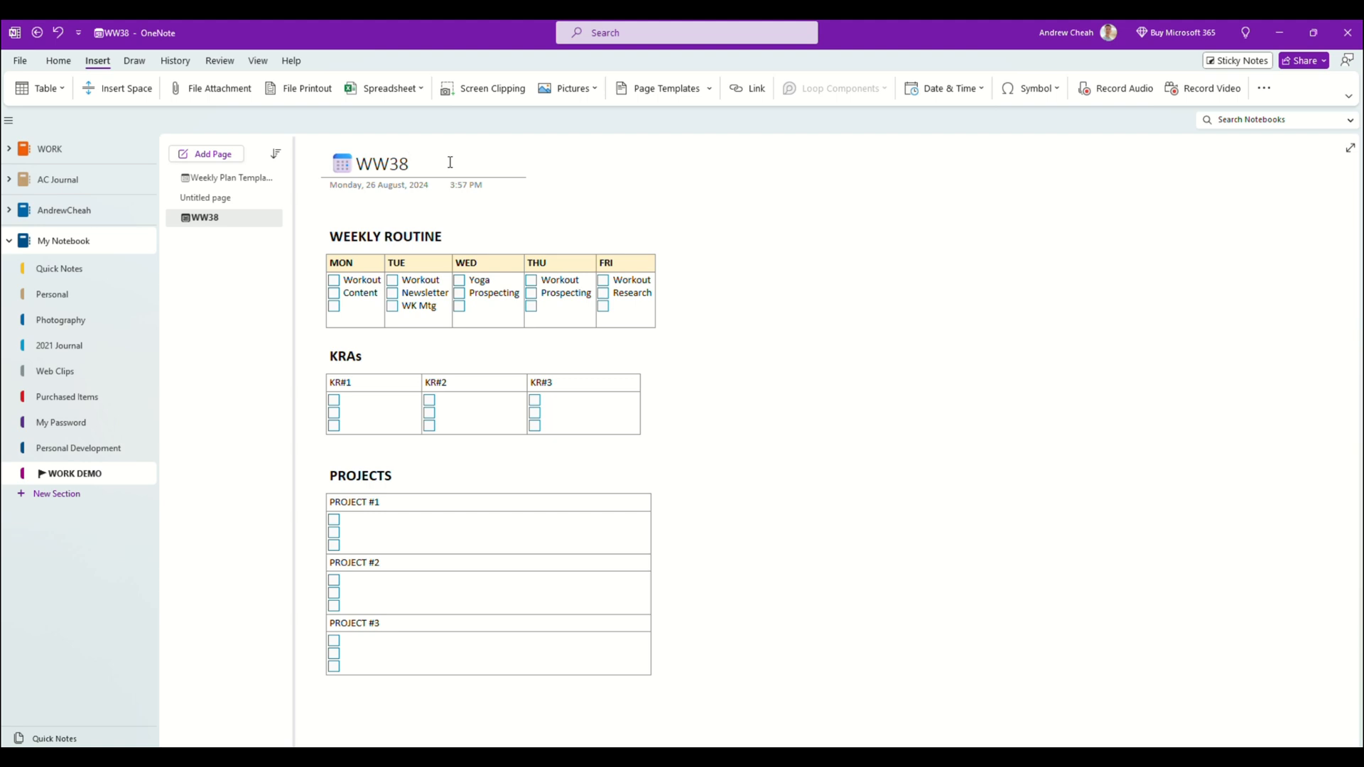
{"action": "type", "text": "2024"}
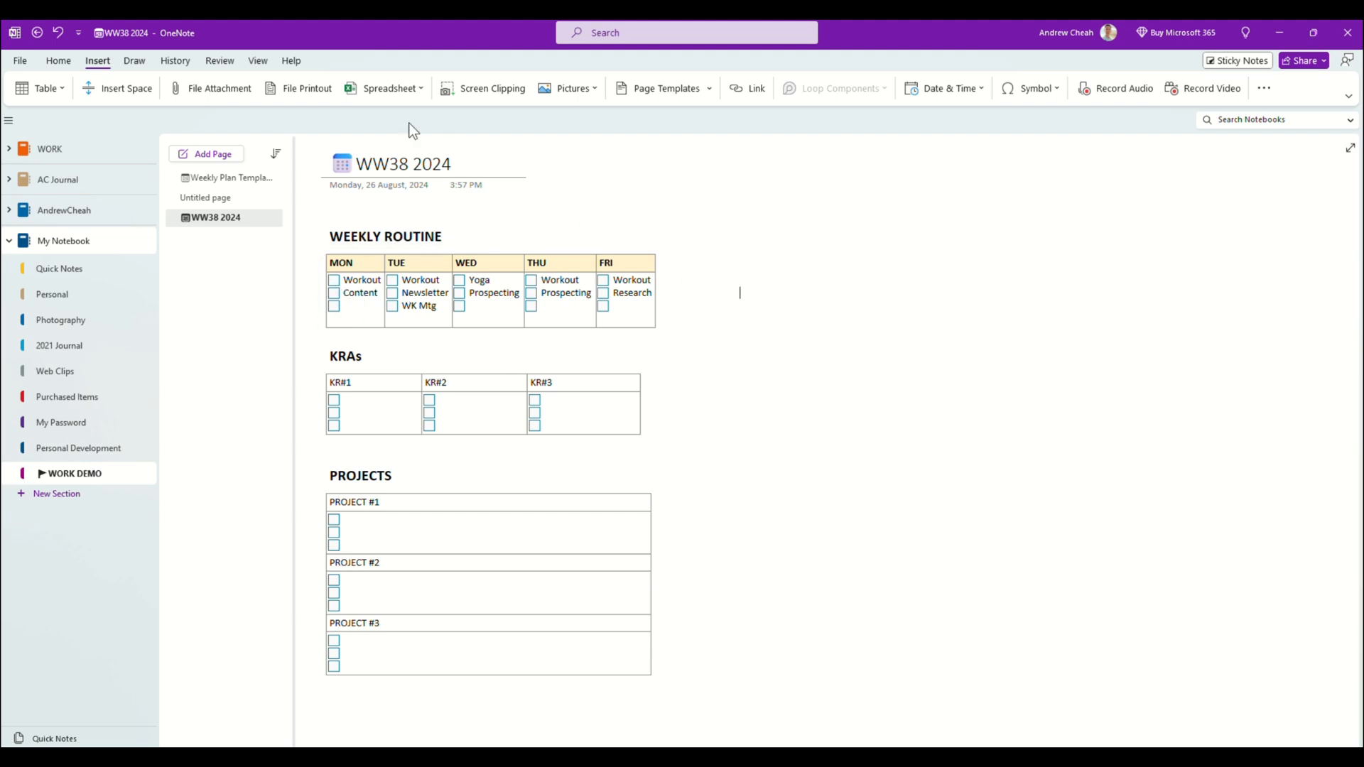
{"action": "mouse_move", "coordinate": [77, 68]}
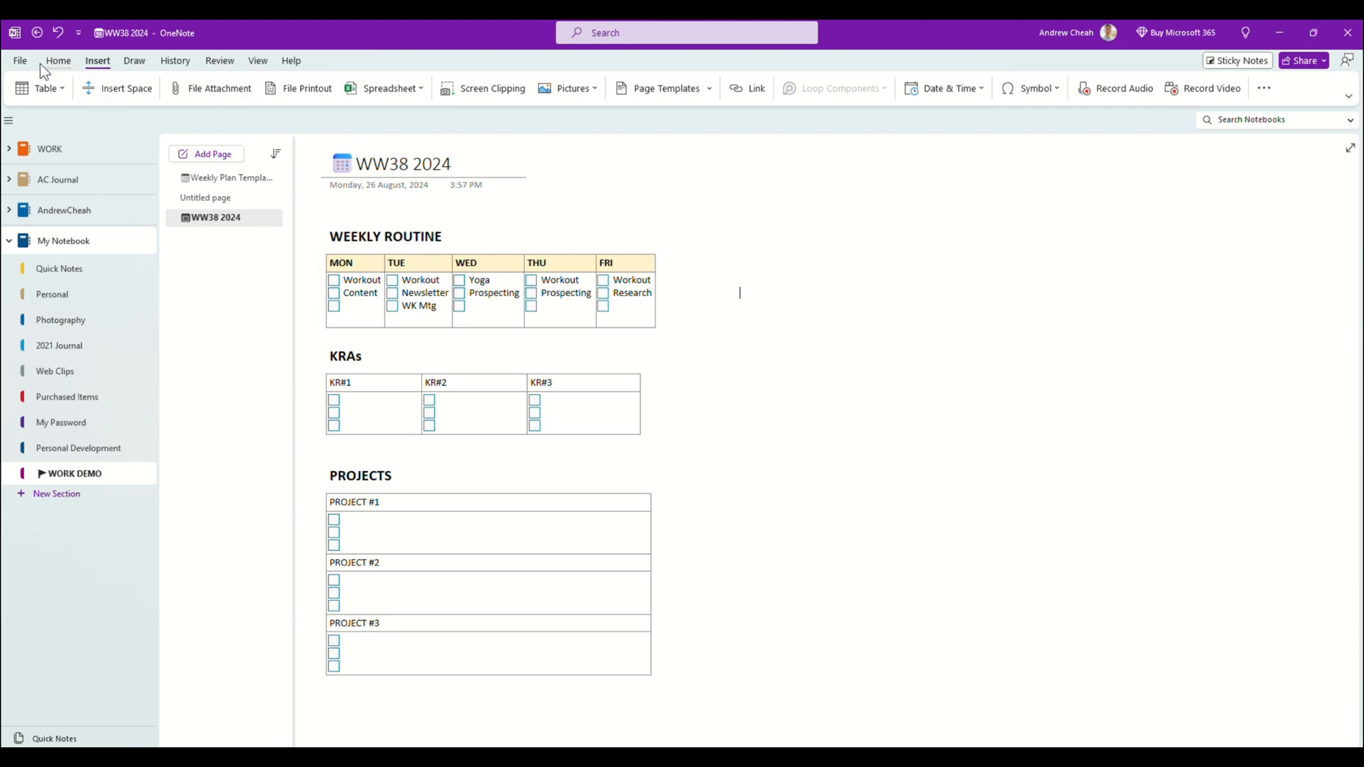
Highlight the WEEKLY ROUTINE, KRAs and PROJECTS headings in yellow with the Draw highlighter.
{"action": "left_click", "coordinate": [58, 61]}
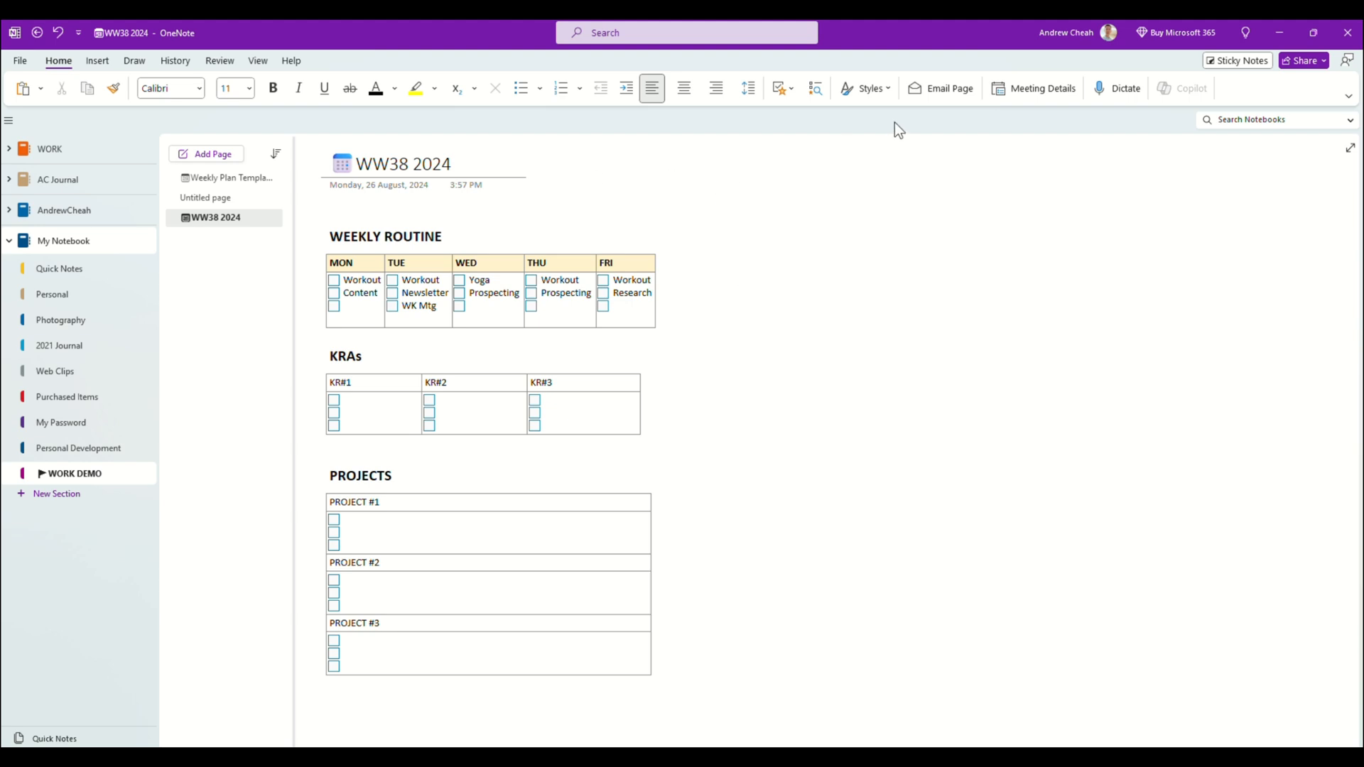
{"action": "left_click", "coordinate": [134, 60]}
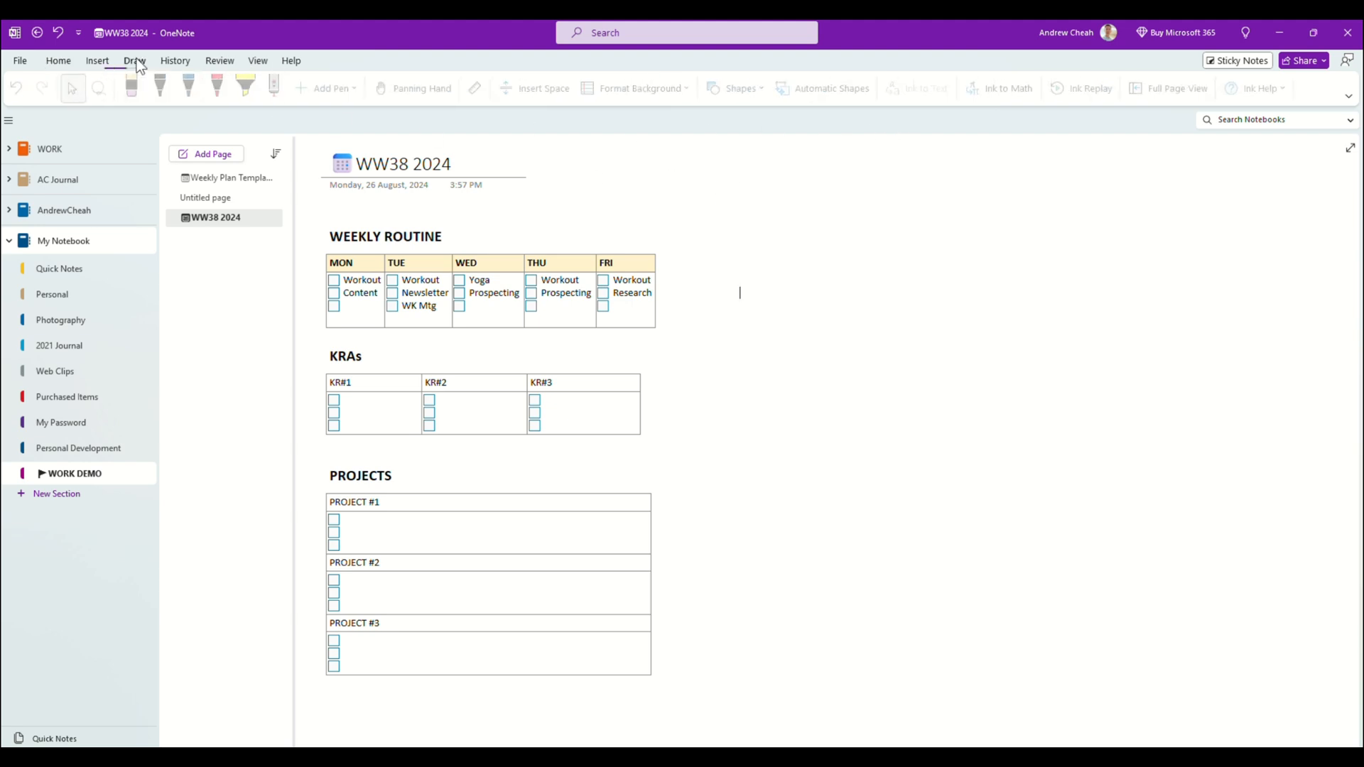
{"action": "left_click", "coordinate": [134, 59]}
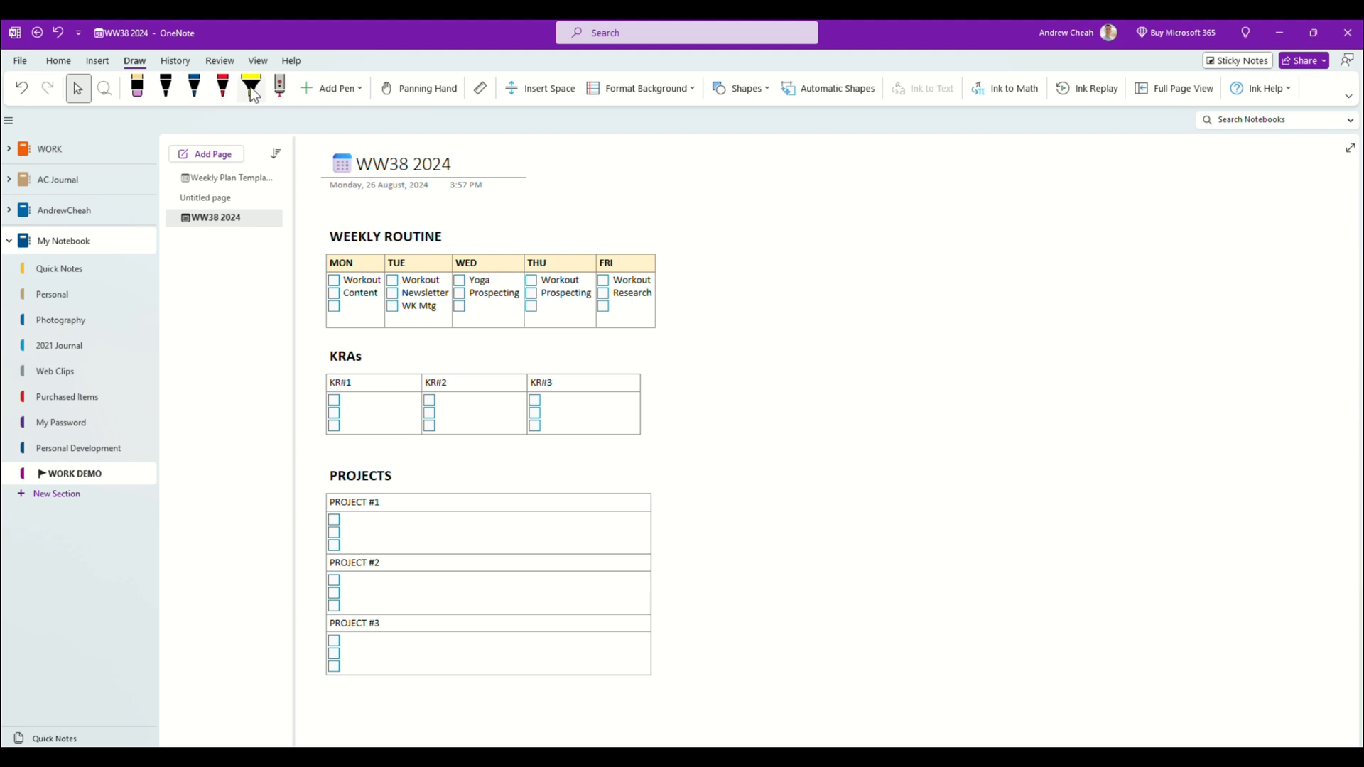
{"action": "left_click", "coordinate": [250, 87]}
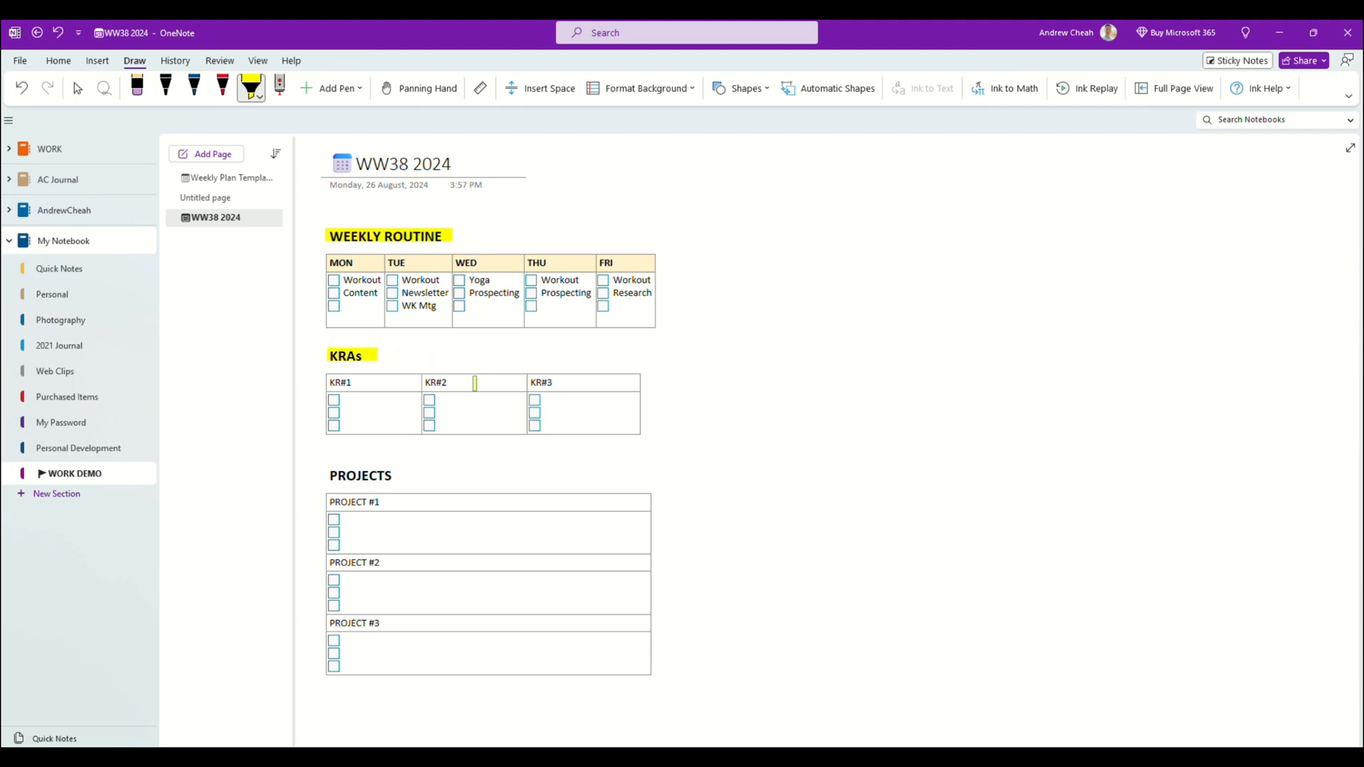
{"action": "left_click", "coordinate": [329, 476]}
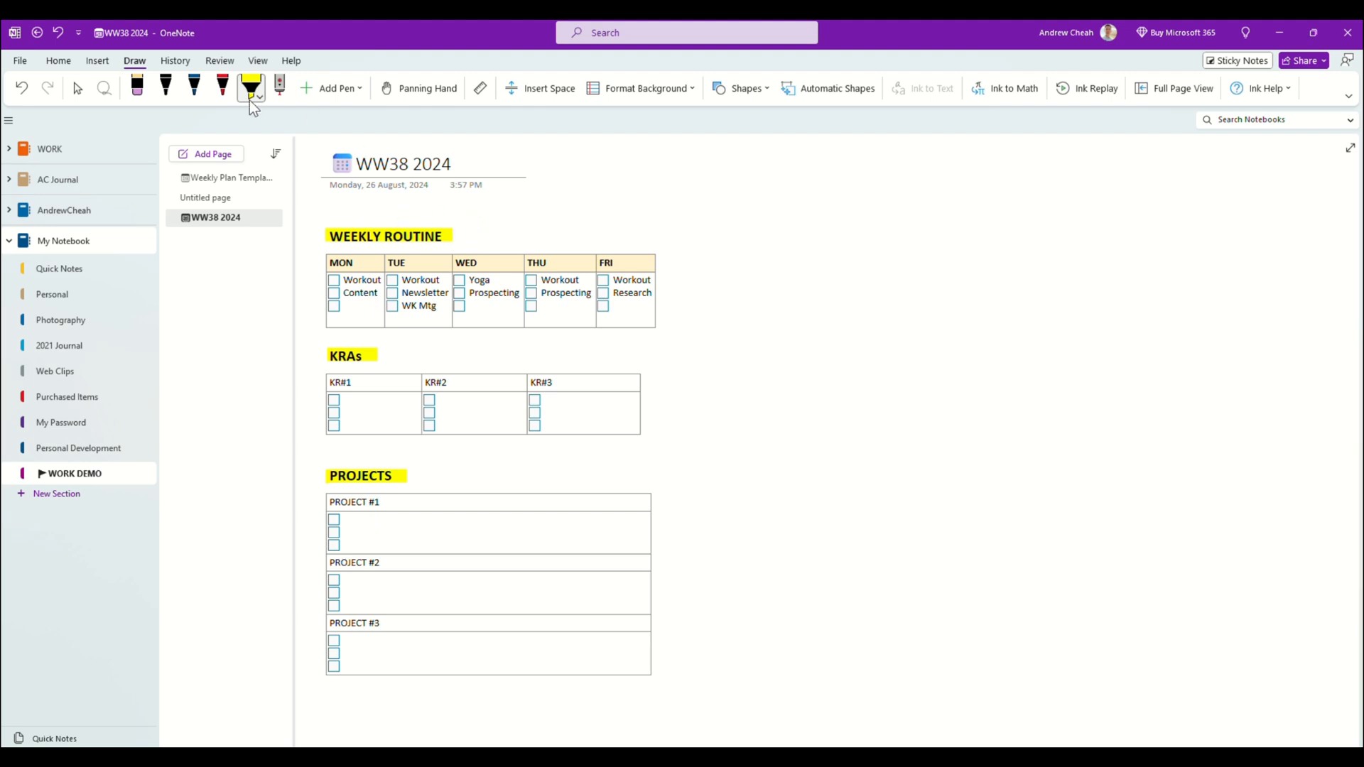
Add a short red pen mark beside the WEEKLY ROUTINE heading.
{"action": "left_click", "coordinate": [222, 87]}
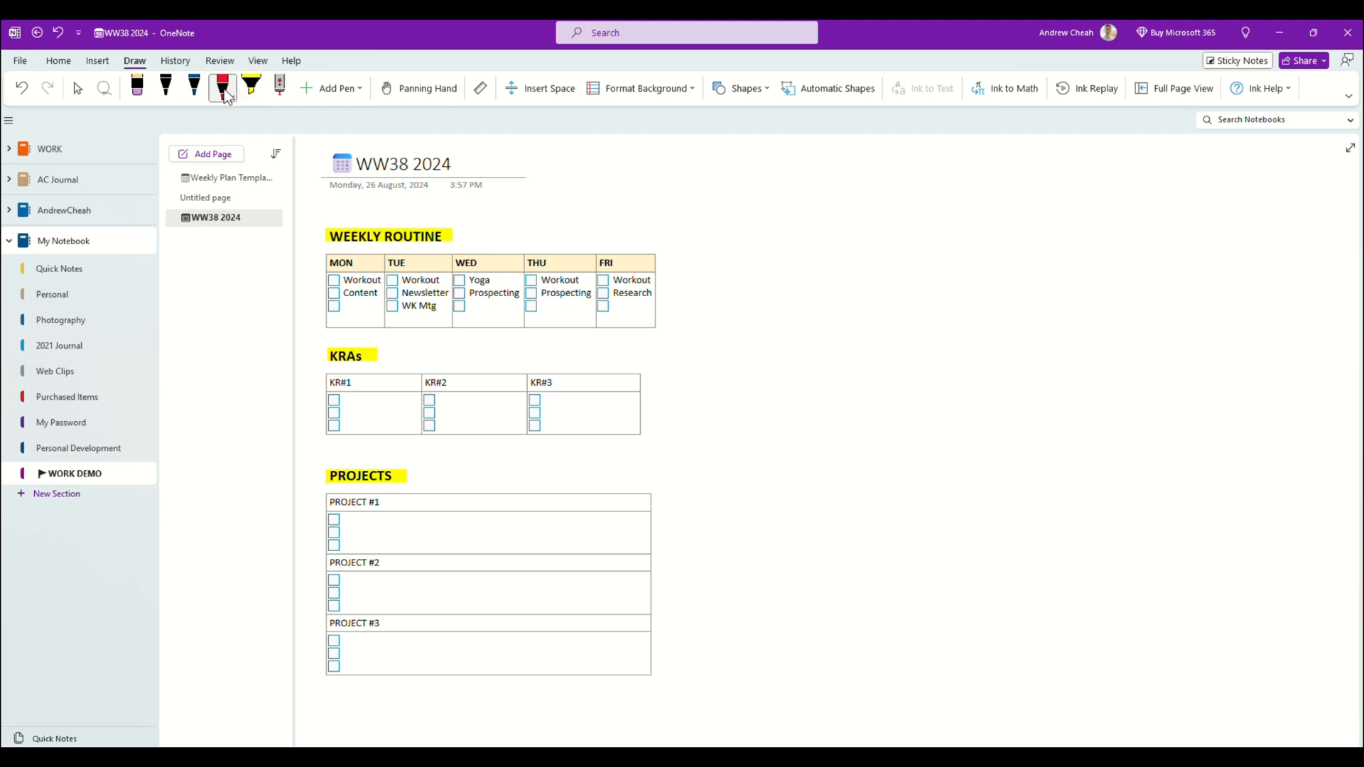
{"action": "left_click", "coordinate": [221, 87]}
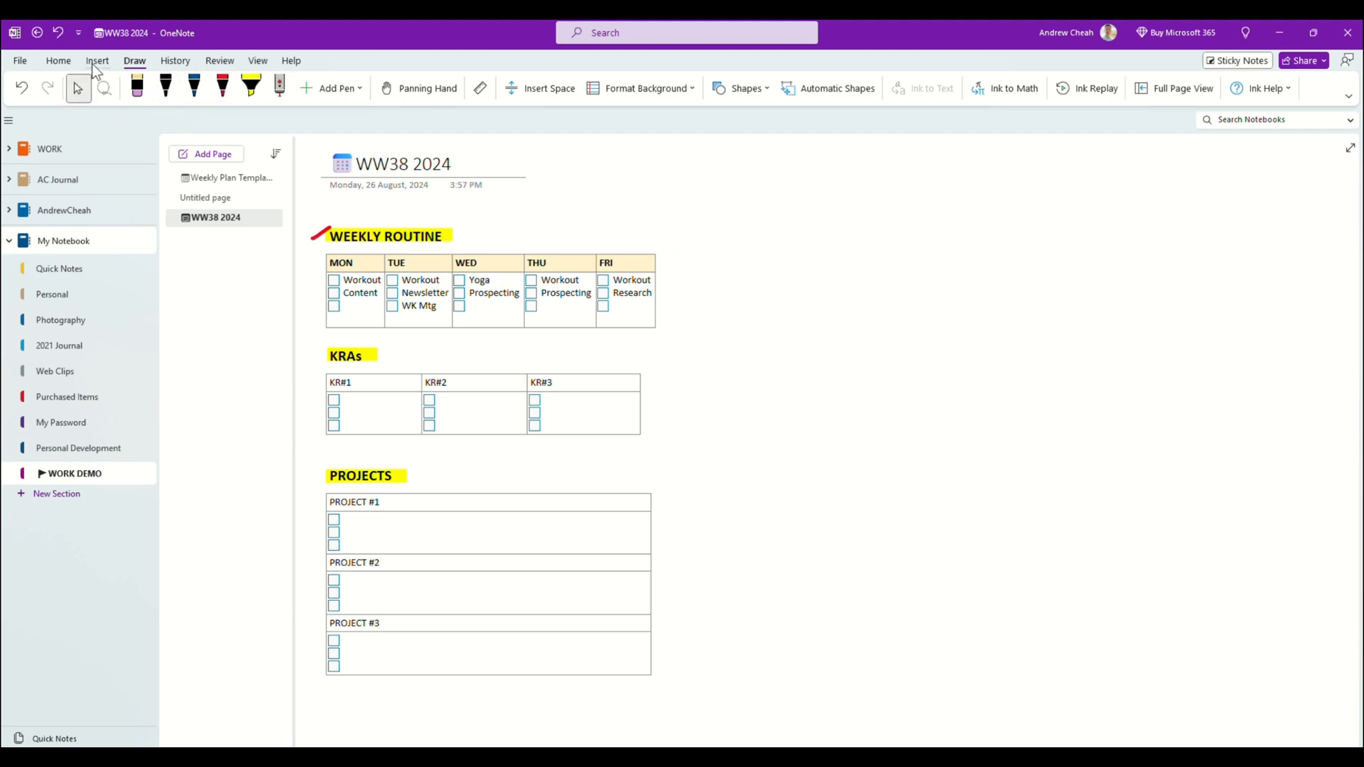
Insert a five-column, two-row table beside the weekly routine.
{"action": "left_click", "coordinate": [97, 59]}
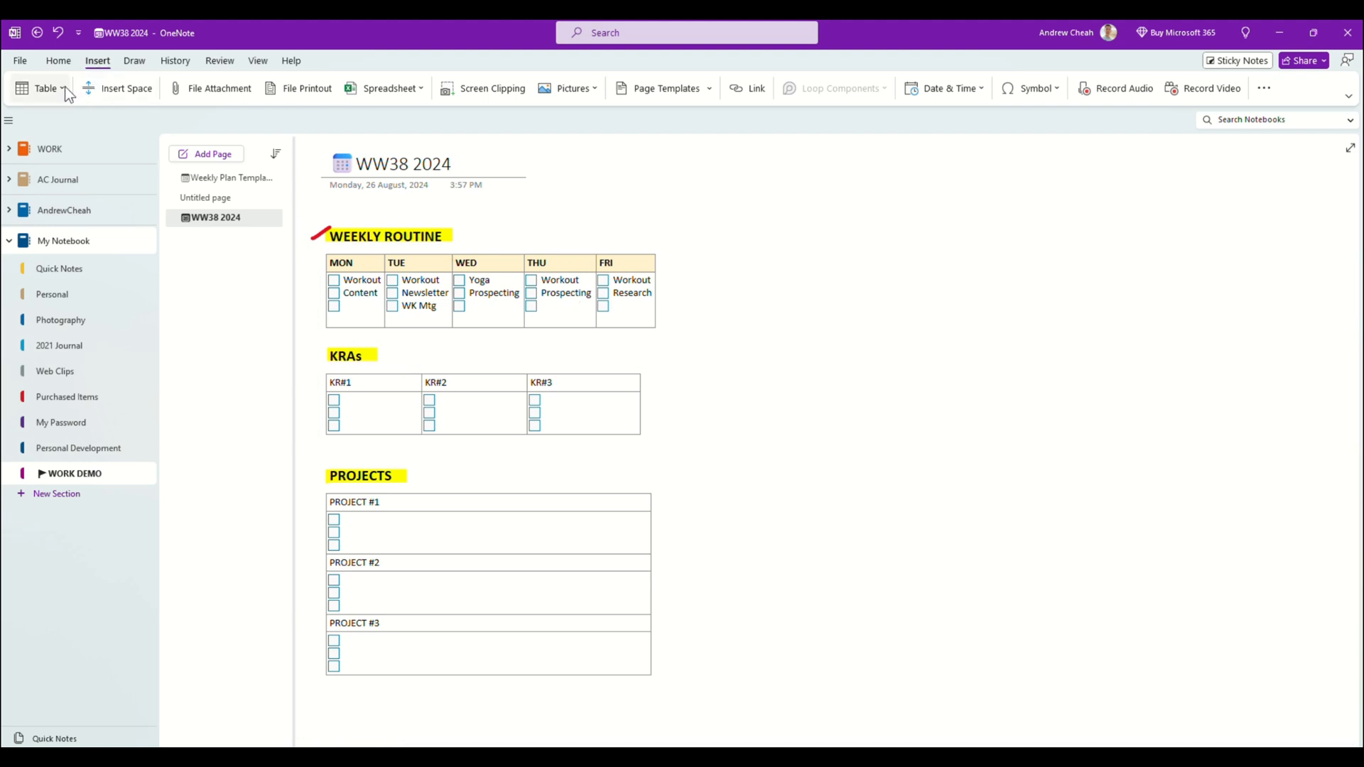
{"action": "mouse_move", "coordinate": [259, 142]}
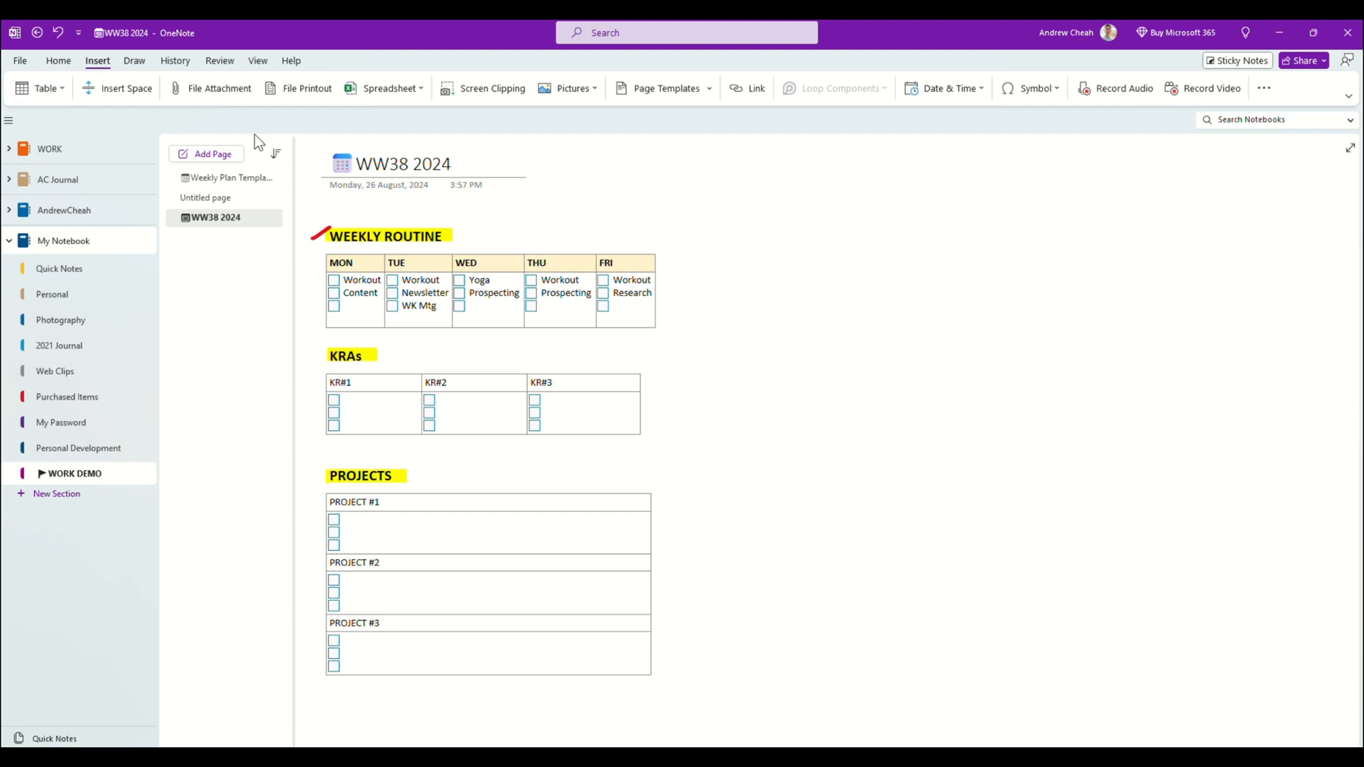
{"action": "left_click", "coordinate": [41, 88]}
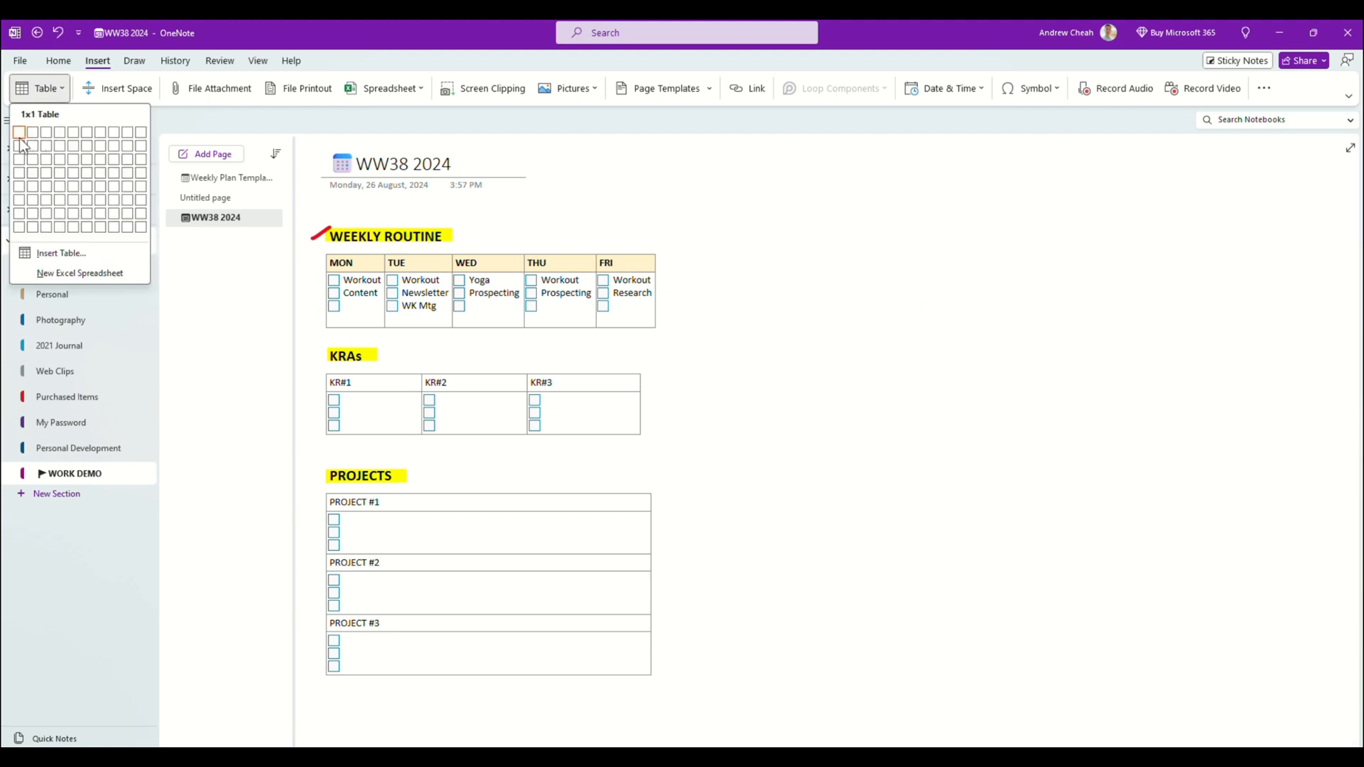
{"action": "mouse_move", "coordinate": [74, 145]}
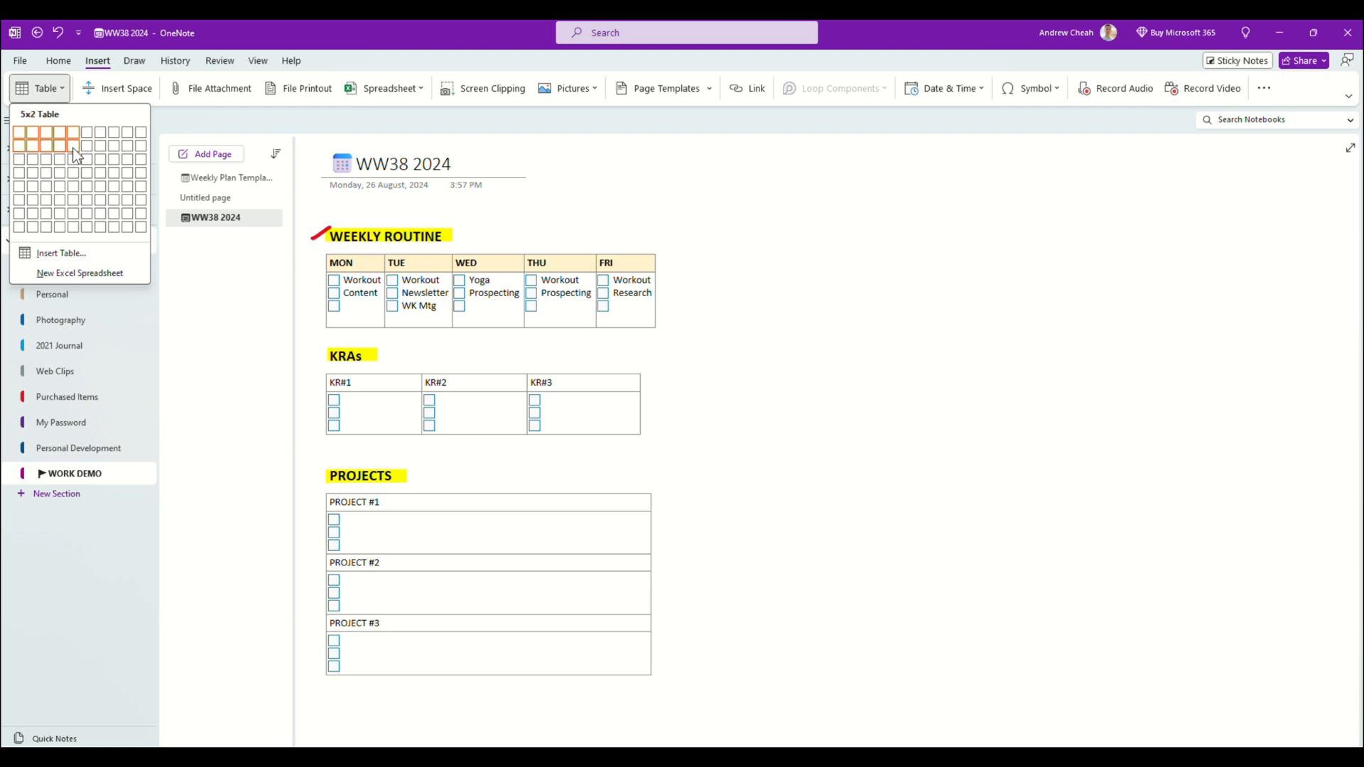
{"action": "left_click", "coordinate": [74, 145]}
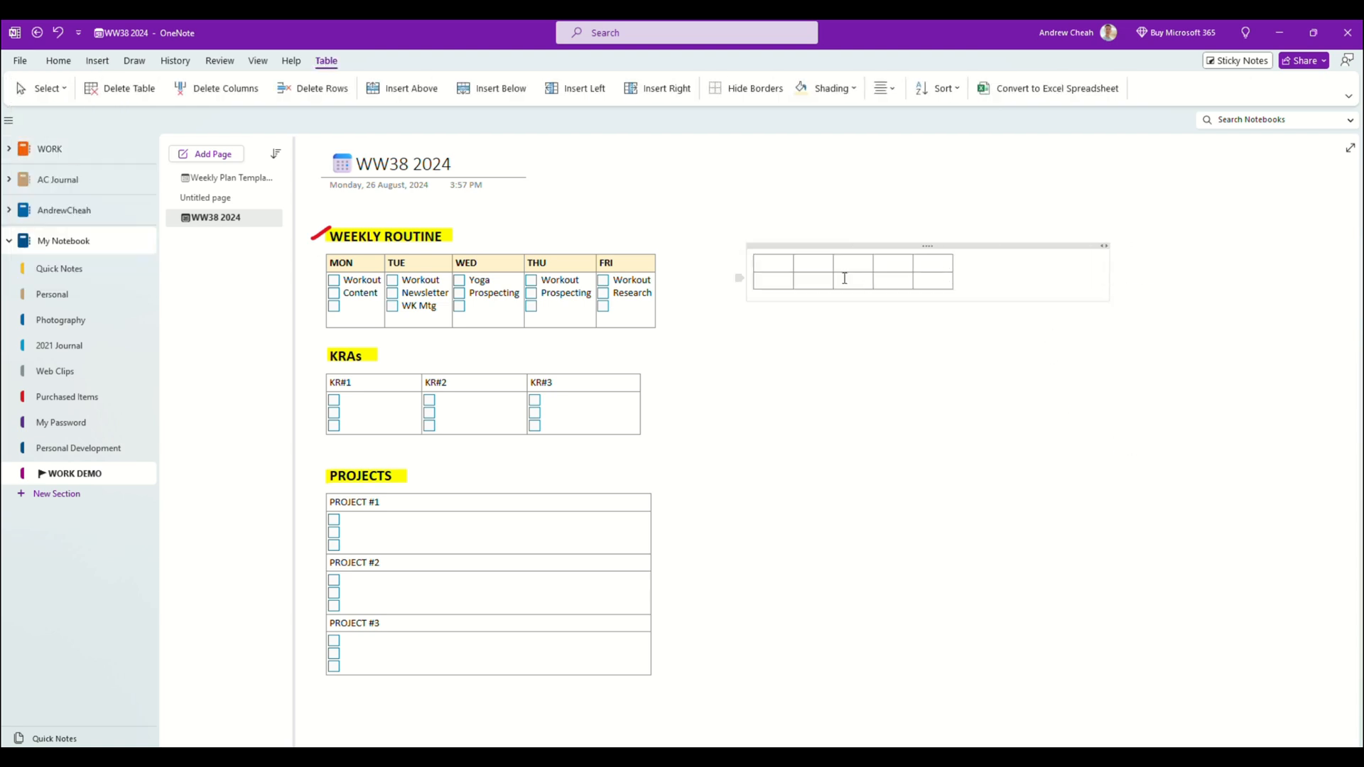
Label the side table's first two header cells M and T.
{"action": "left_click", "coordinate": [770, 265]}
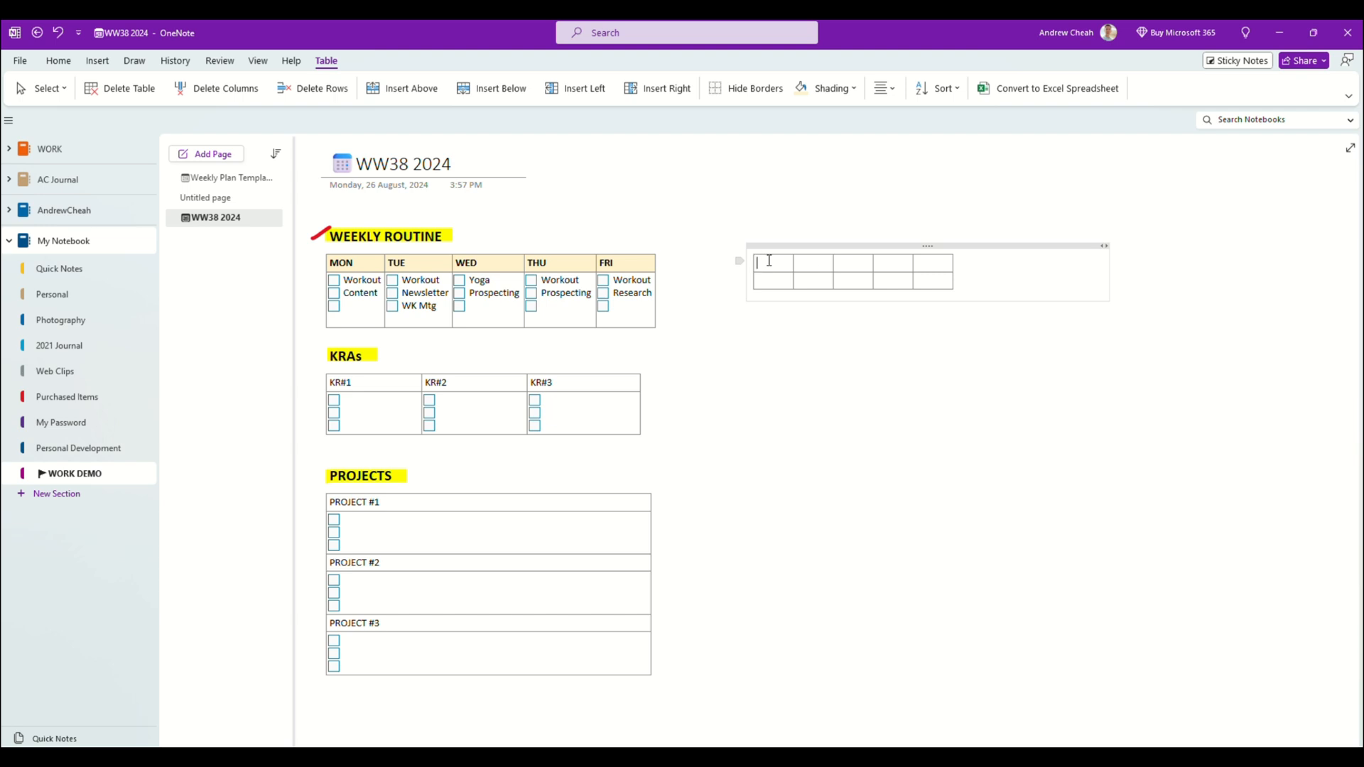
{"action": "type", "text": "M"}
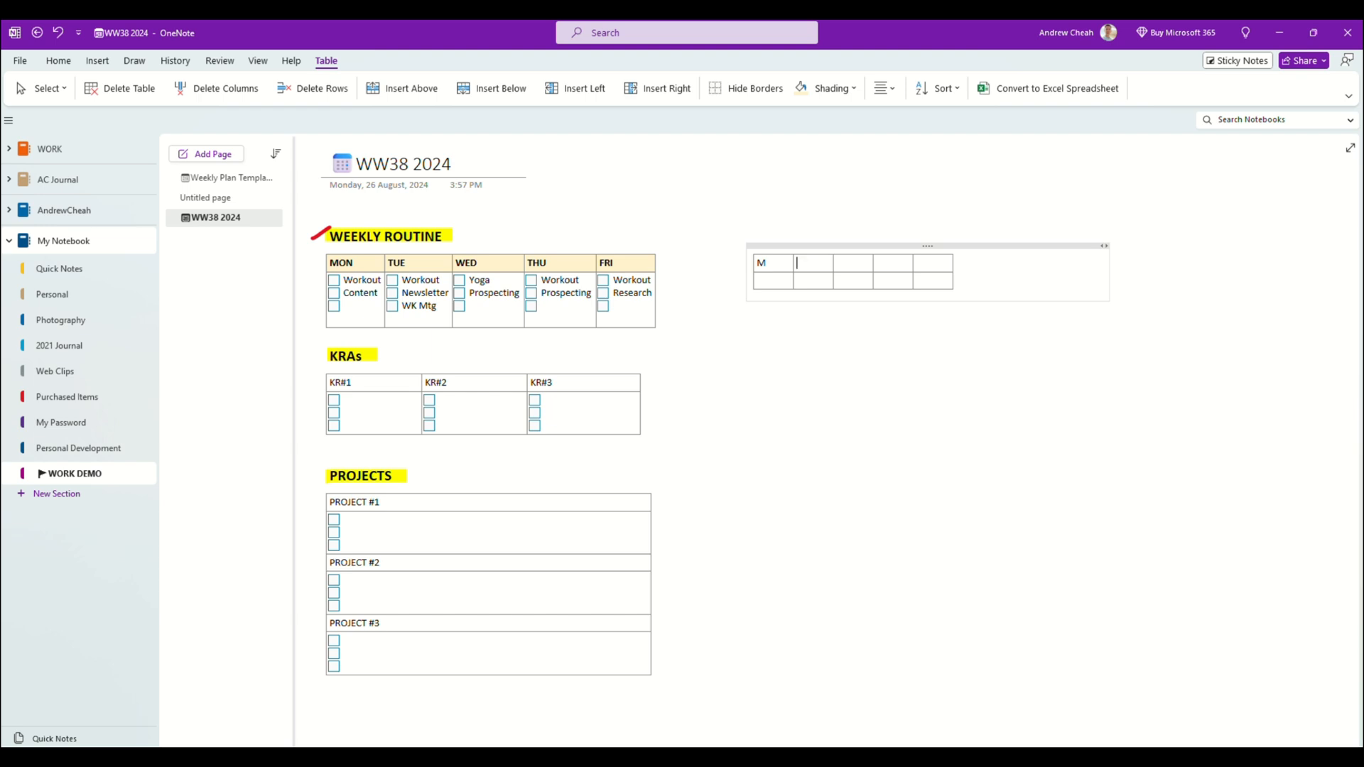
{"action": "type", "text": "T"}
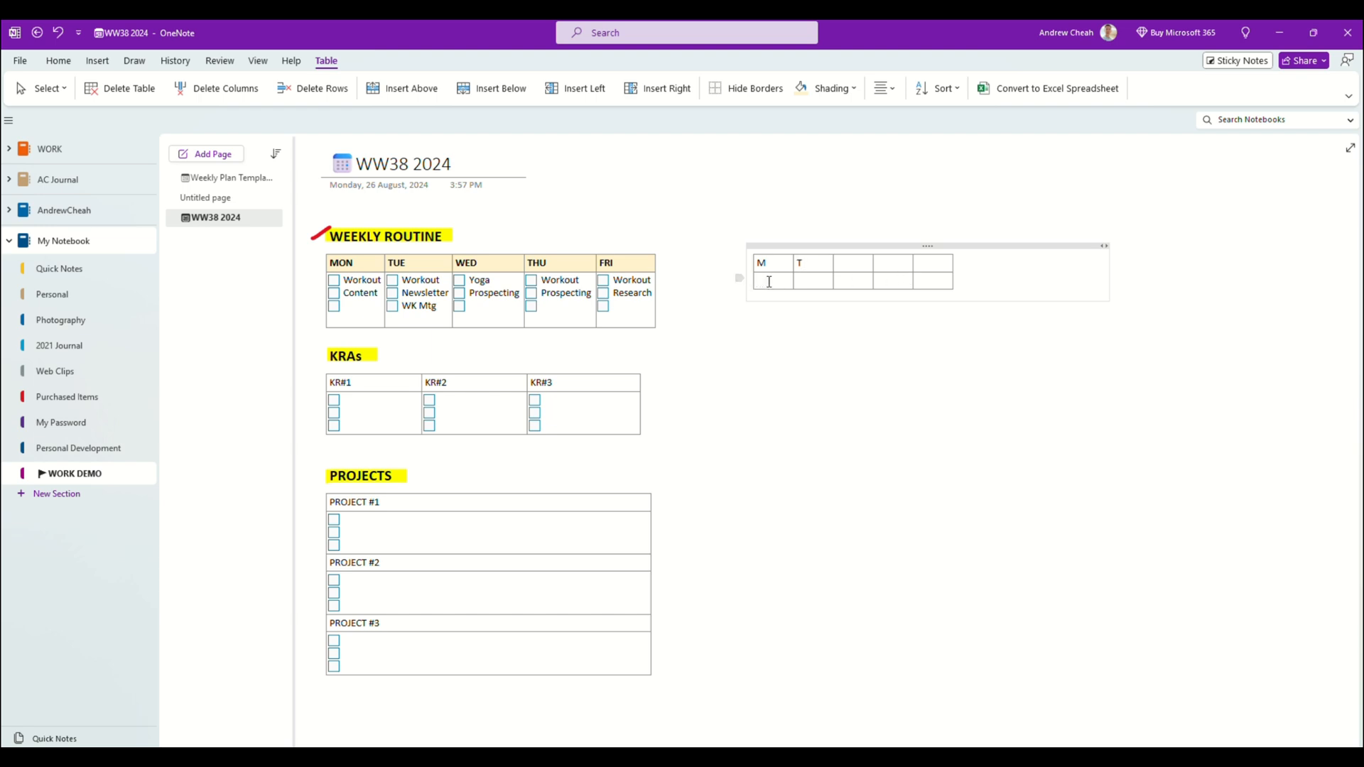
{"action": "left_click", "coordinate": [96, 60]}
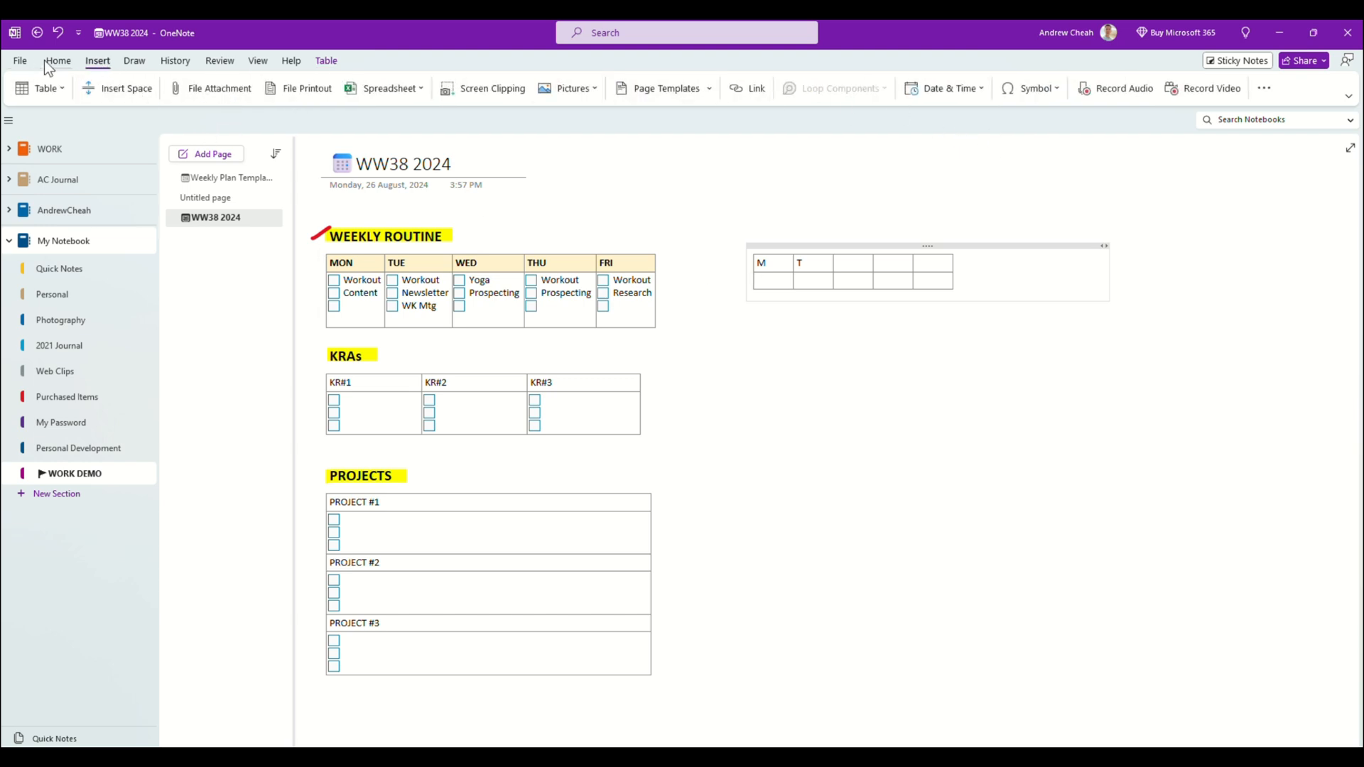
Add a To Do checkbox reading 'hsdkfh' in the side table's first body cell.
{"action": "left_click", "coordinate": [58, 61]}
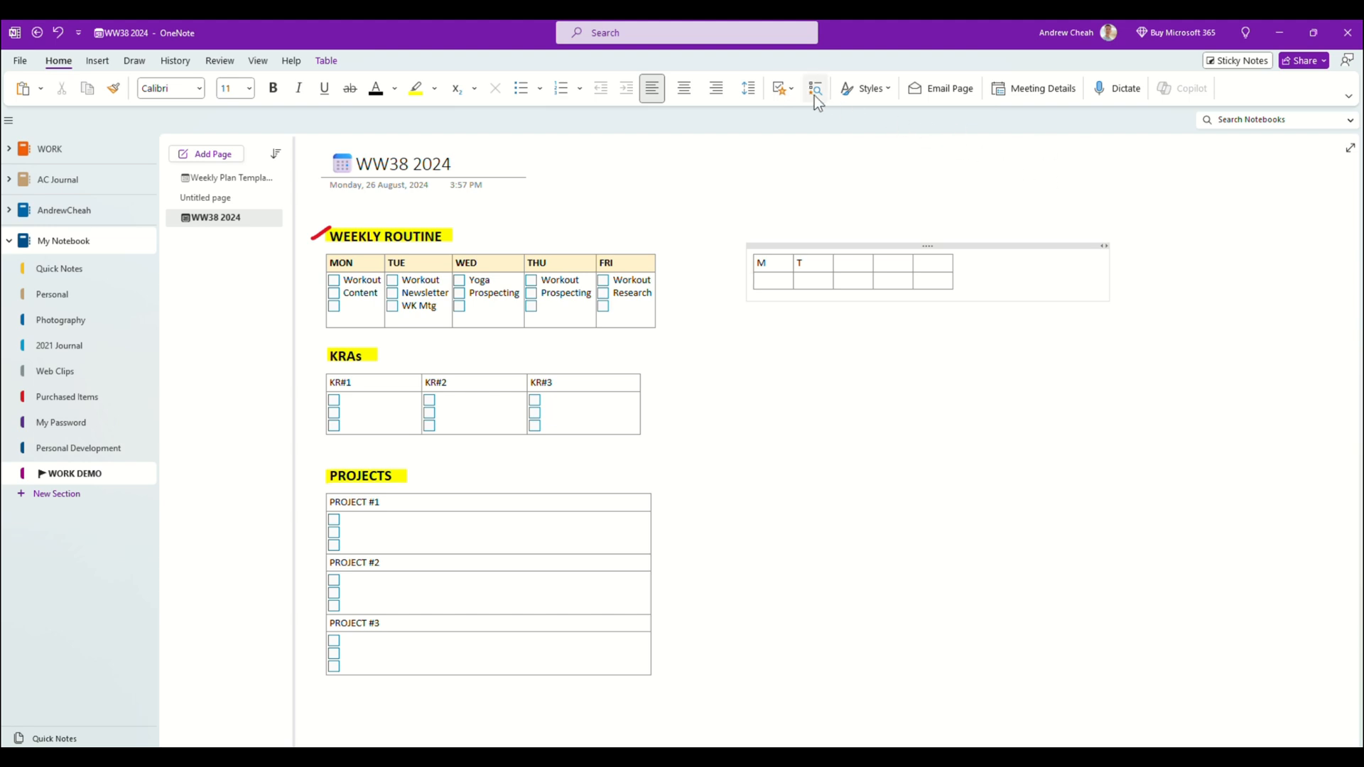
{"action": "left_click", "coordinate": [779, 88]}
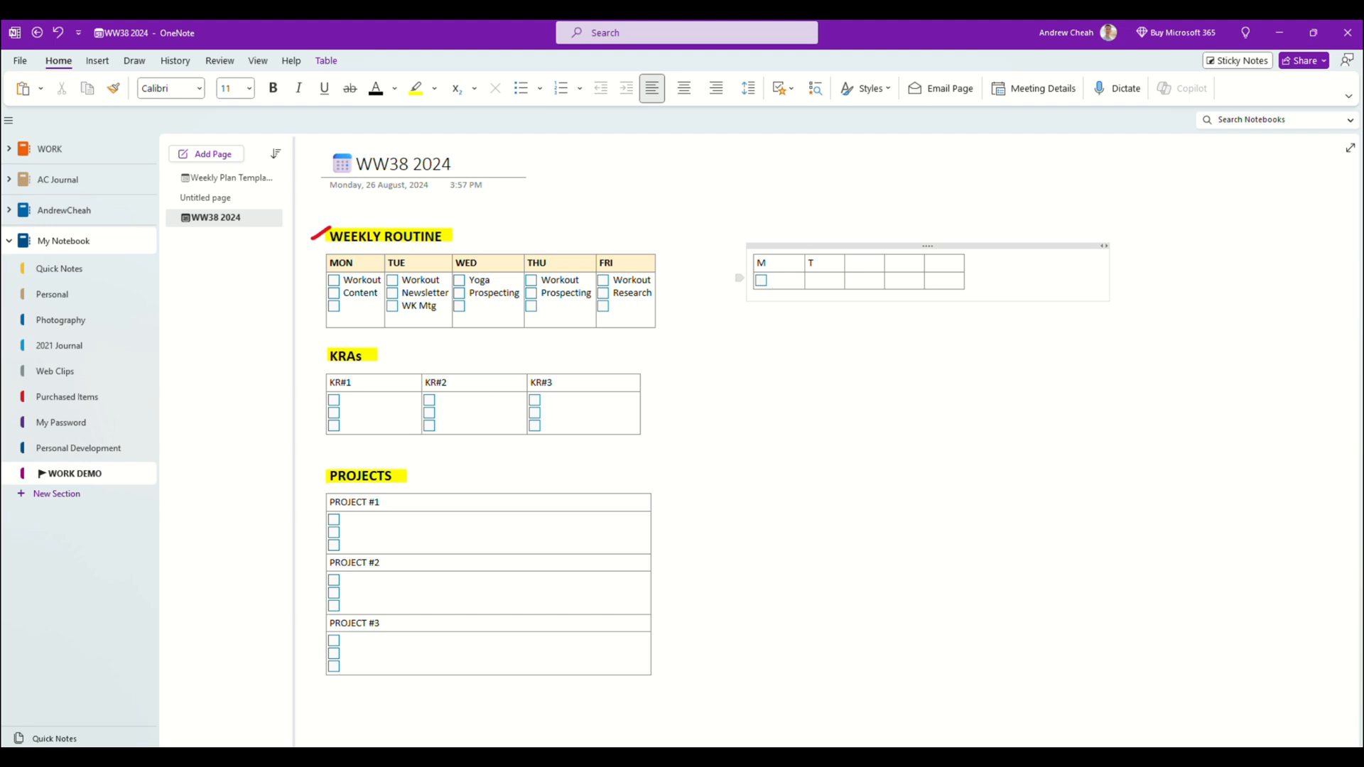
{"action": "type", "text": "hsdkfh"}
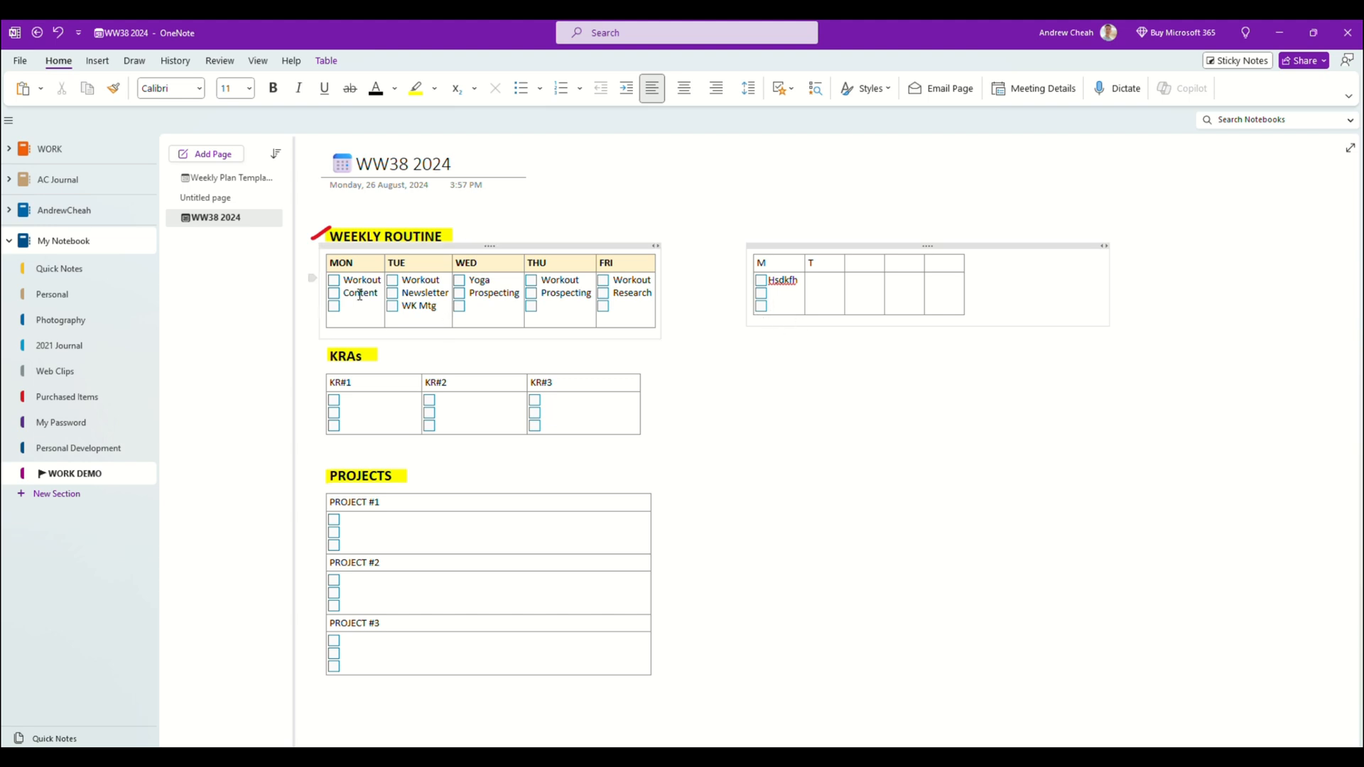
{"action": "left_click", "coordinate": [825, 280]}
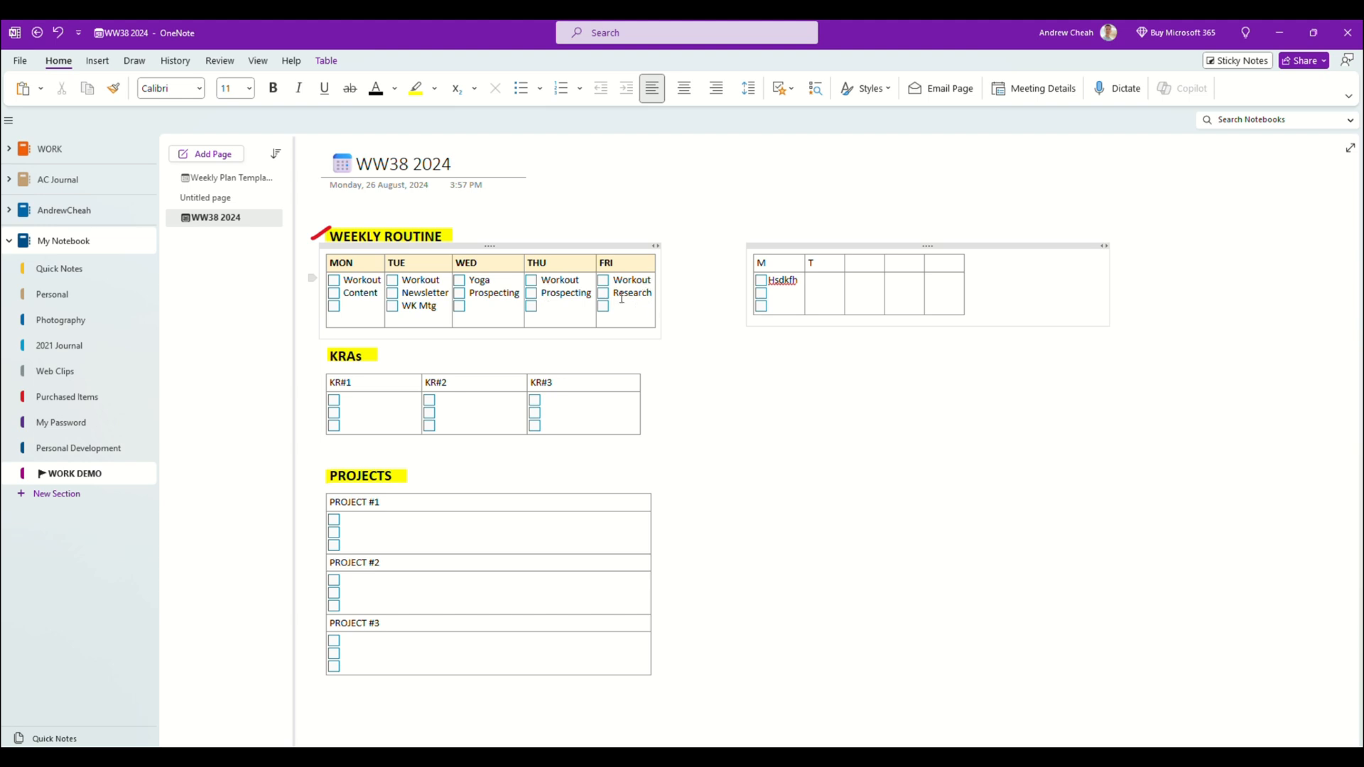
{"action": "left_click", "coordinate": [822, 280]}
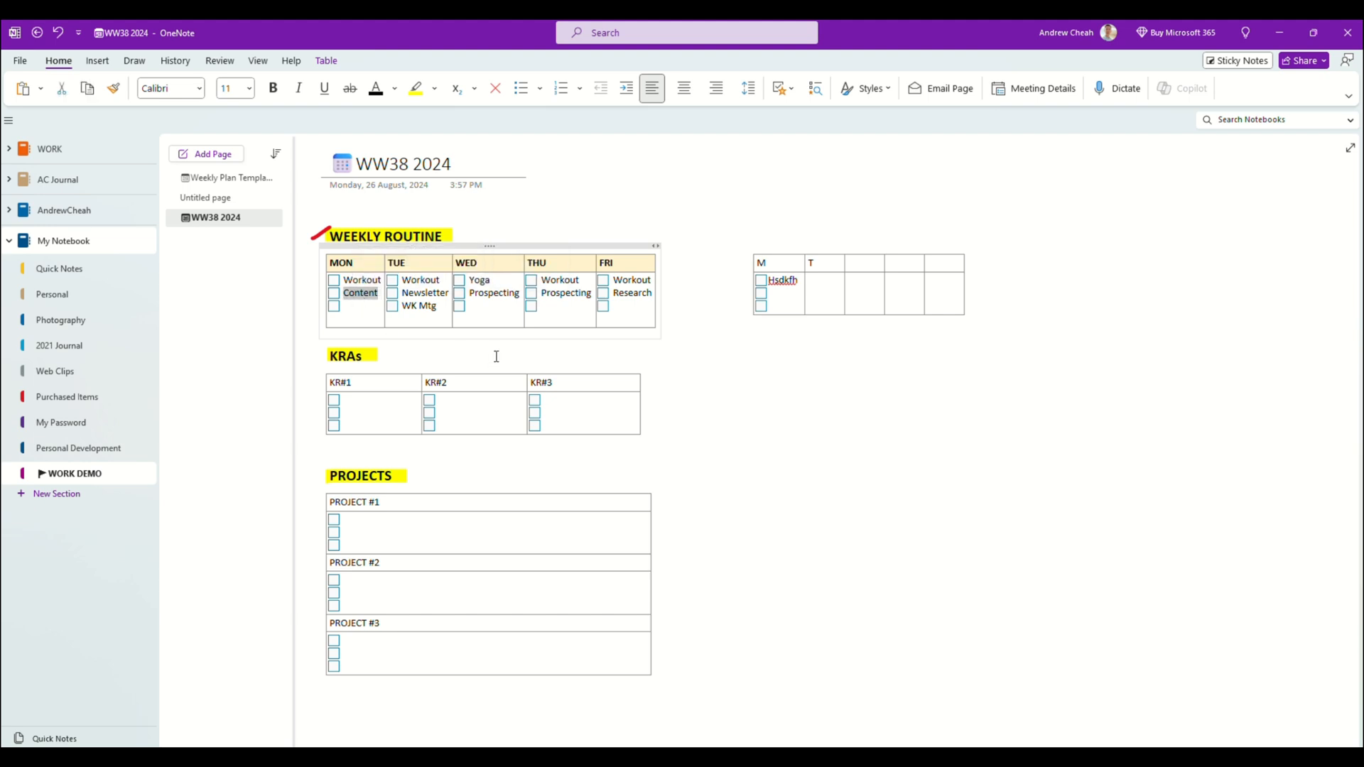
Overwrite Monday's Content entry with XXX and type yyyy in the routine table.
{"action": "type", "text": "XXX"}
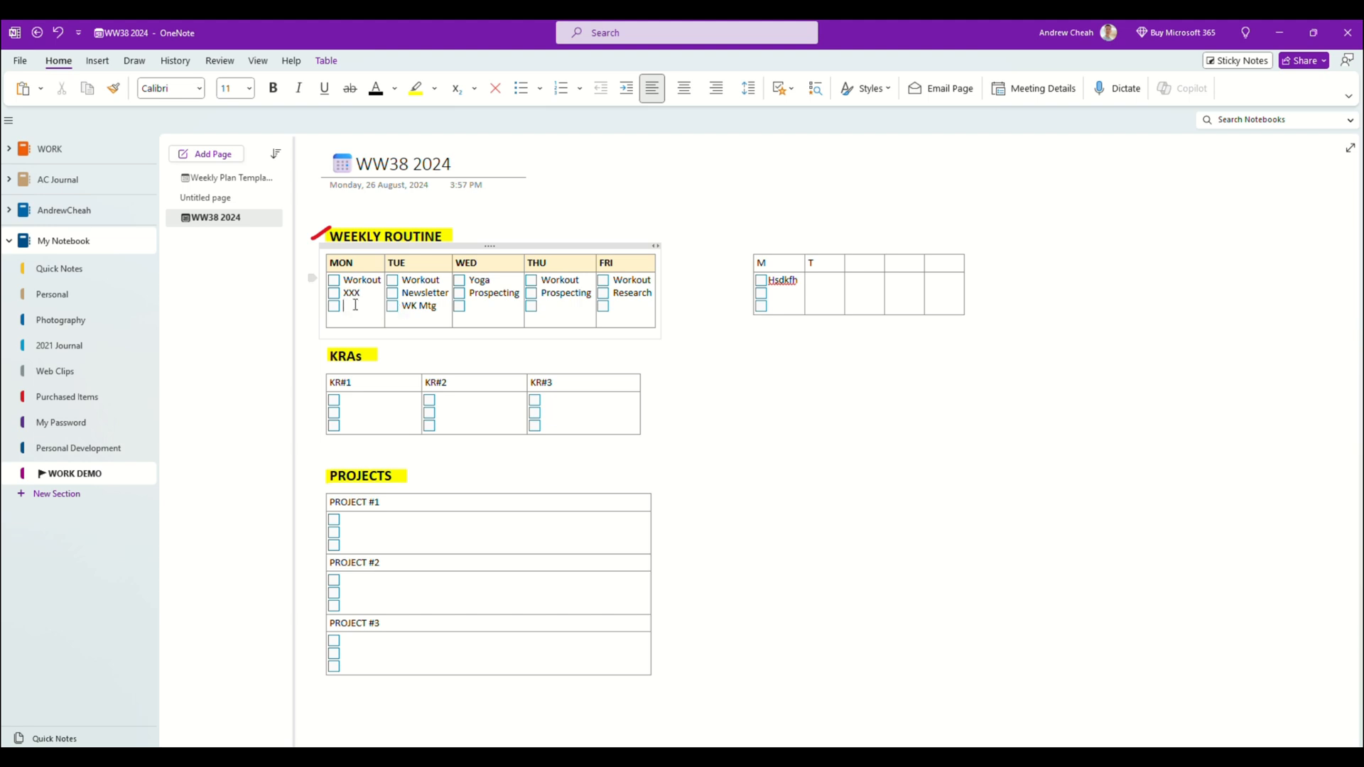
{"action": "type", "text": "yyyy"}
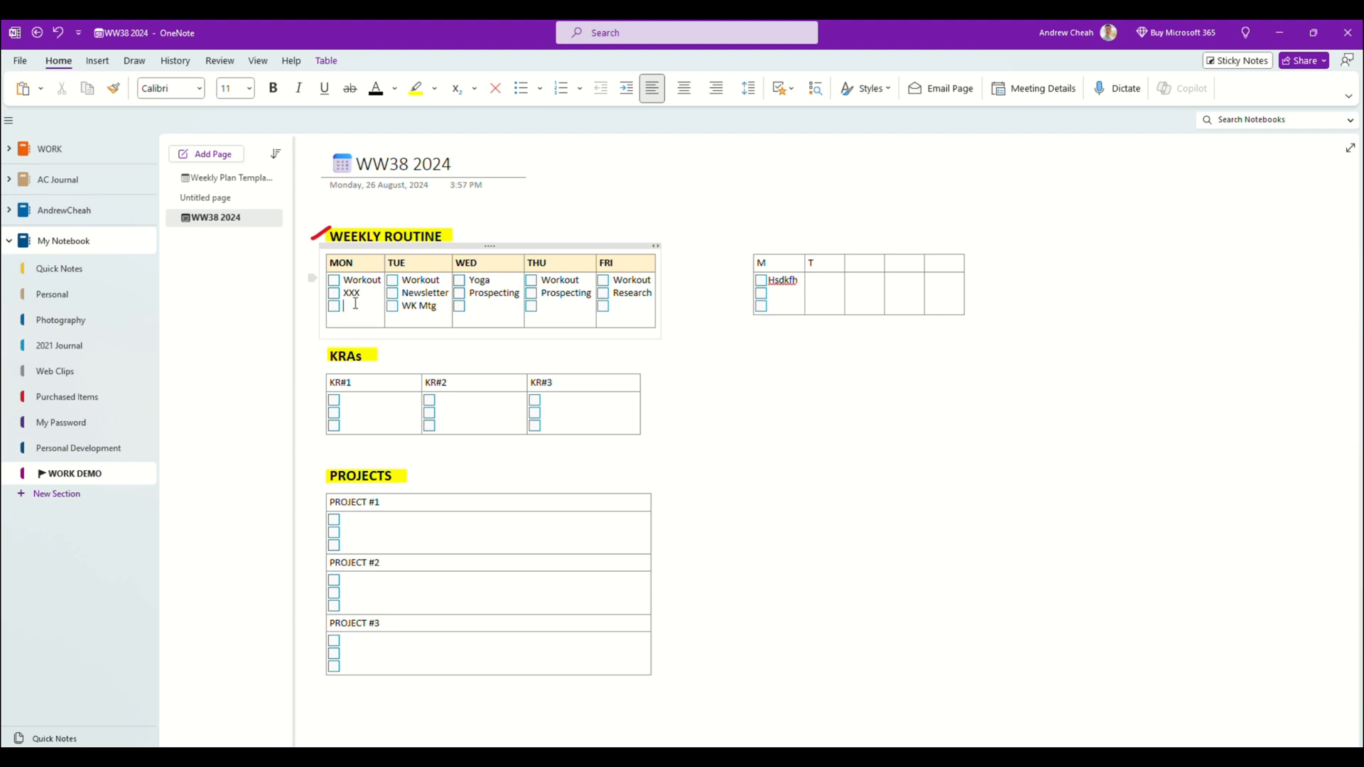
{"action": "left_click", "coordinate": [956, 378]}
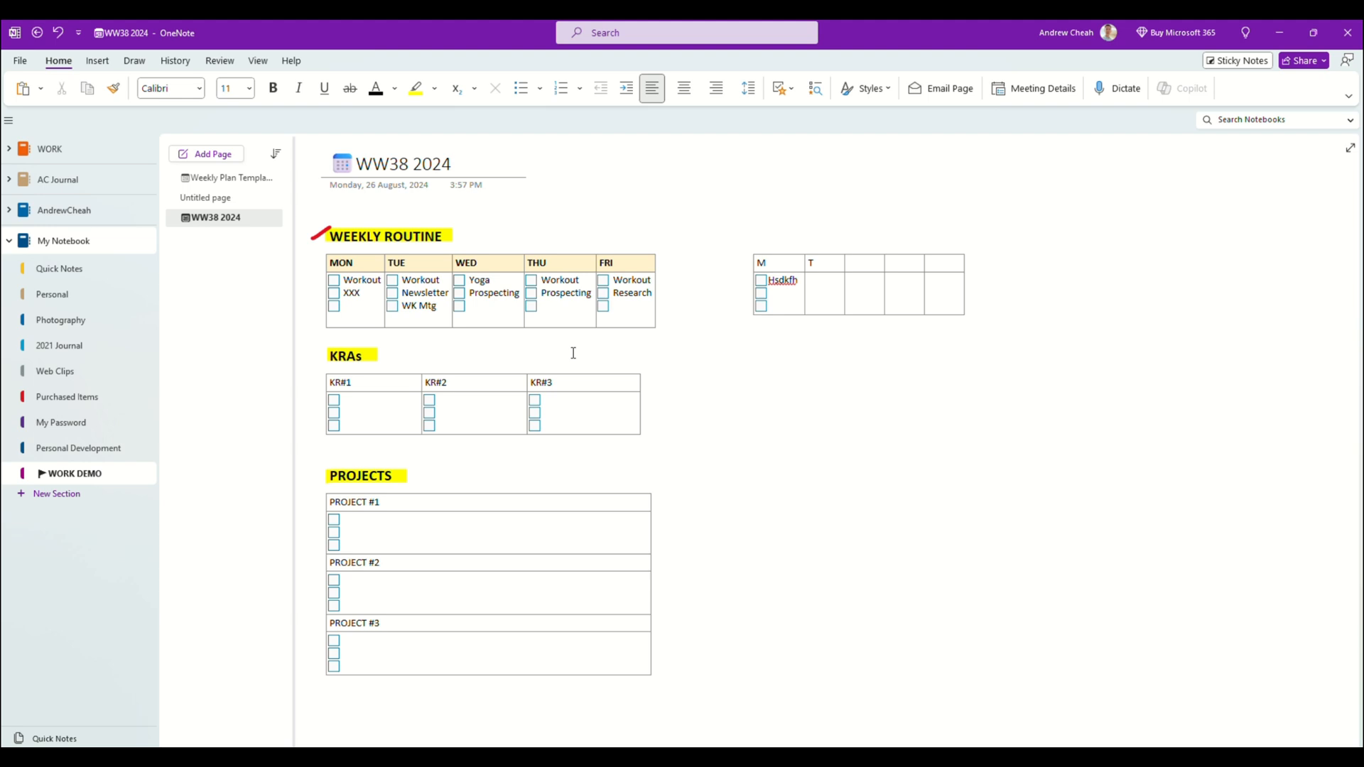
{"action": "left_click", "coordinate": [369, 383]}
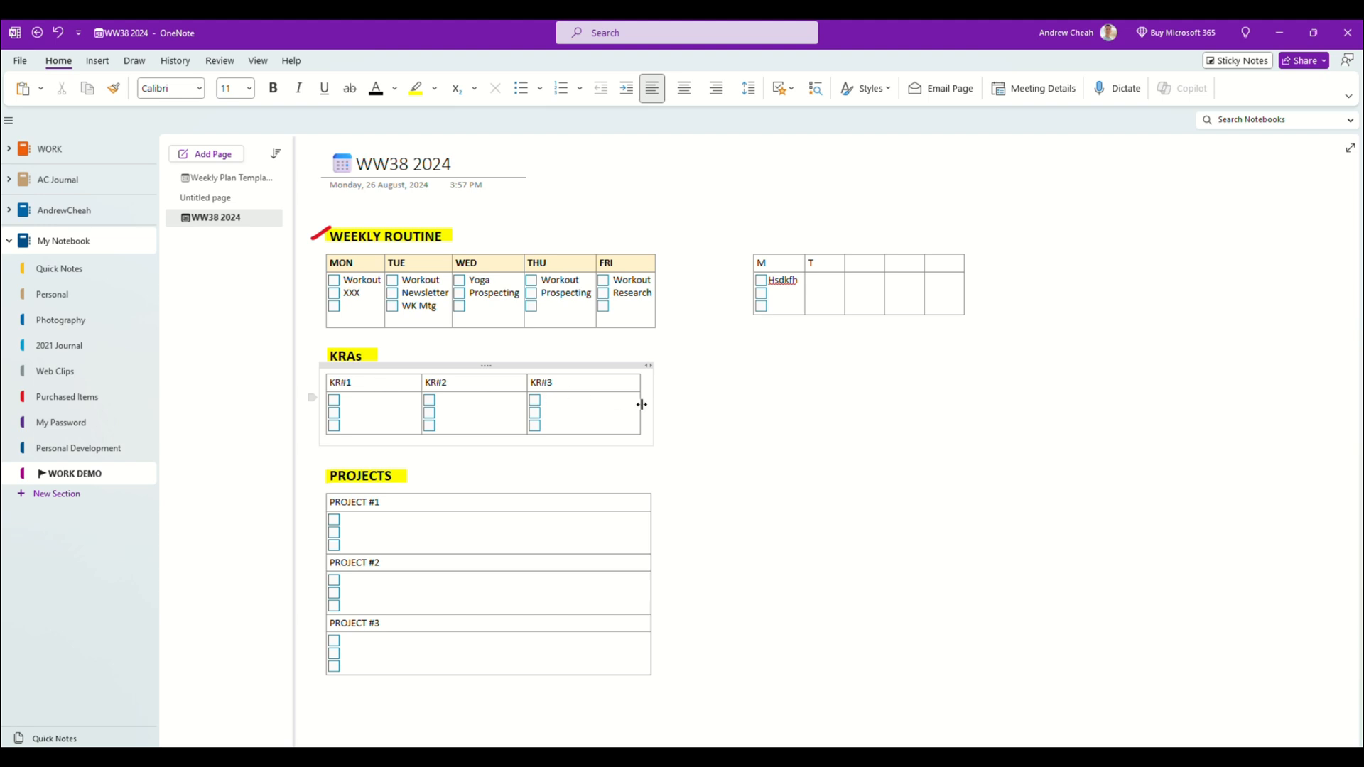
{"action": "mouse_move", "coordinate": [727, 399]}
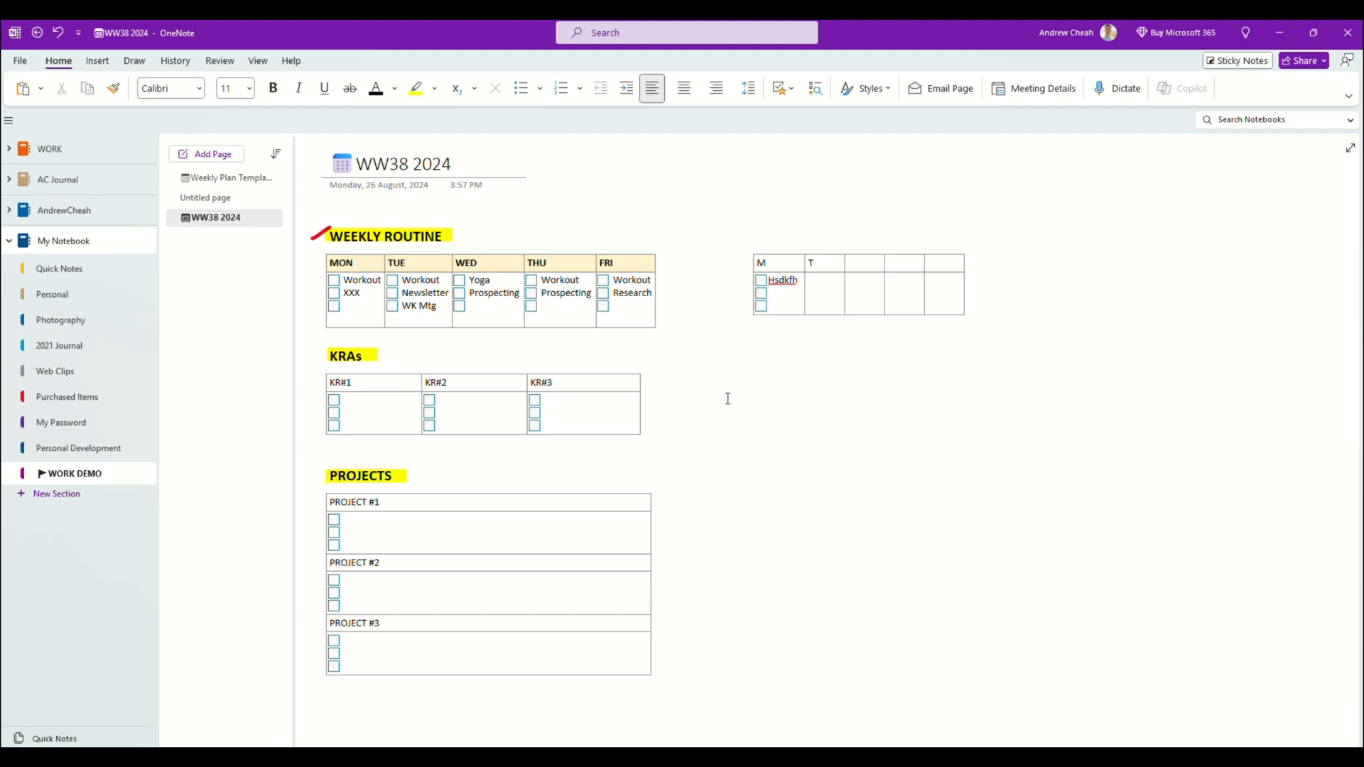
{"action": "left_click", "coordinate": [722, 344]}
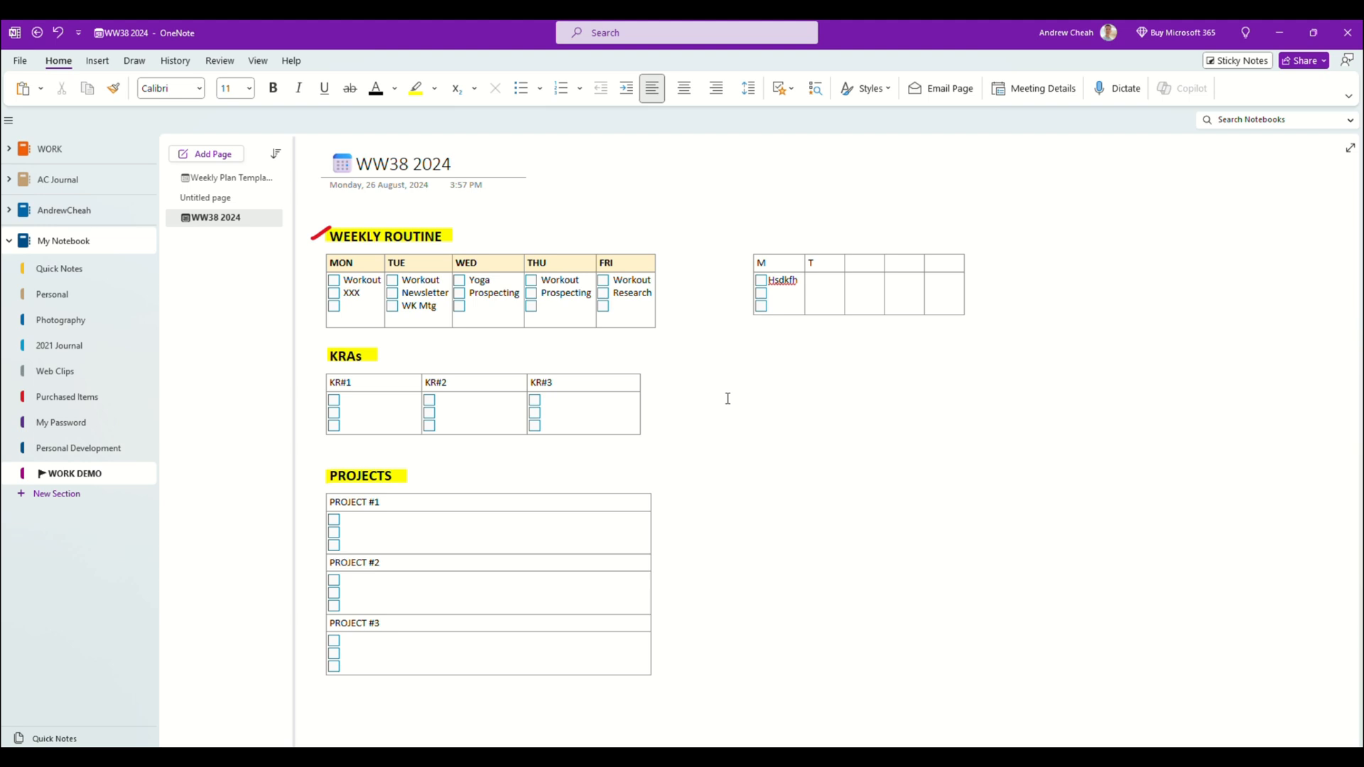
{"action": "left_click", "coordinate": [722, 343]}
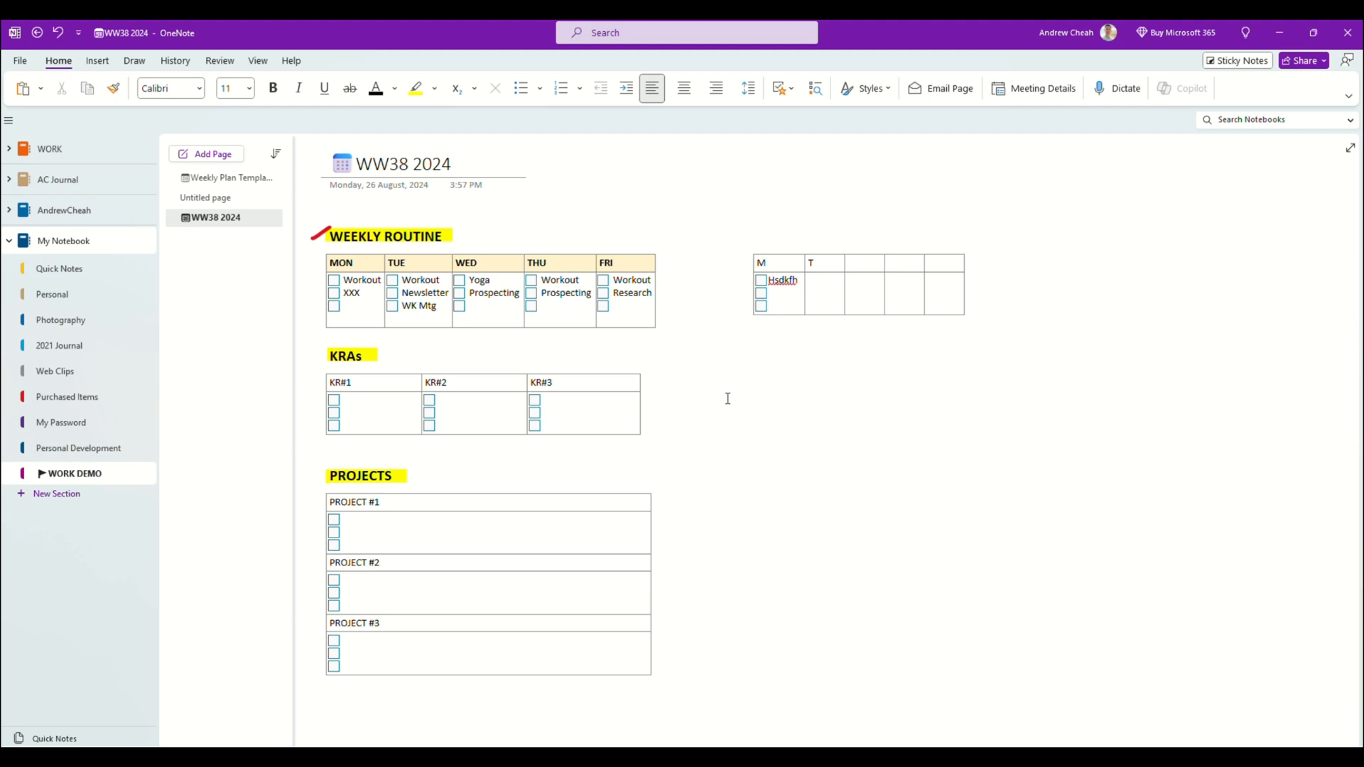
{"action": "left_click", "coordinate": [722, 344]}
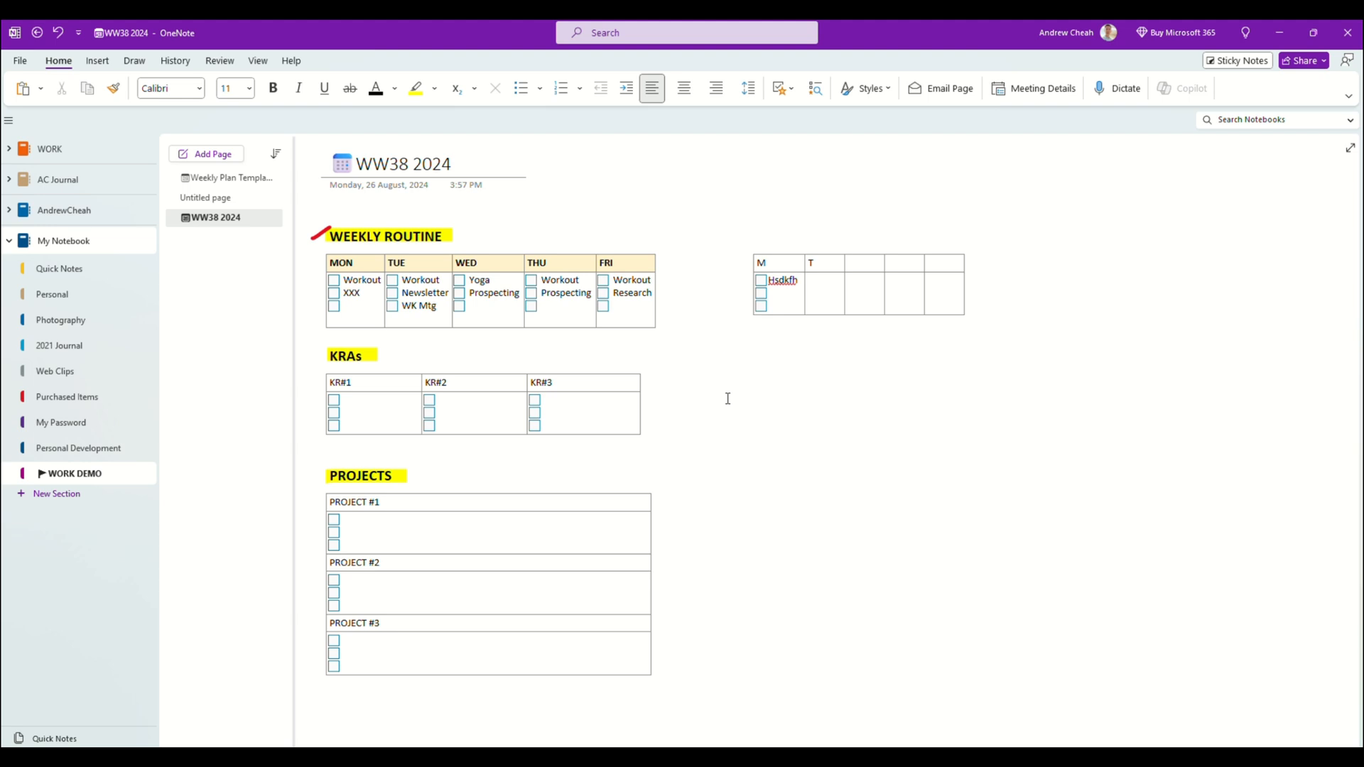
{"action": "left_click", "coordinate": [373, 400]}
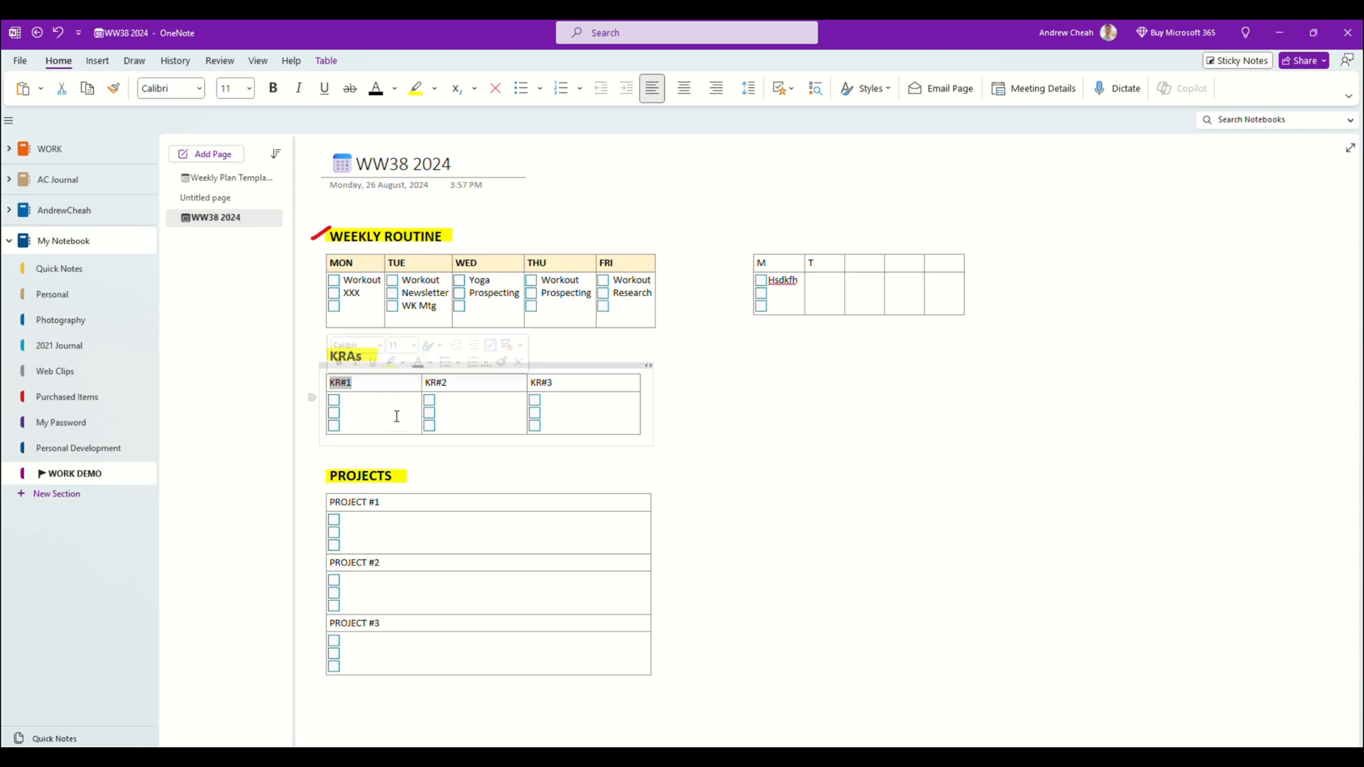
{"action": "left_click", "coordinate": [357, 401]}
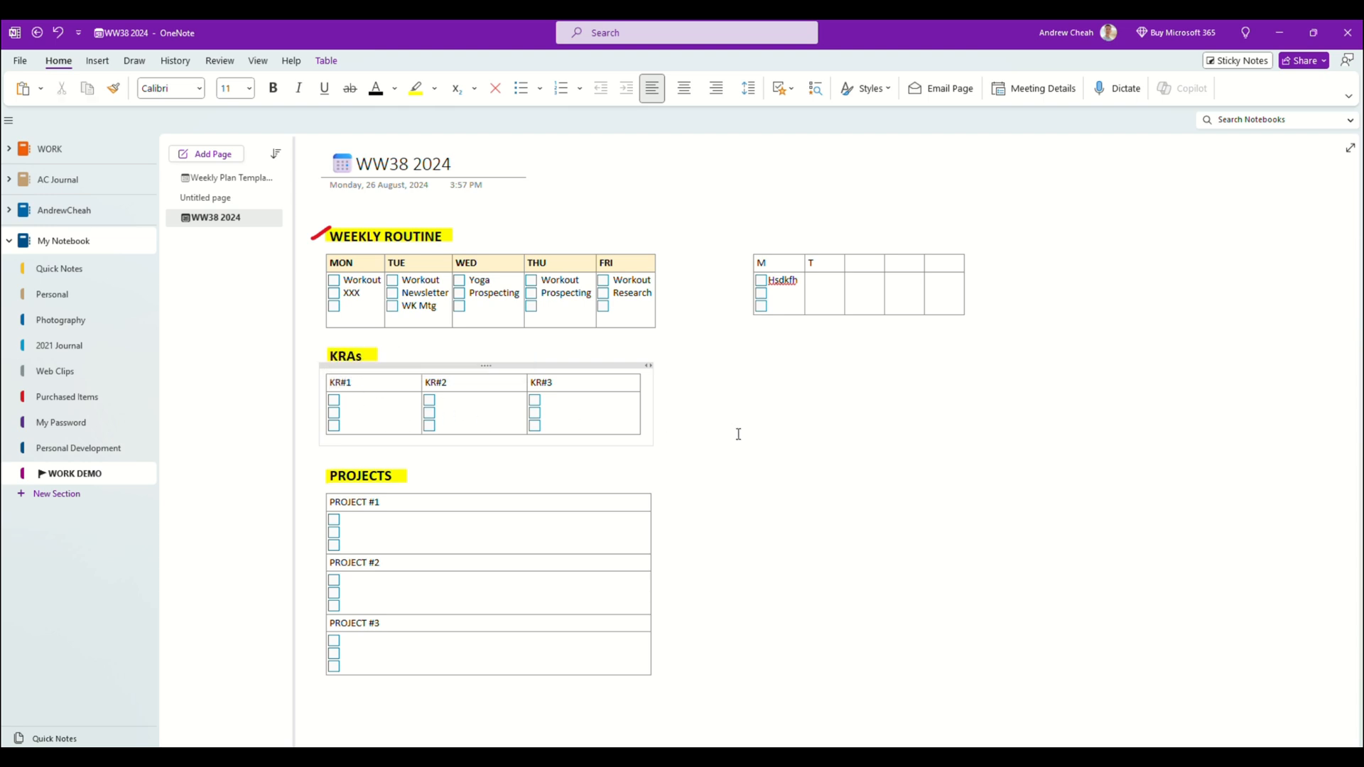
{"action": "left_click", "coordinate": [351, 399]}
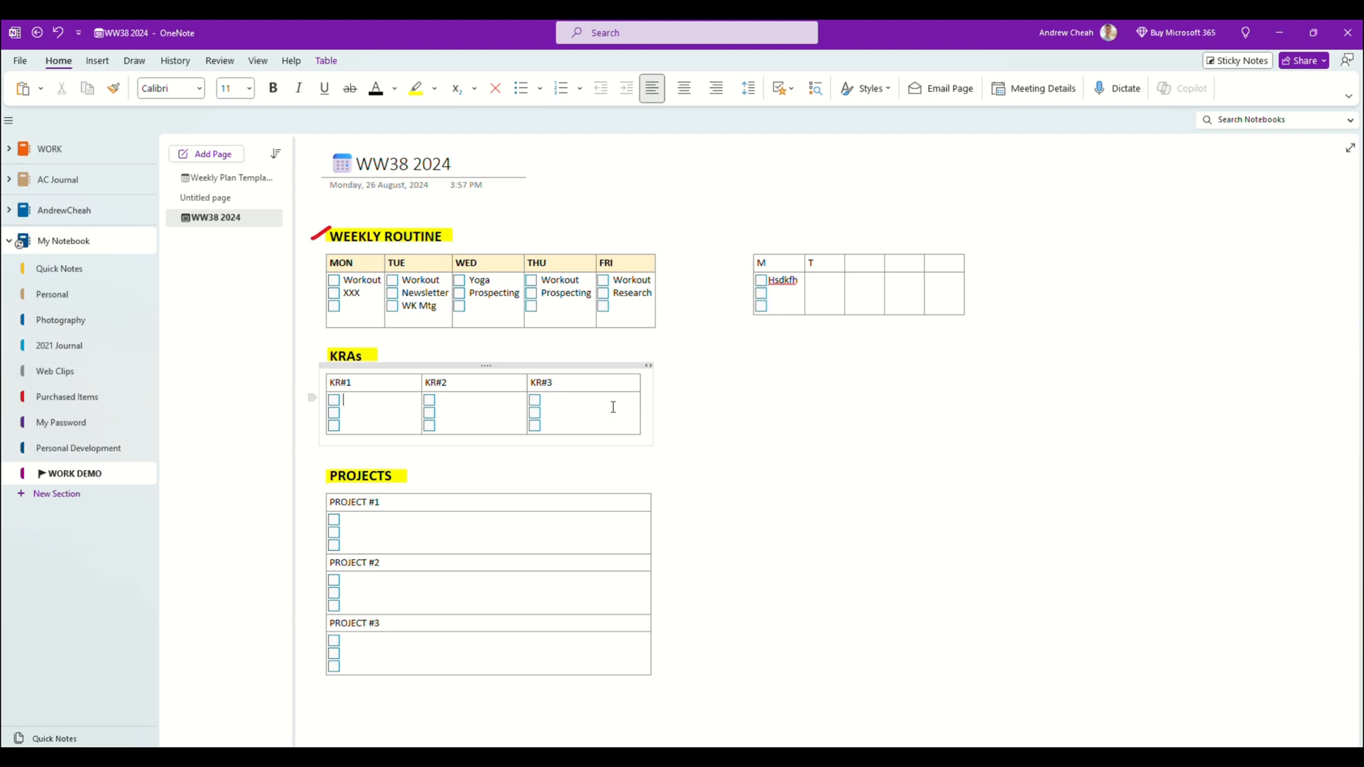
{"action": "mouse_move", "coordinate": [380, 387]}
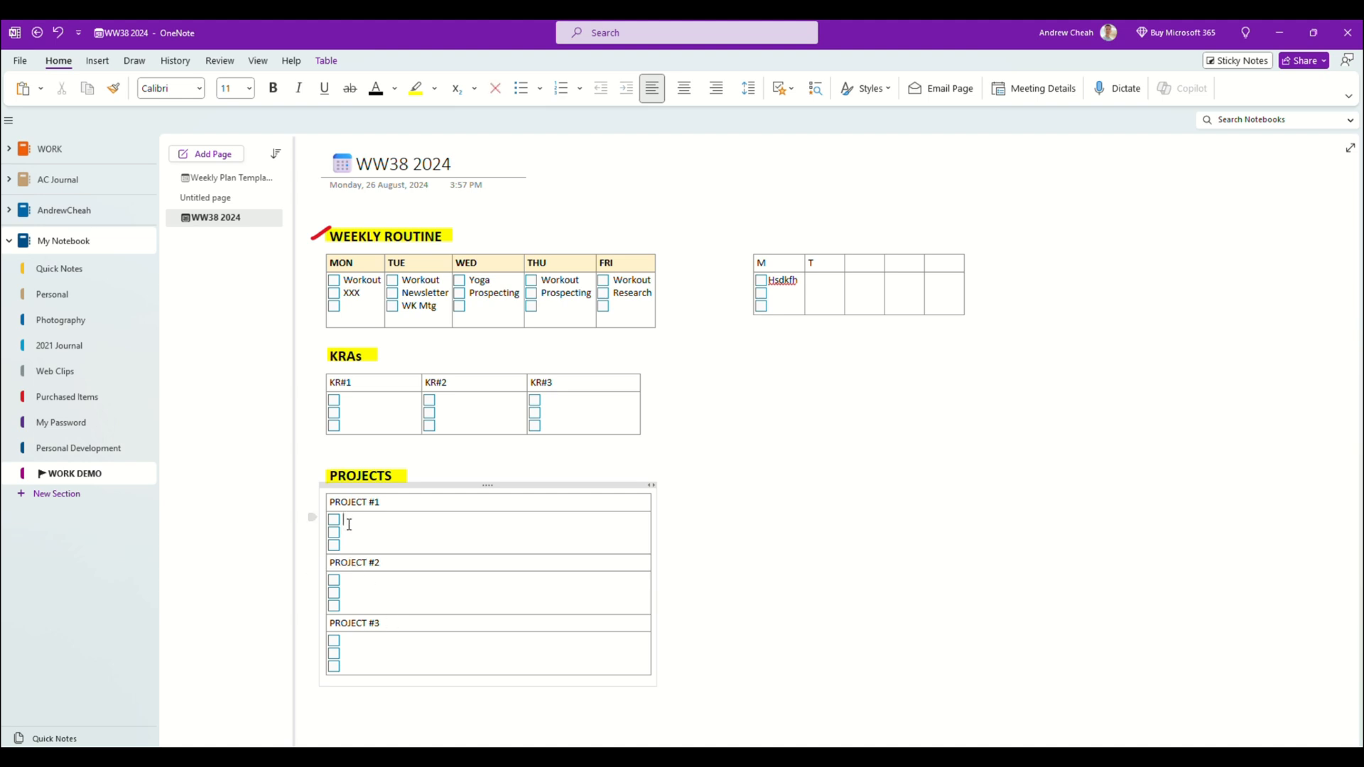
{"action": "mouse_move", "coordinate": [427, 551]}
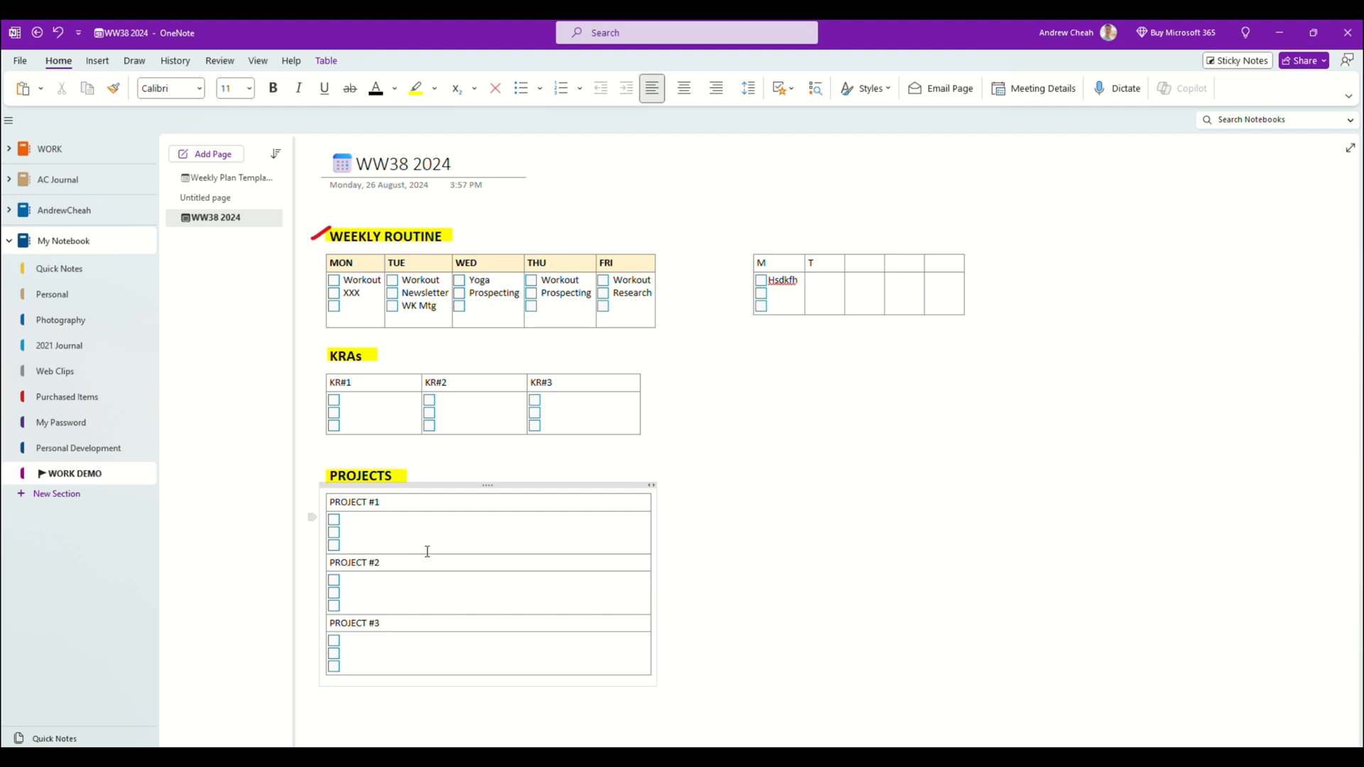
{"action": "mouse_move", "coordinate": [433, 539]}
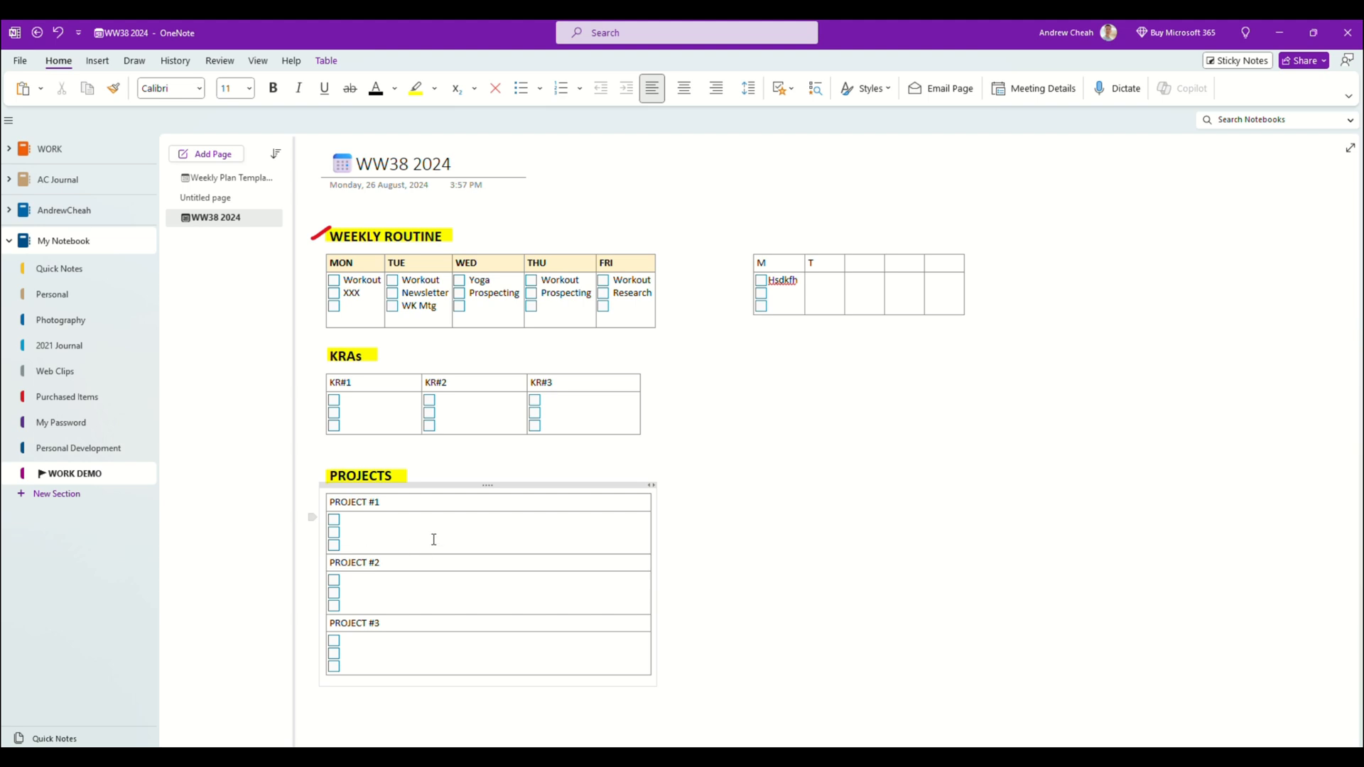
{"action": "mouse_move", "coordinate": [405, 376]}
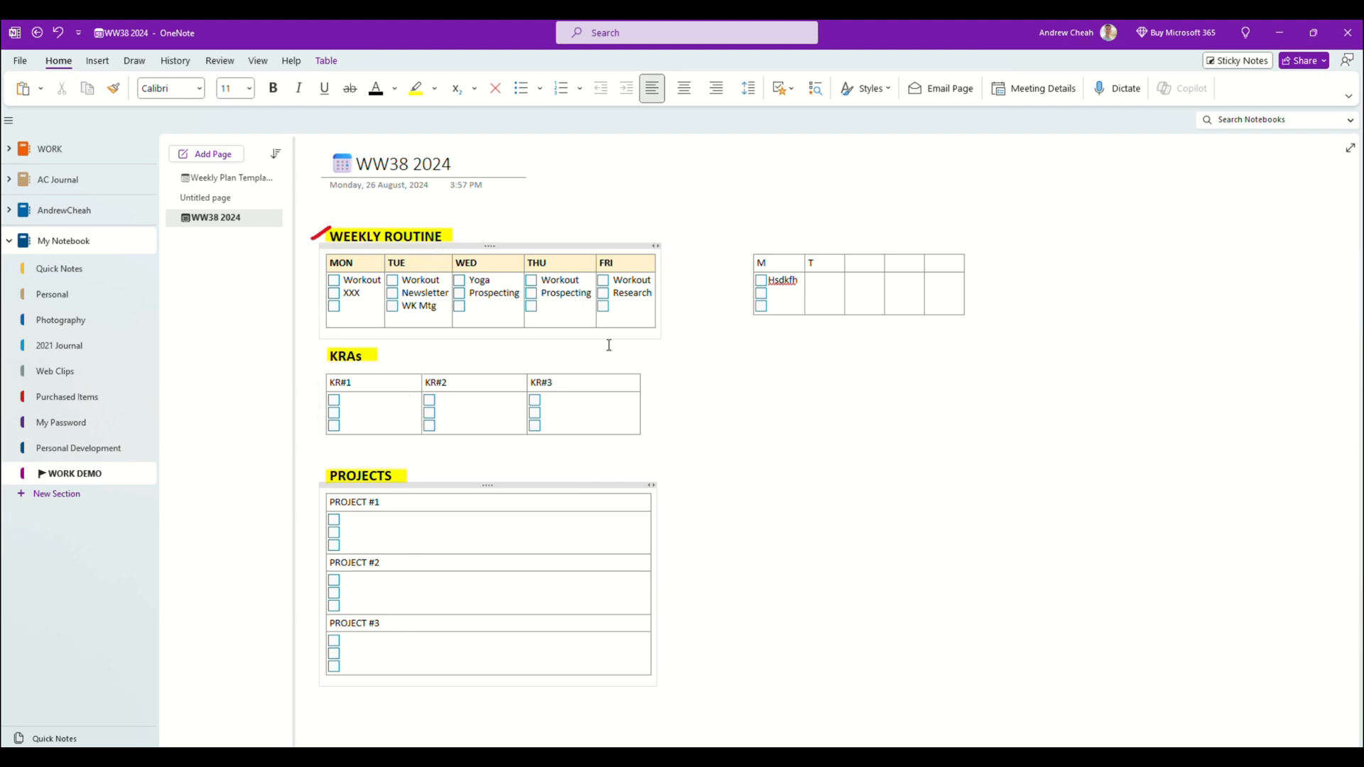
Add a free-standing 'MS To Do' note beside the PROJECTS table.
{"action": "left_click", "coordinate": [758, 455]}
{"action": "type", "text": "MS To Do"}
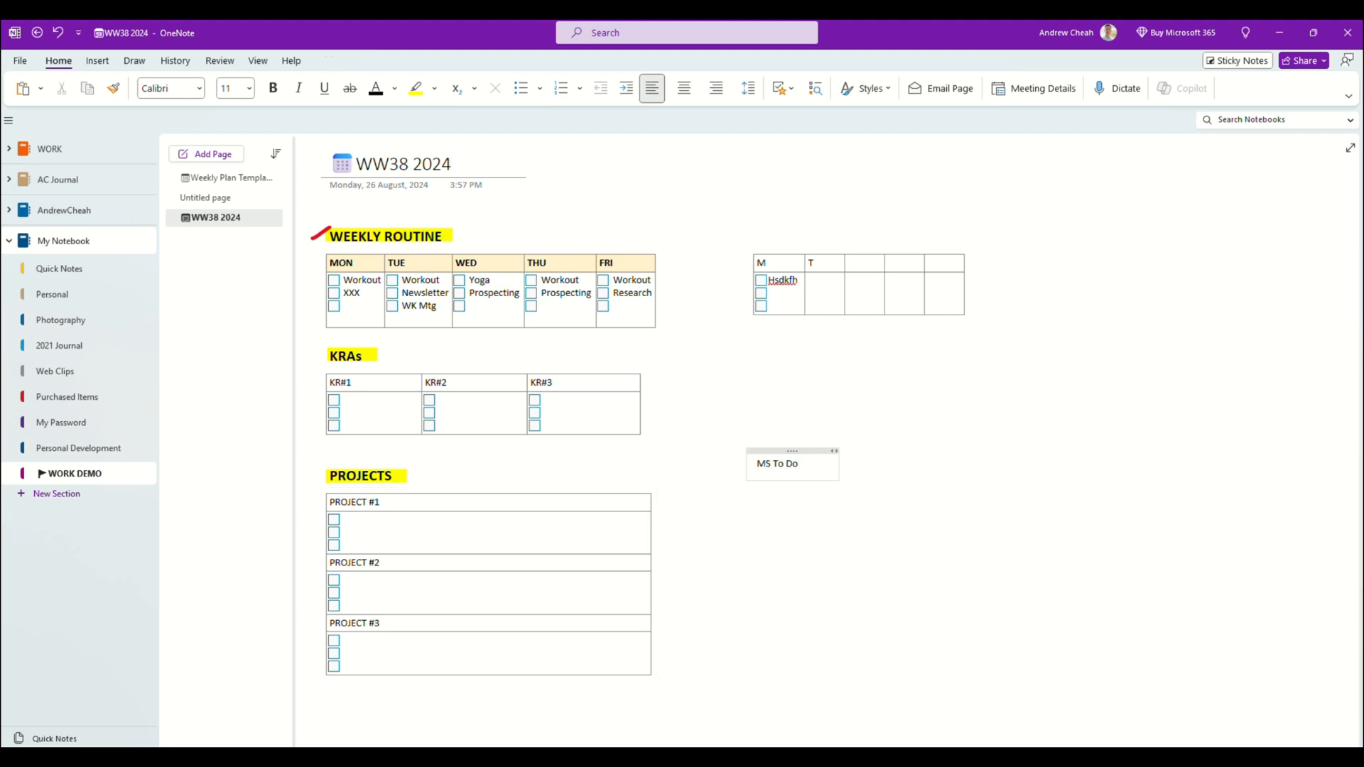
{"action": "mouse_move", "coordinate": [935, 566]}
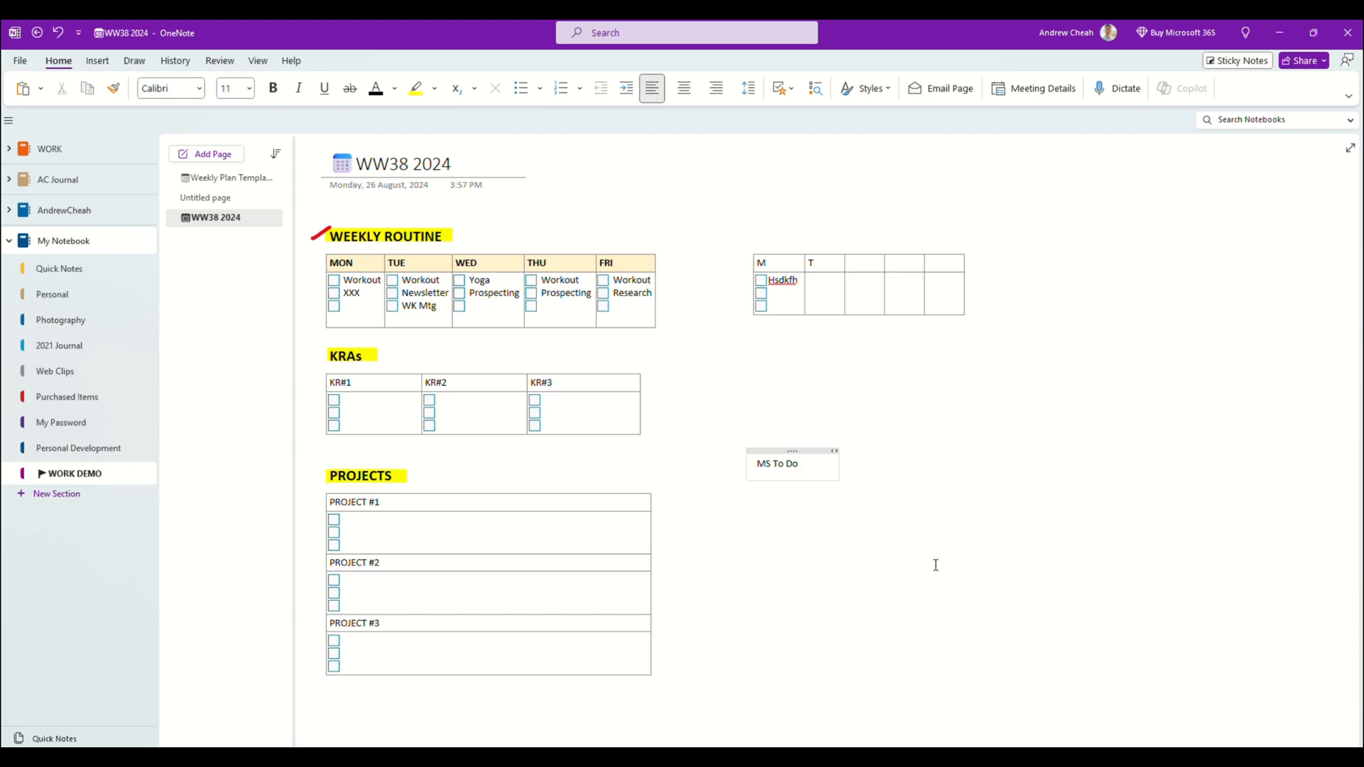
{"action": "left_click", "coordinate": [798, 463]}
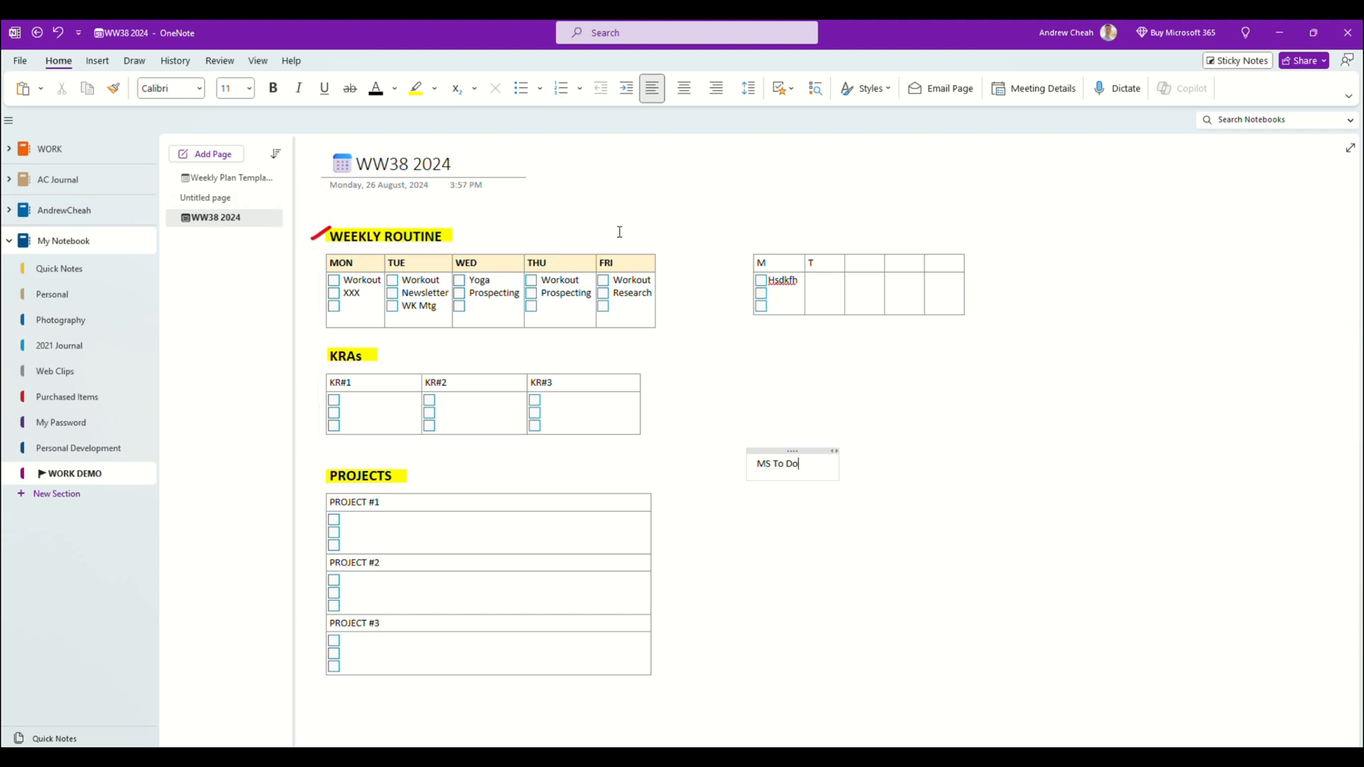
{"action": "mouse_move", "coordinate": [92, 66]}
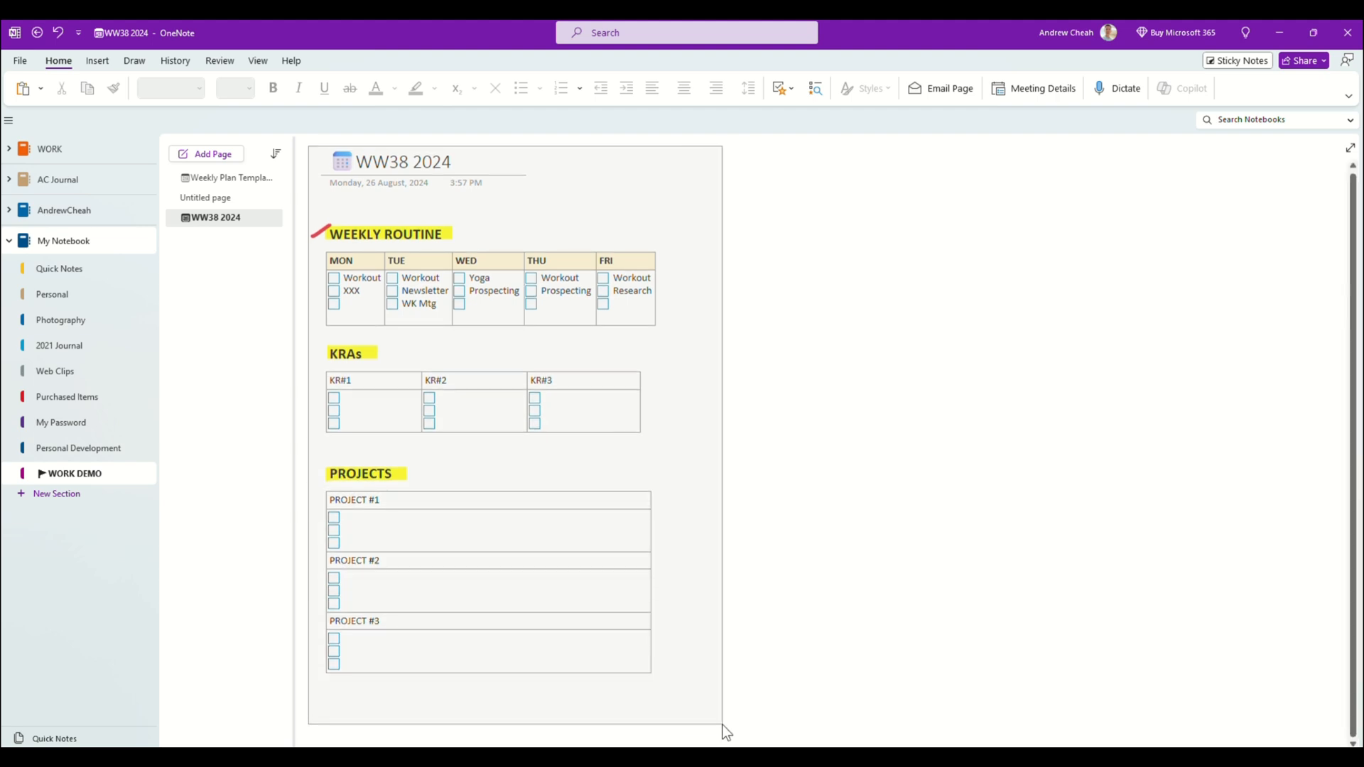
Preview printing the page on portrait A4 for the Current Page only, then close the preview.
{"action": "left_click", "coordinate": [722, 718]}
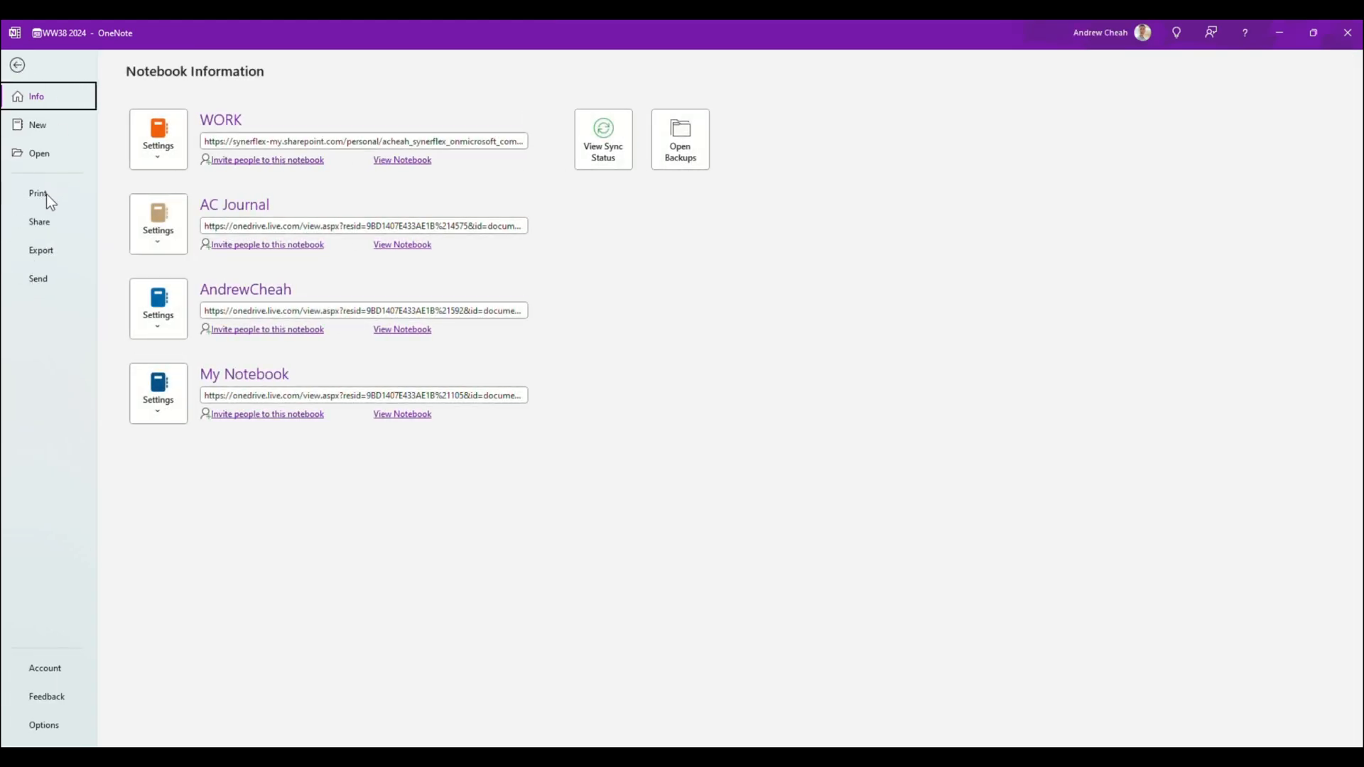
{"action": "left_click", "coordinate": [18, 64]}
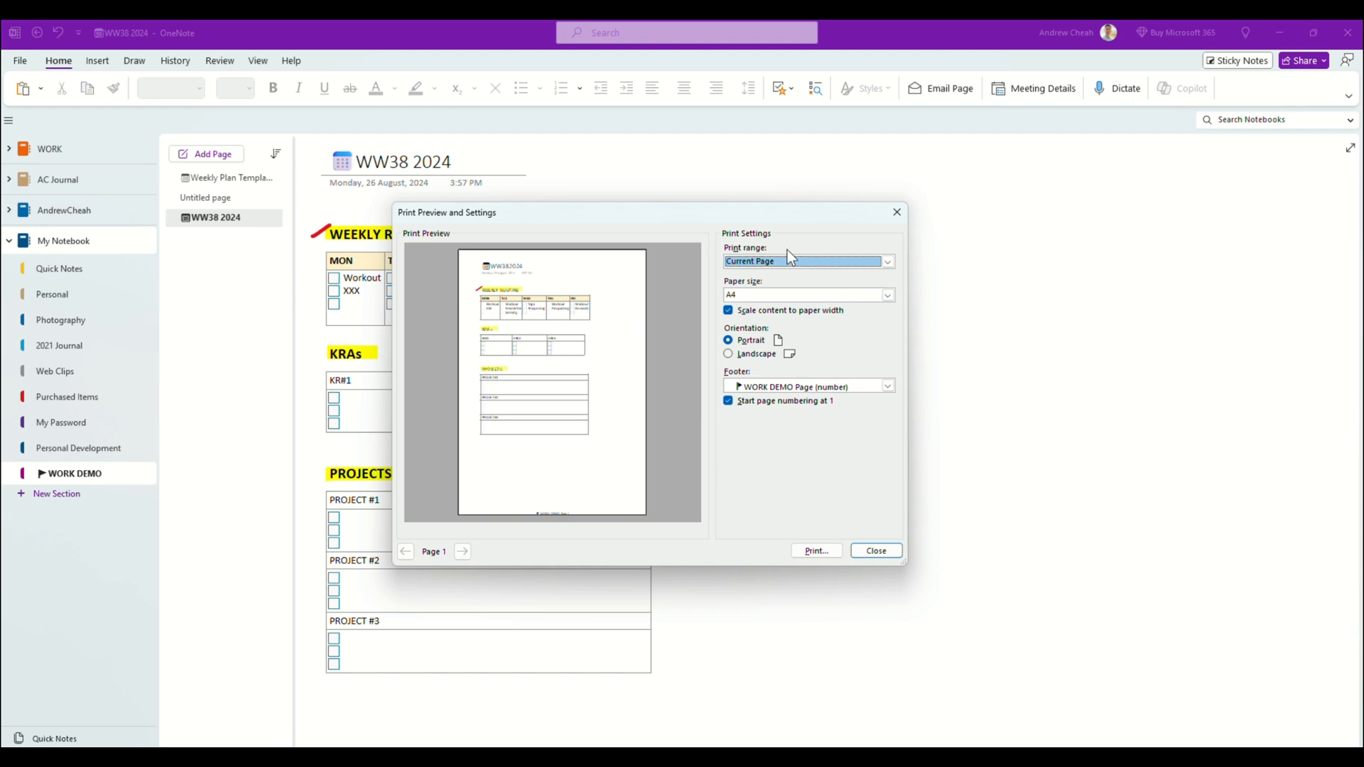
{"action": "left_click", "coordinate": [887, 260]}
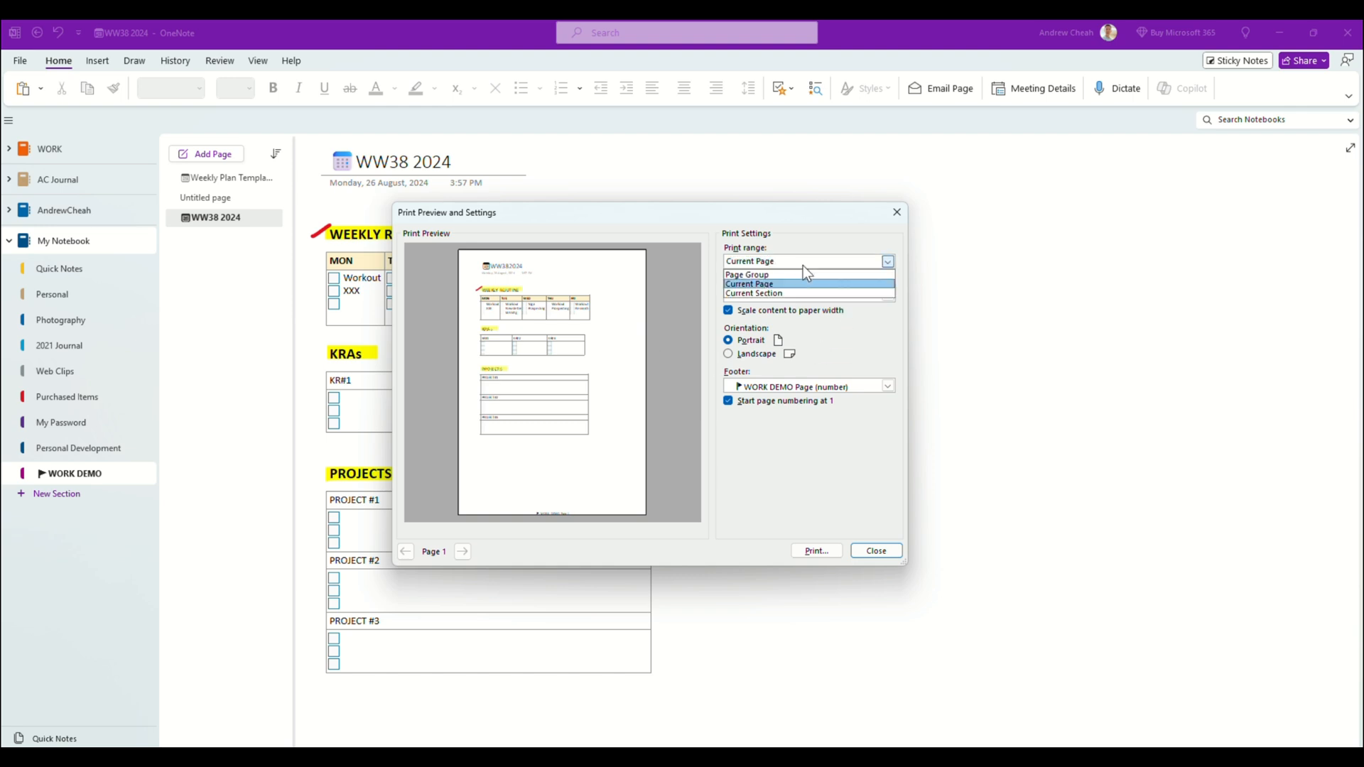
{"action": "left_click", "coordinate": [748, 284]}
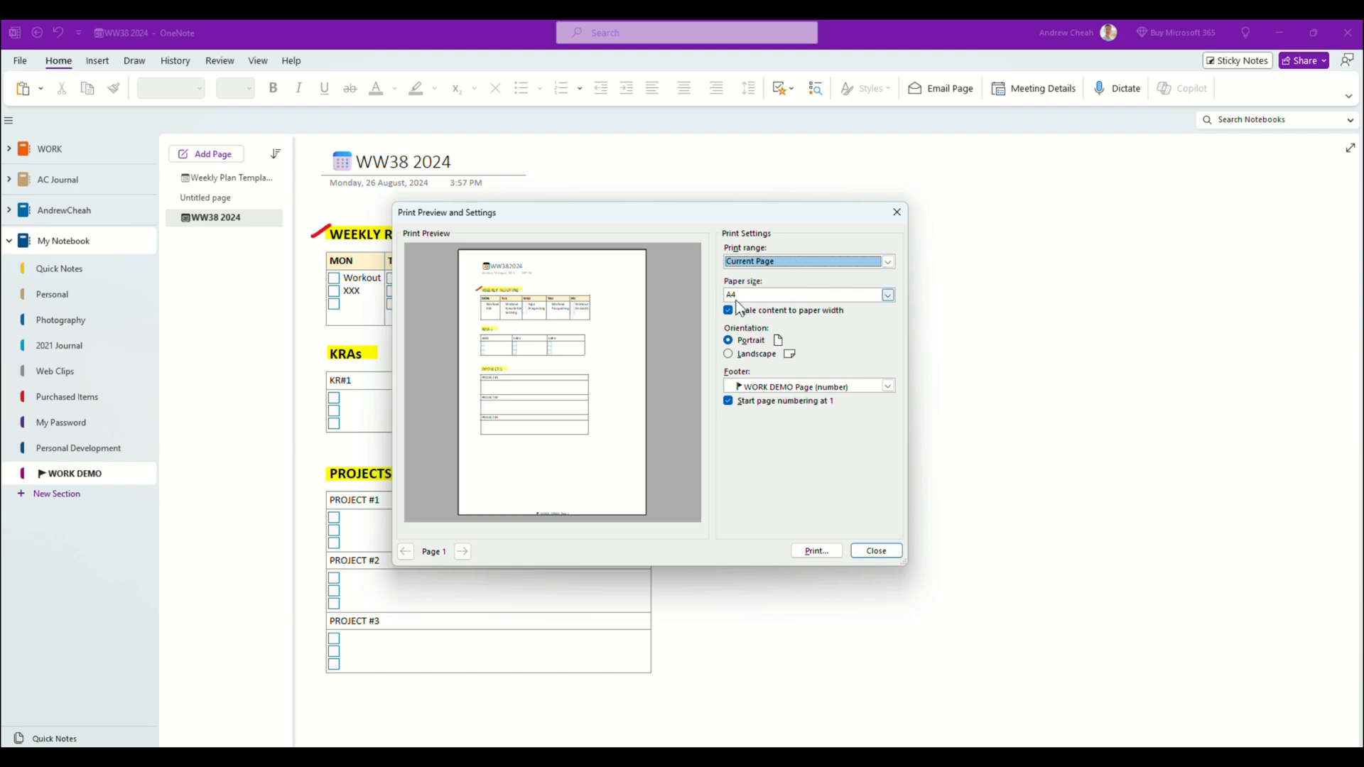
{"action": "mouse_move", "coordinate": [507, 531]}
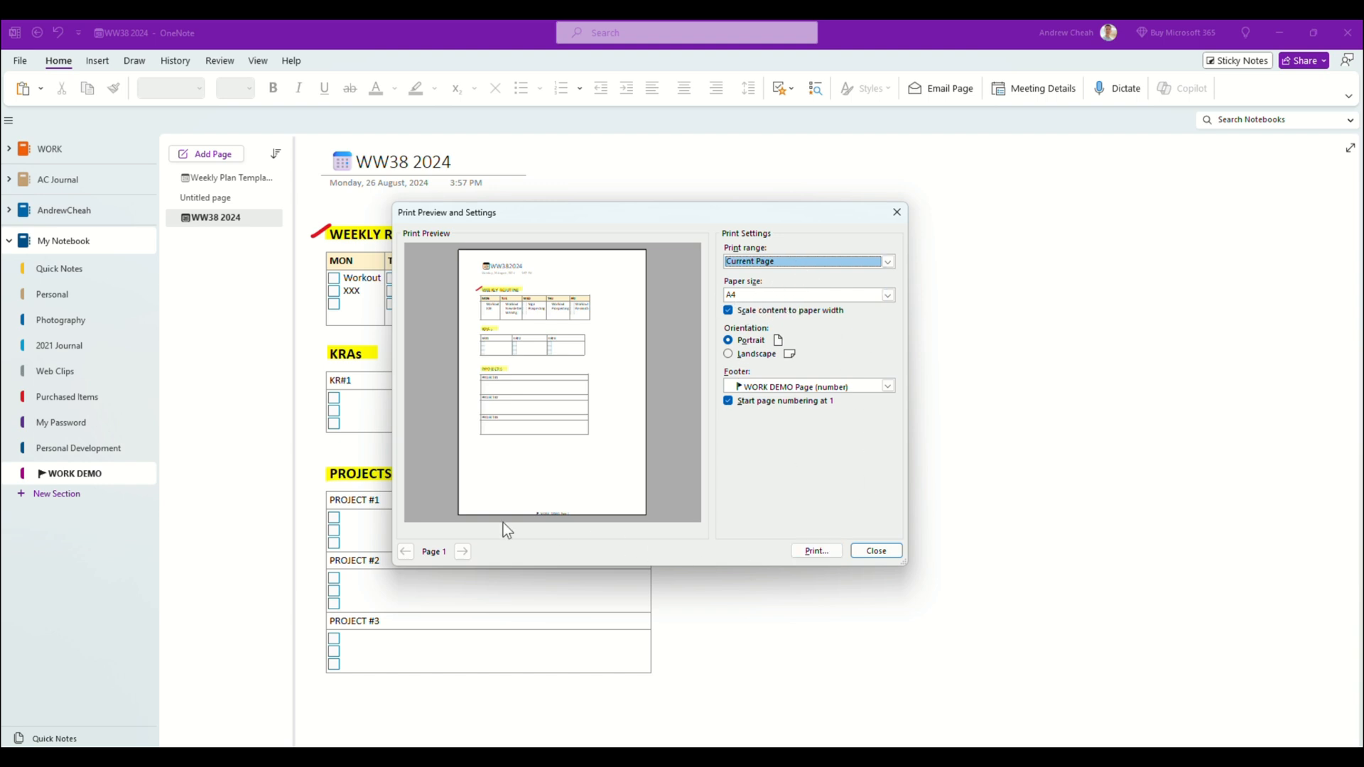
{"action": "mouse_move", "coordinate": [586, 489]}
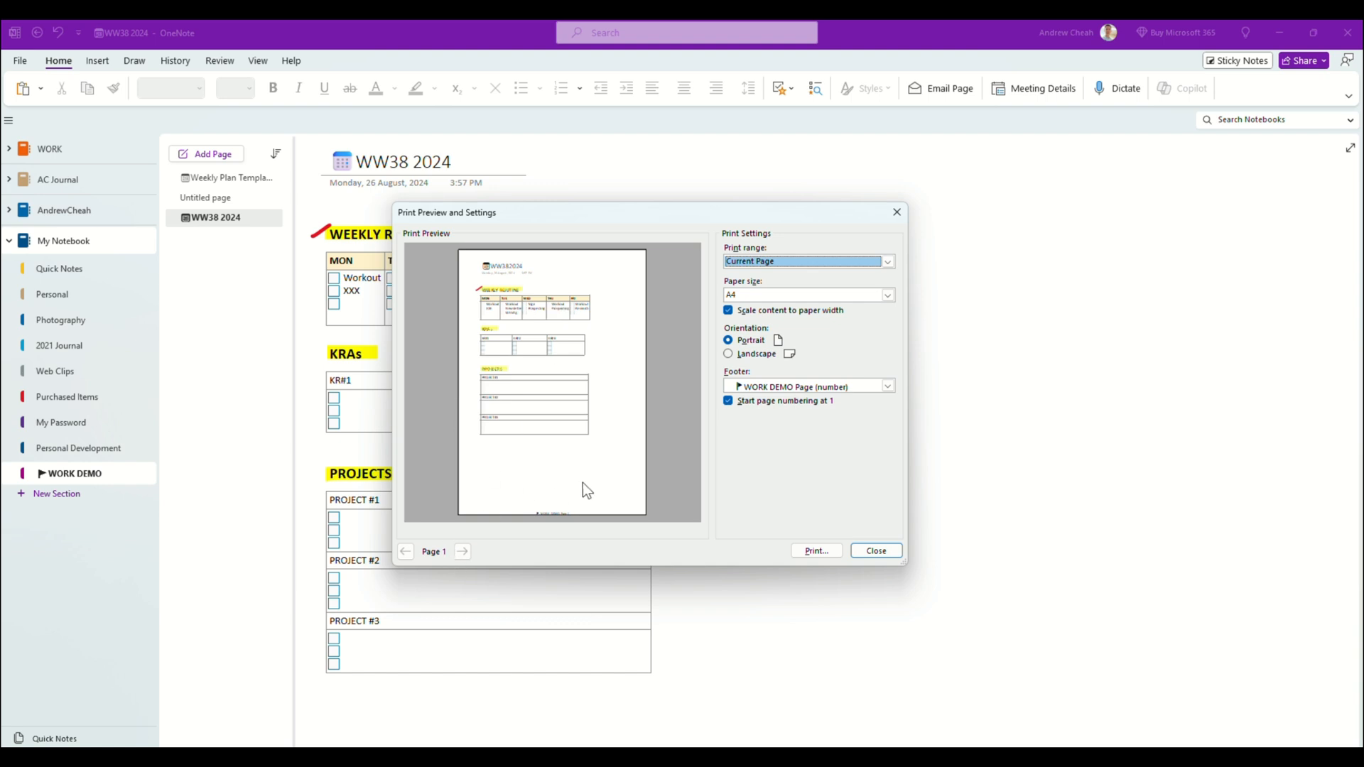
{"action": "left_click", "coordinate": [875, 550]}
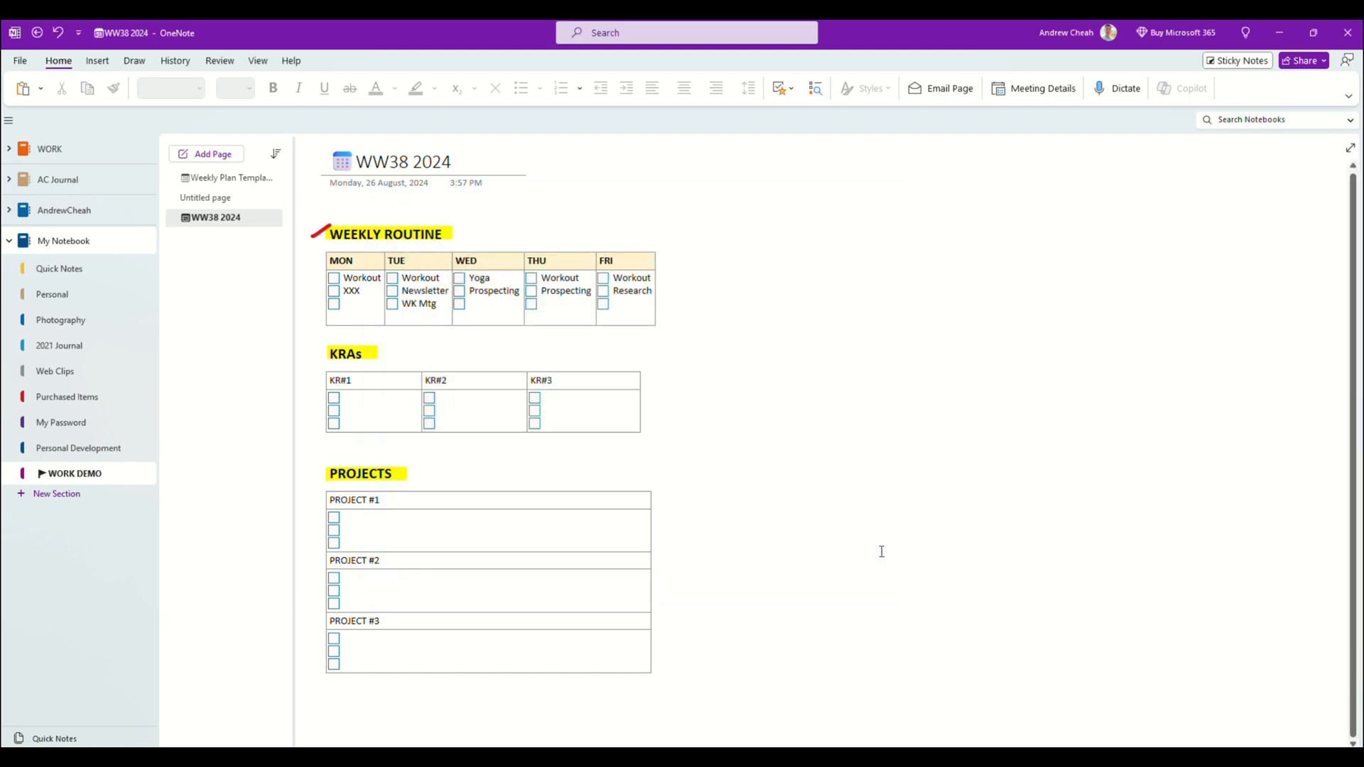
{"action": "mouse_move", "coordinate": [997, 475]}
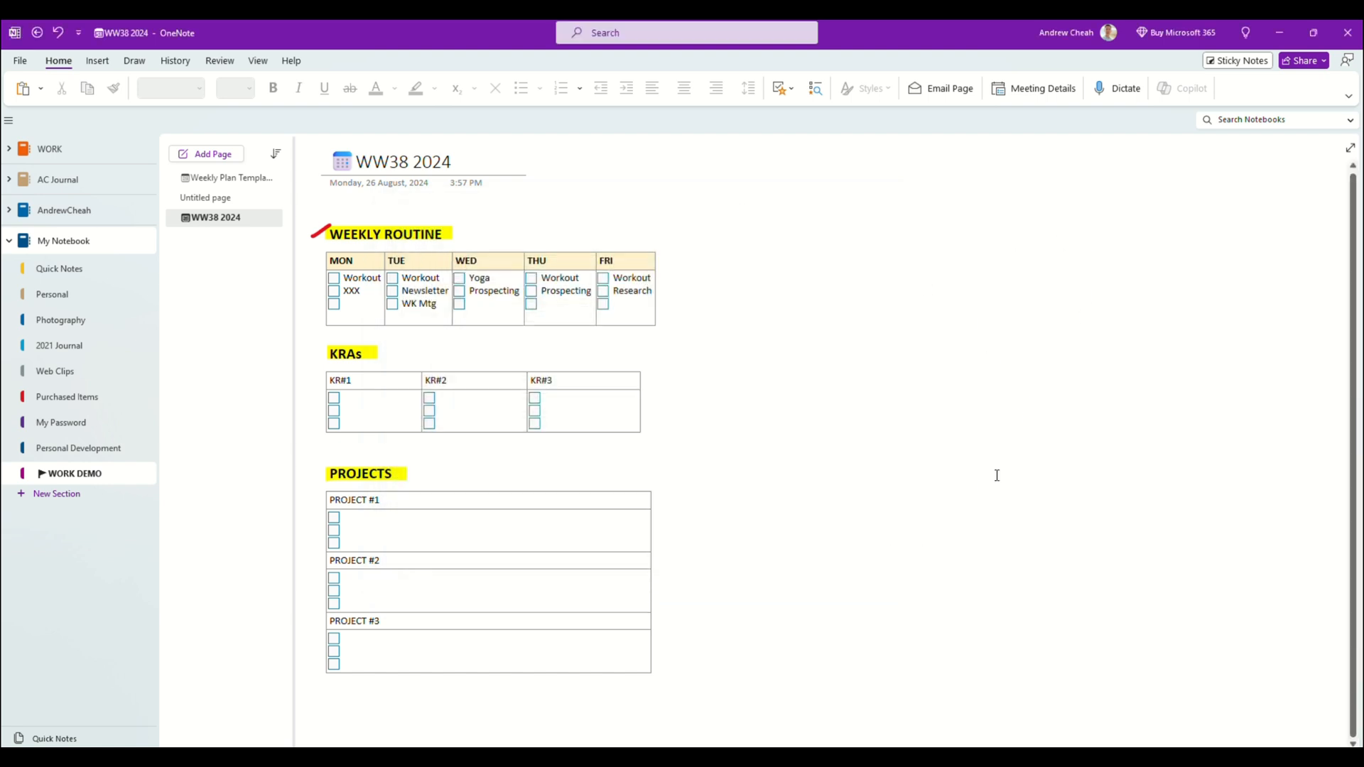
{"action": "mouse_move", "coordinate": [310, 456]}
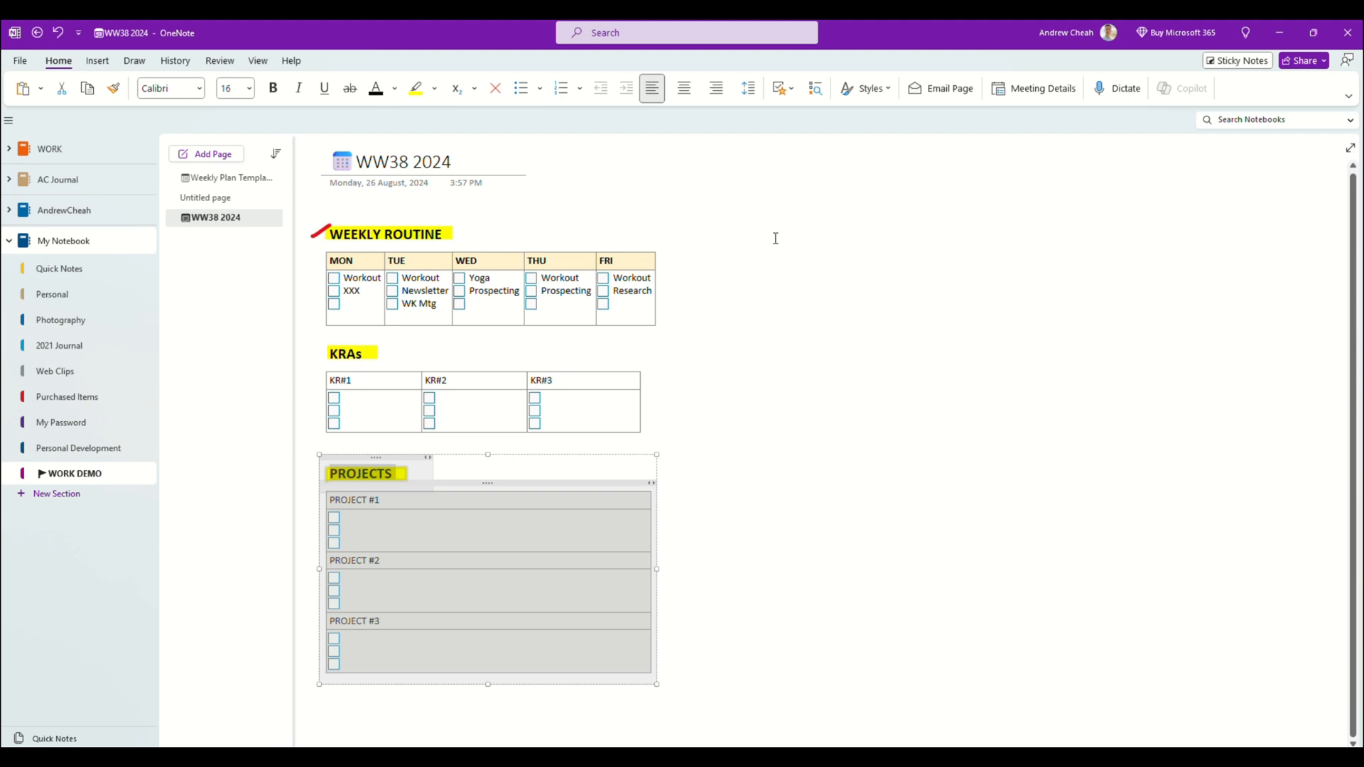
Paste two copies of the PROJECTS table to the right of the original.
{"action": "key", "text": "ctrl+v"}
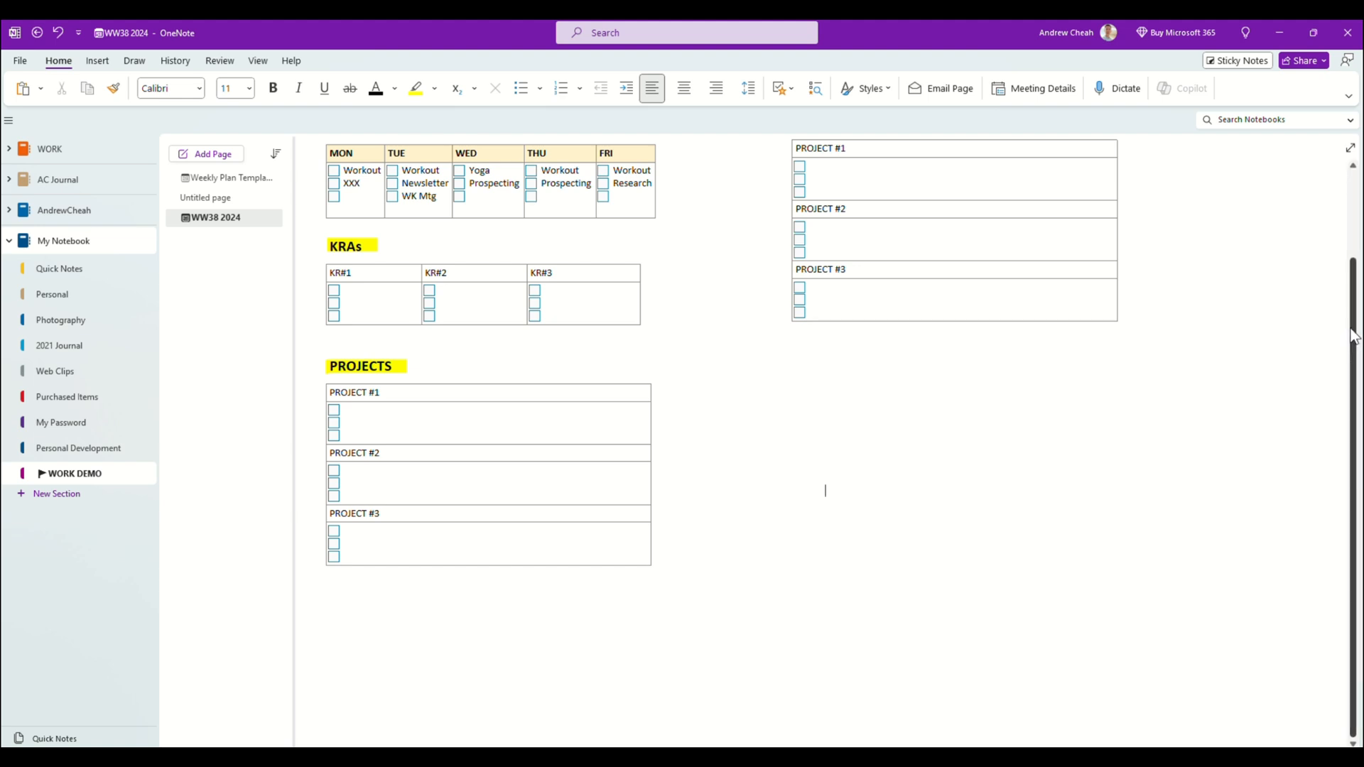
{"action": "scroll", "scroll_direction": "up", "scroll_amount": 3}
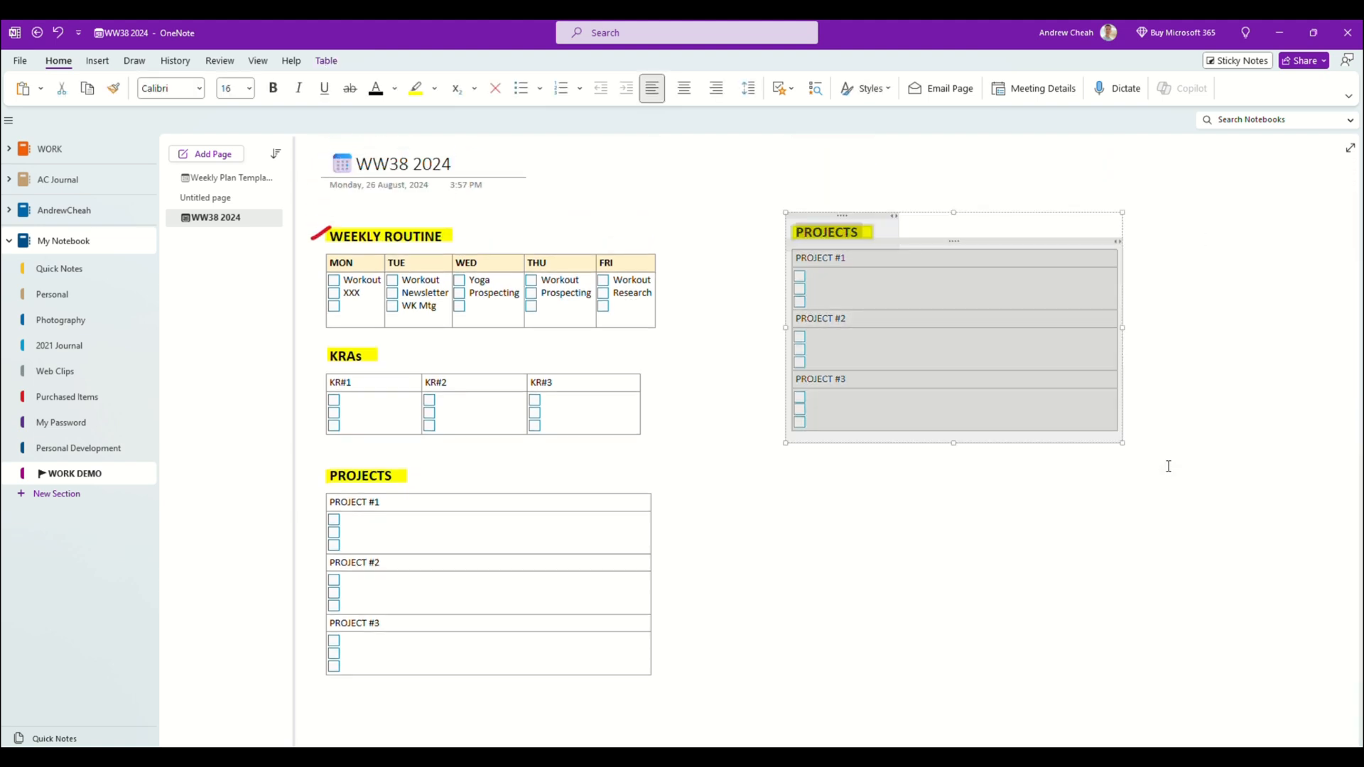
{"action": "key", "text": "ctrl+v"}
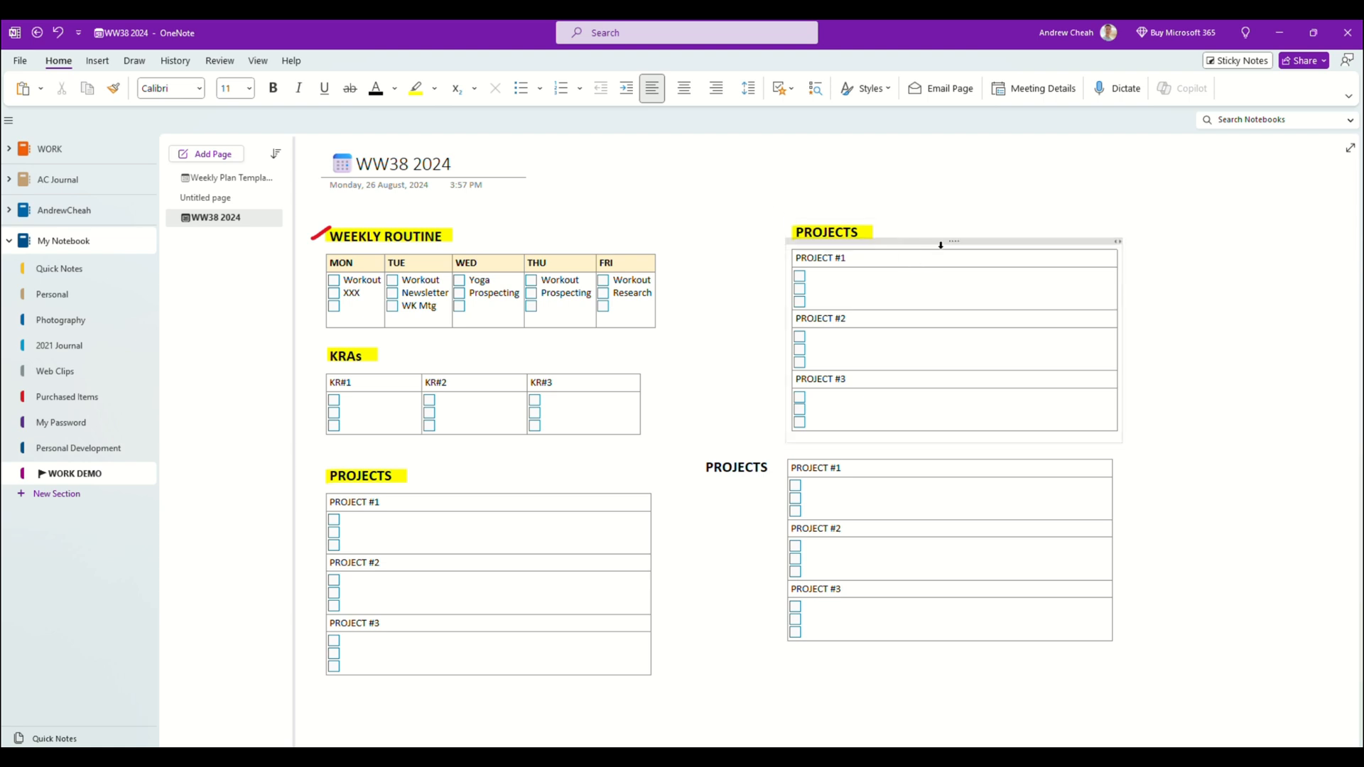
Preview the WW38 2024 page for printing on landscape A4 via File > Print > Print Preview.
{"action": "left_click", "coordinate": [19, 60]}
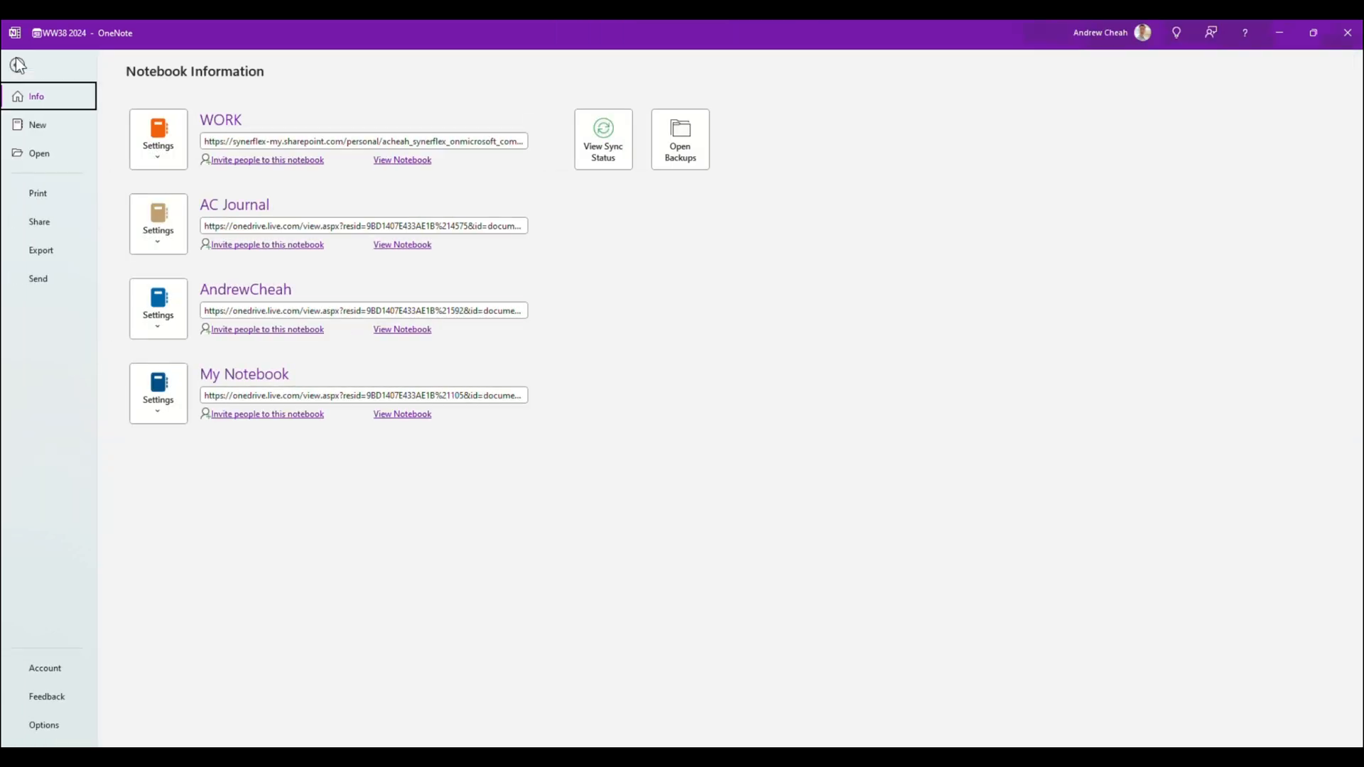
{"action": "left_click", "coordinate": [37, 192]}
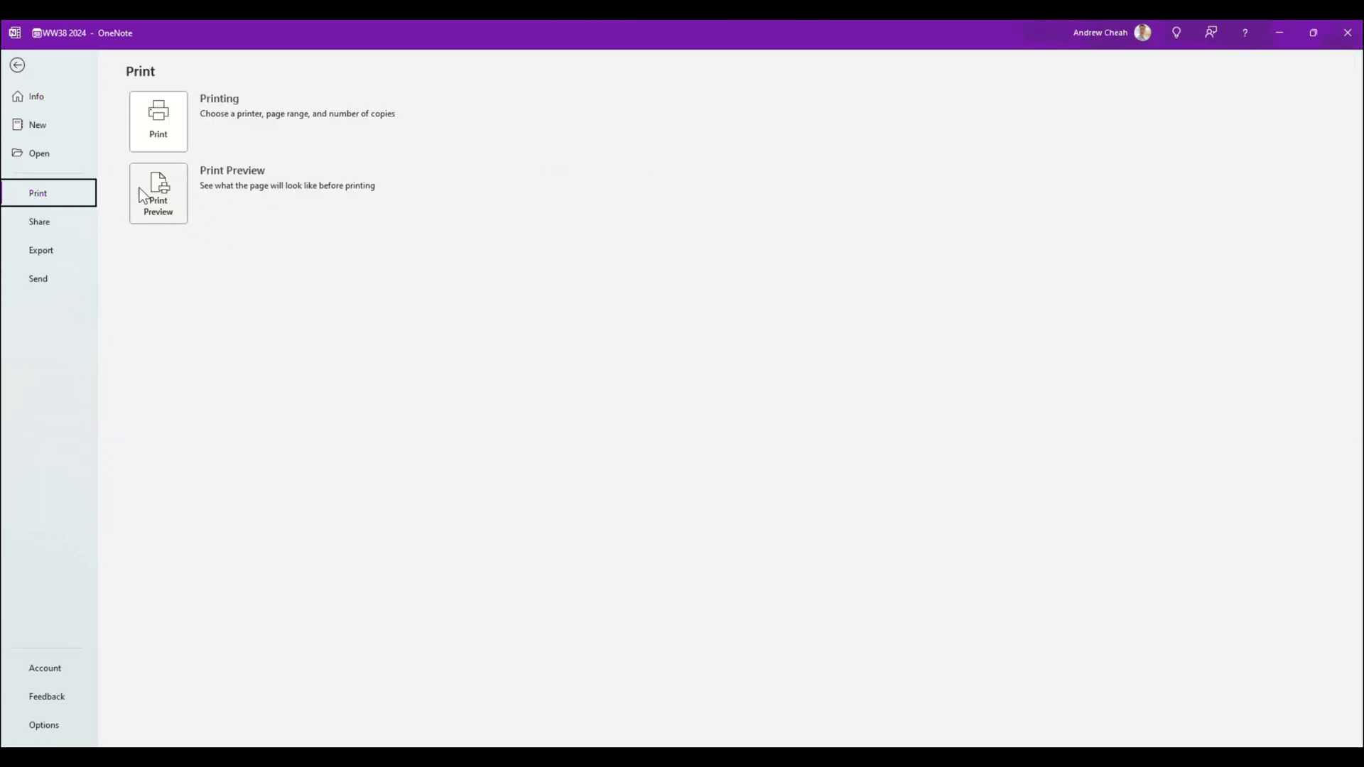
{"action": "left_click", "coordinate": [158, 193]}
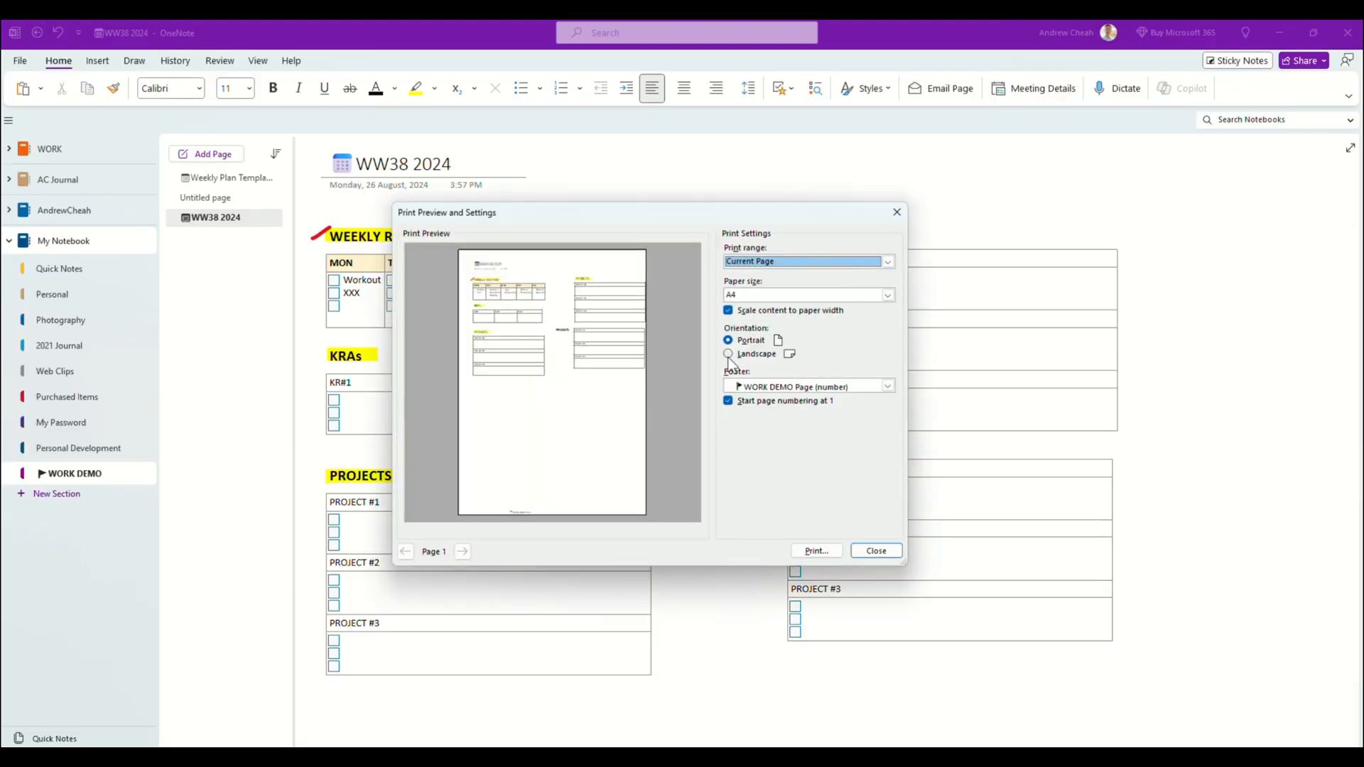
{"action": "left_click", "coordinate": [728, 354]}
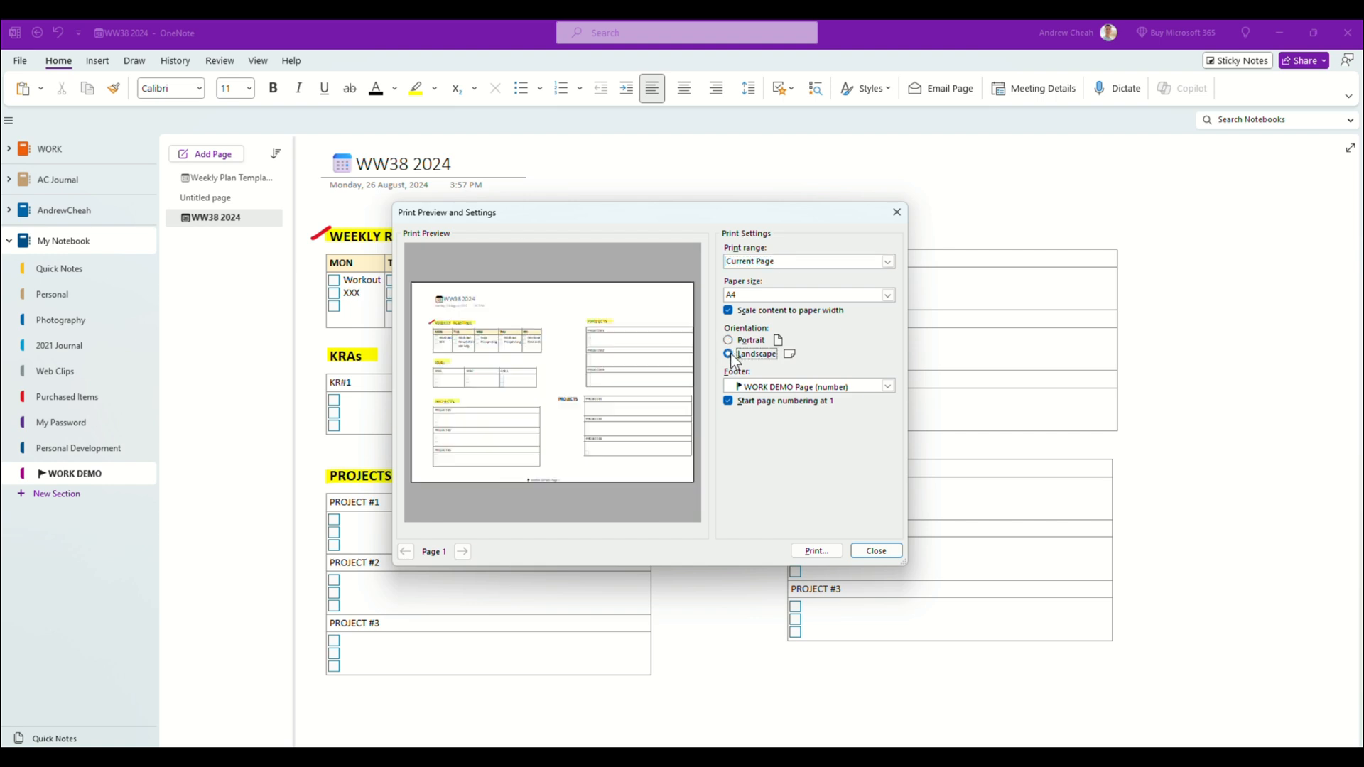
{"action": "left_click", "coordinate": [728, 353]}
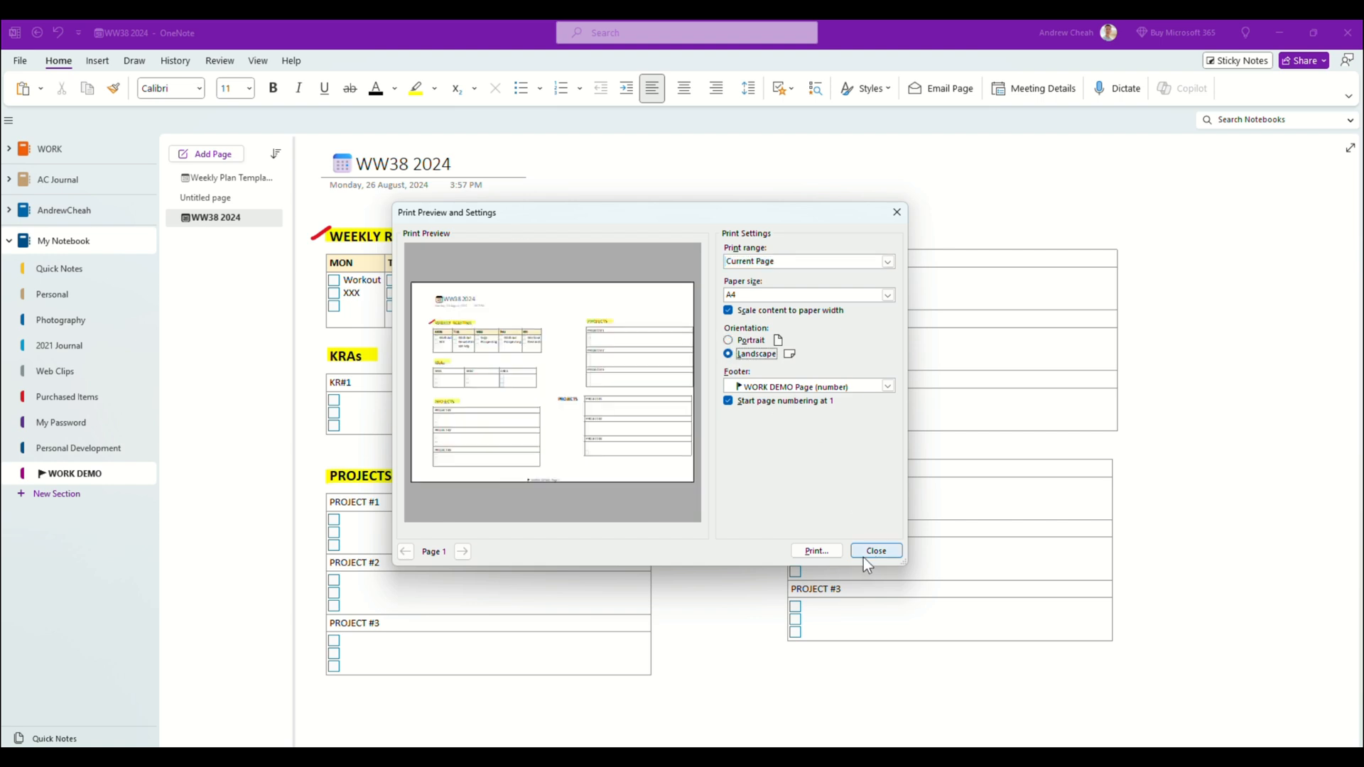
{"action": "mouse_move", "coordinate": [677, 337]}
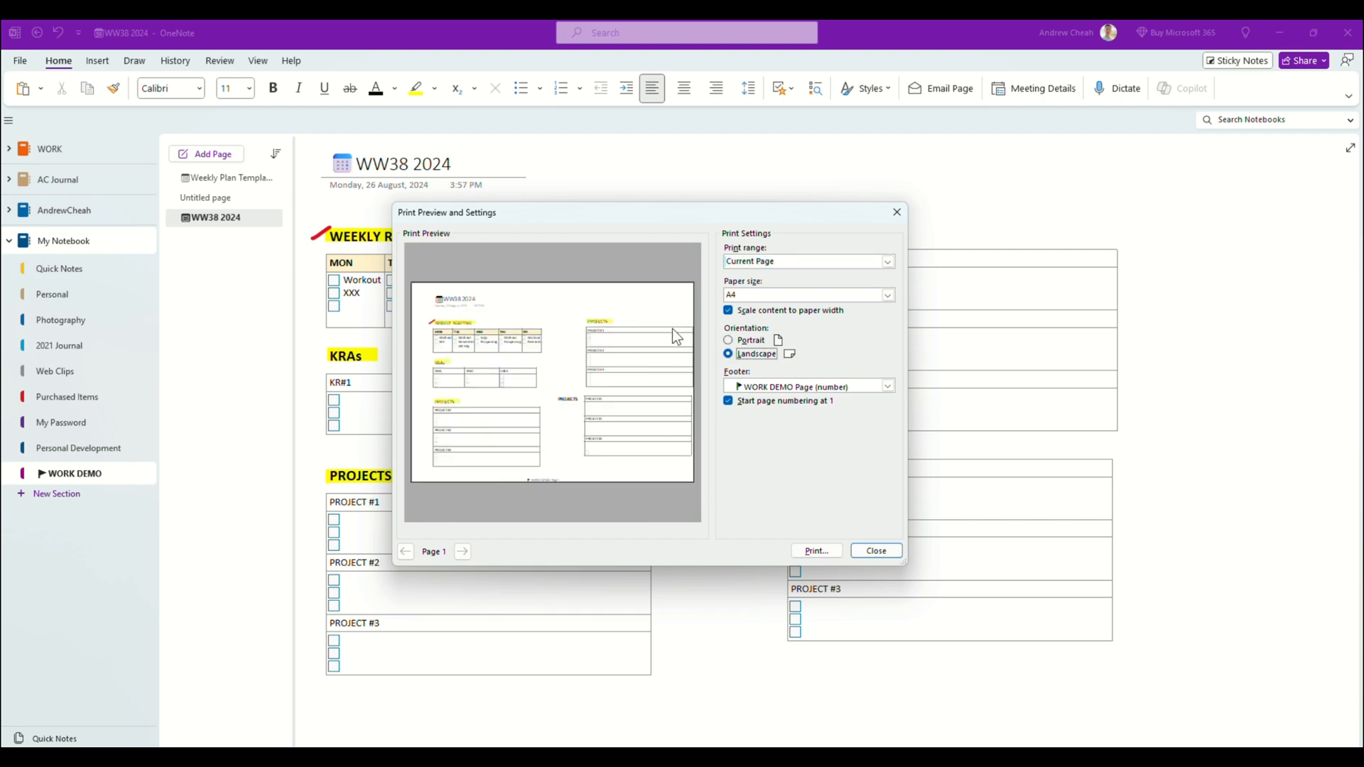
{"action": "mouse_move", "coordinate": [592, 347]}
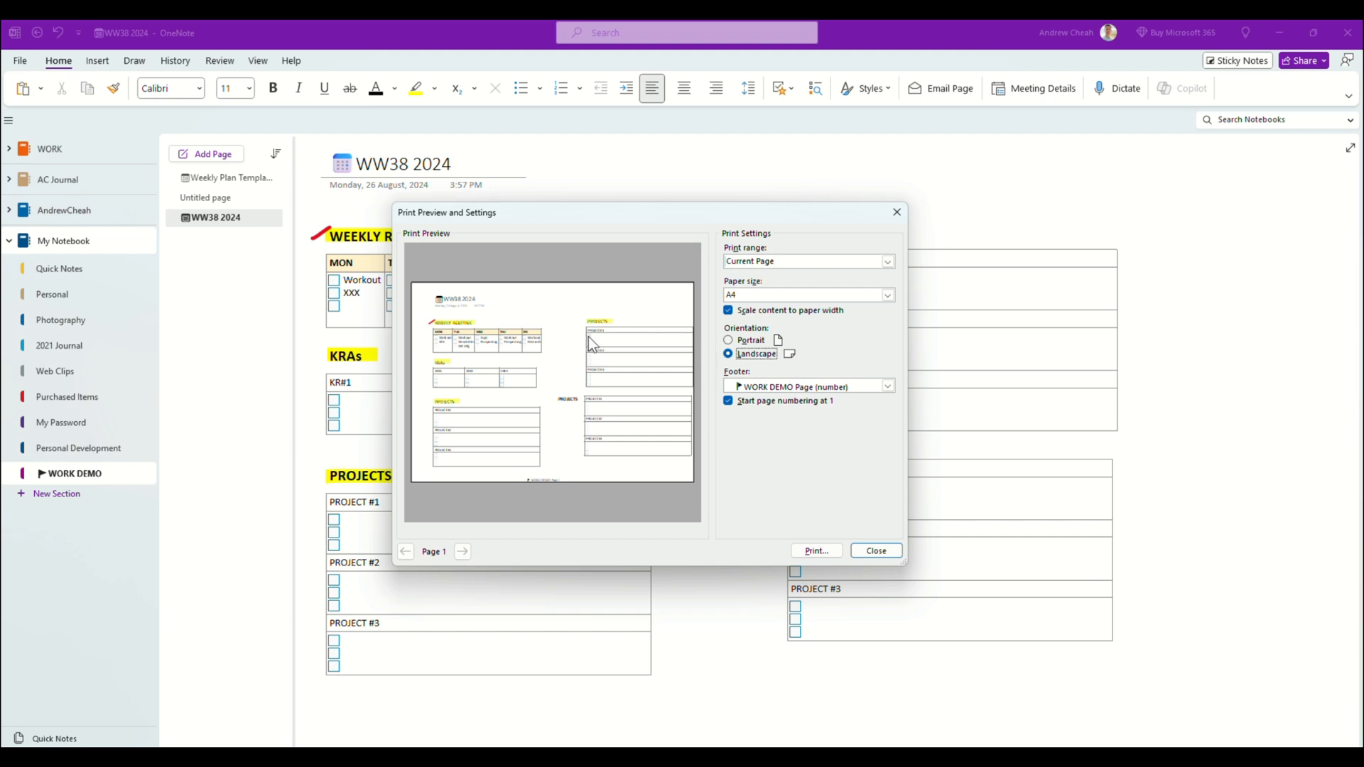
{"action": "mouse_move", "coordinate": [686, 379]}
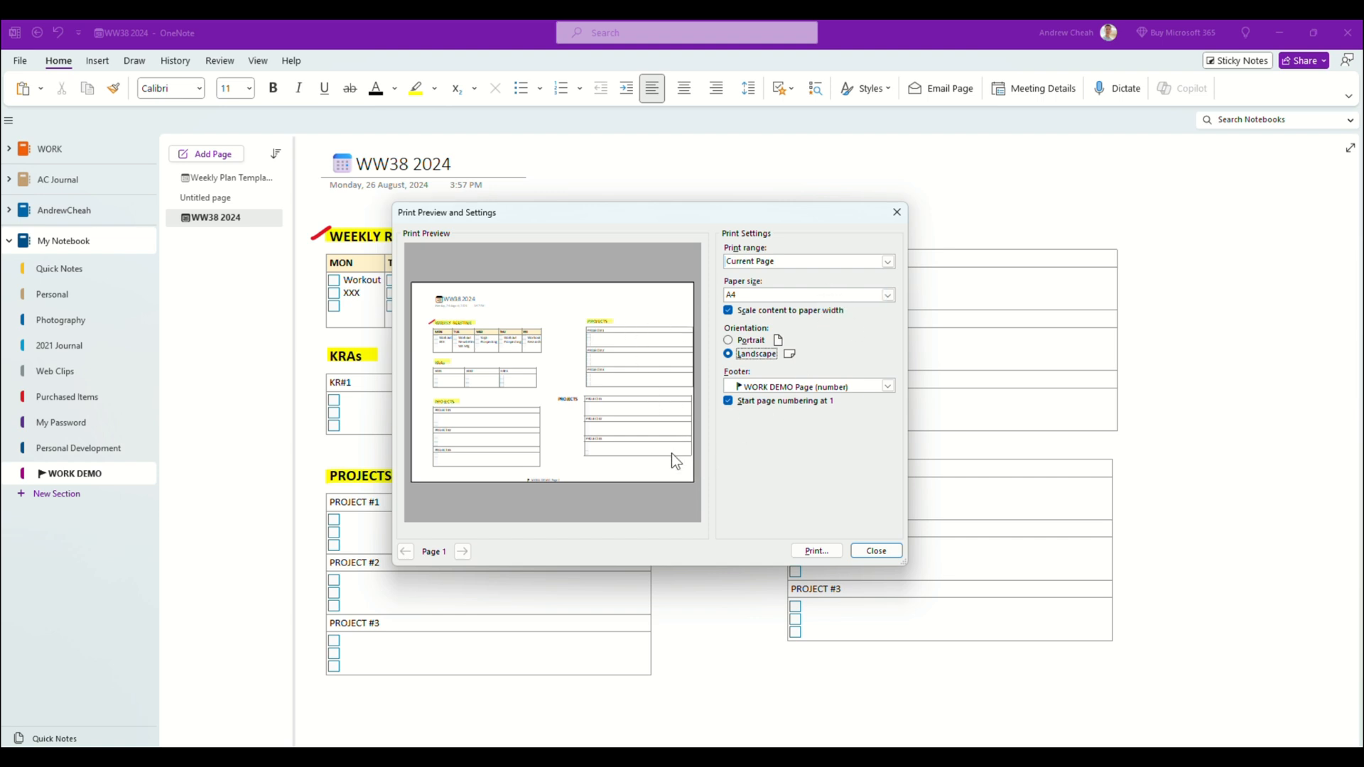
{"action": "mouse_move", "coordinate": [571, 298]}
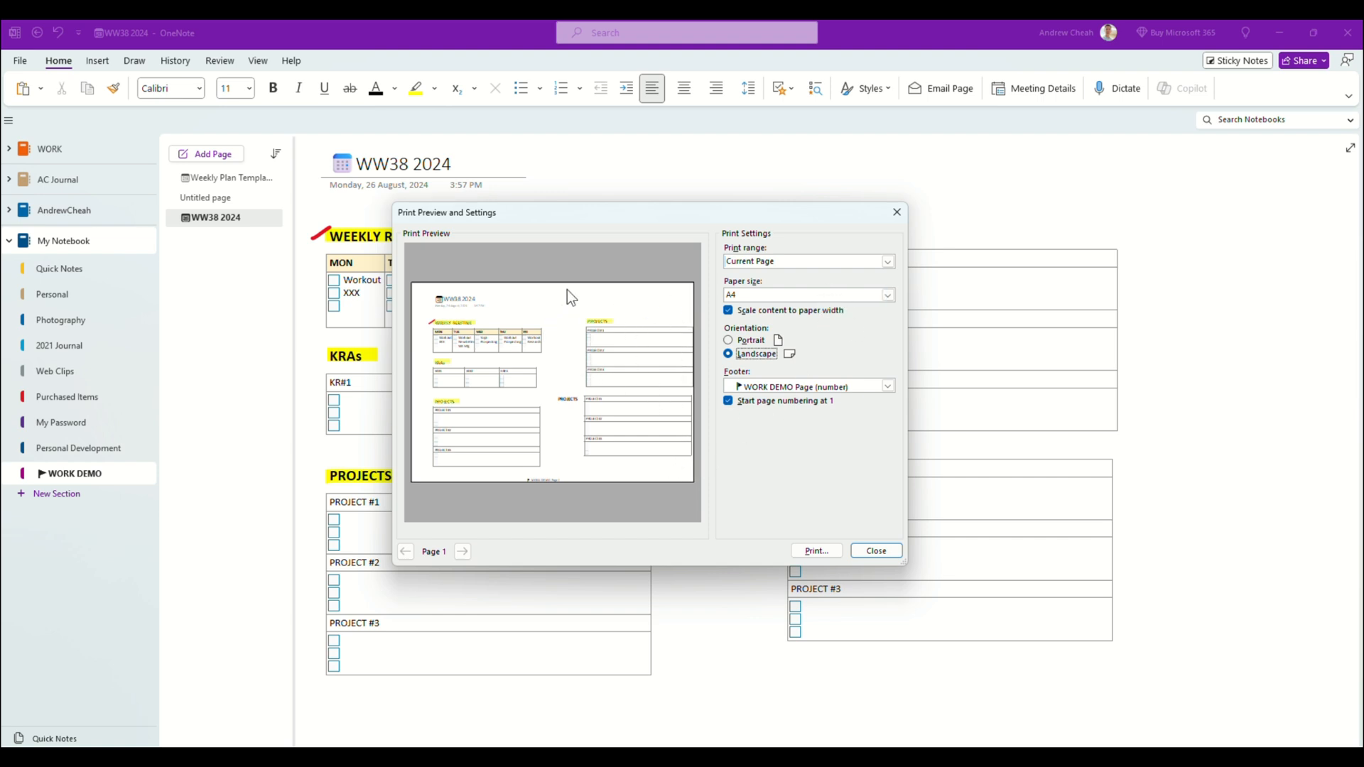
{"action": "mouse_move", "coordinate": [903, 598]}
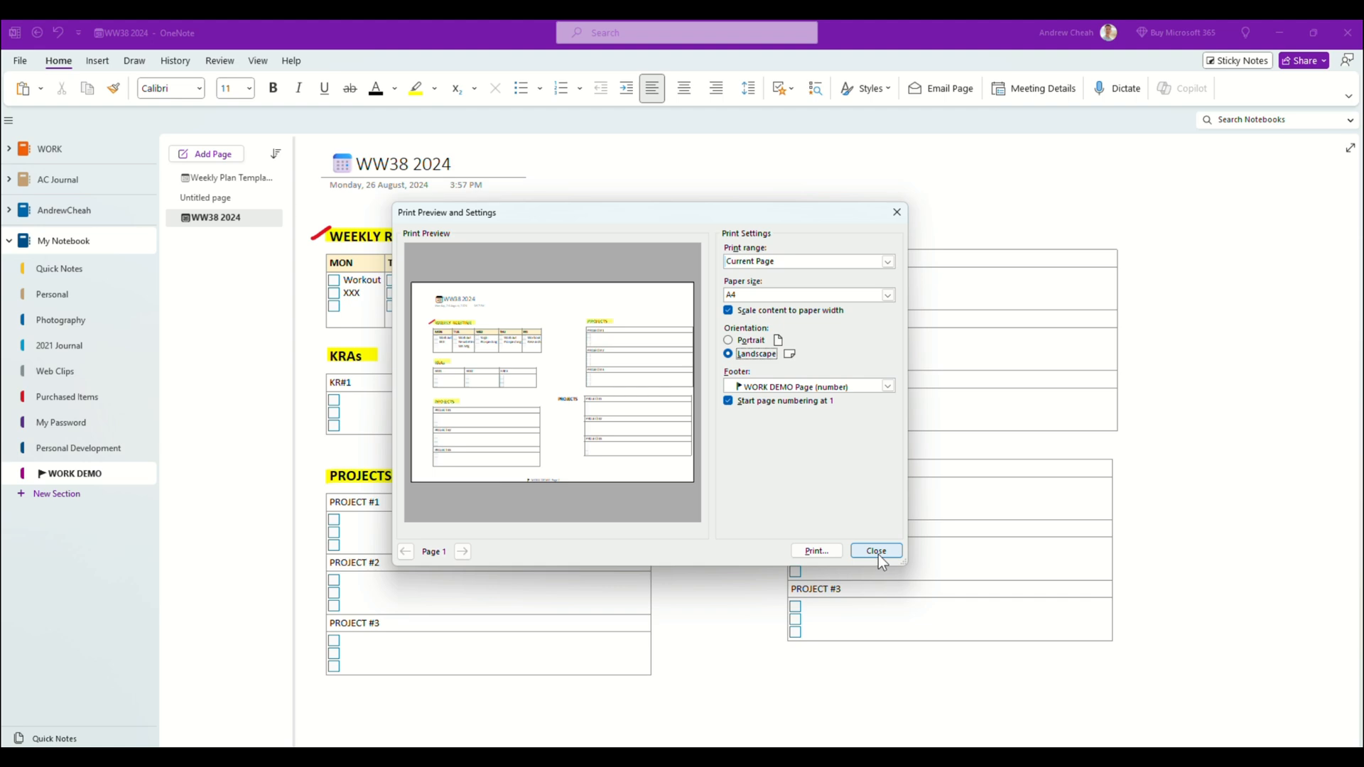
Close the print preview and show the Page Templates pane beside the page.
{"action": "left_click", "coordinate": [876, 551]}
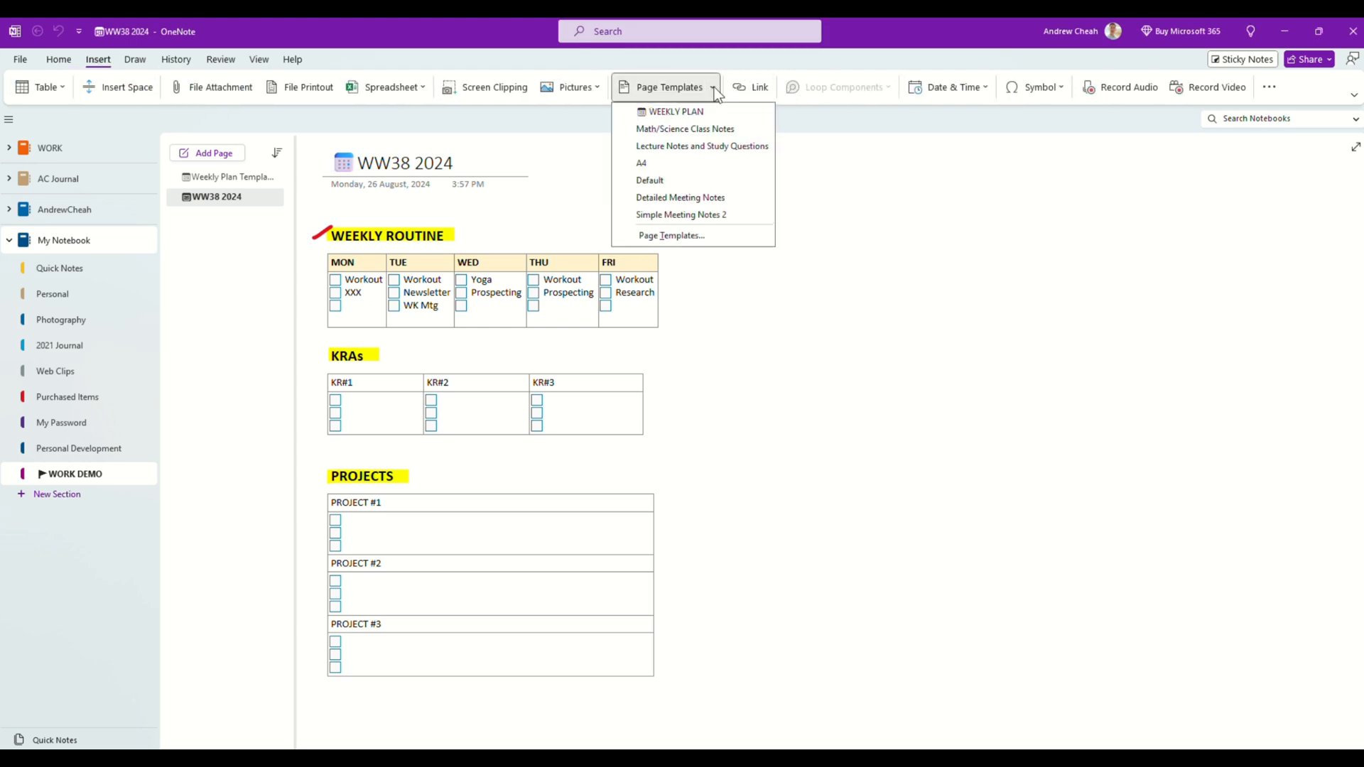
{"action": "mouse_move", "coordinate": [670, 235]}
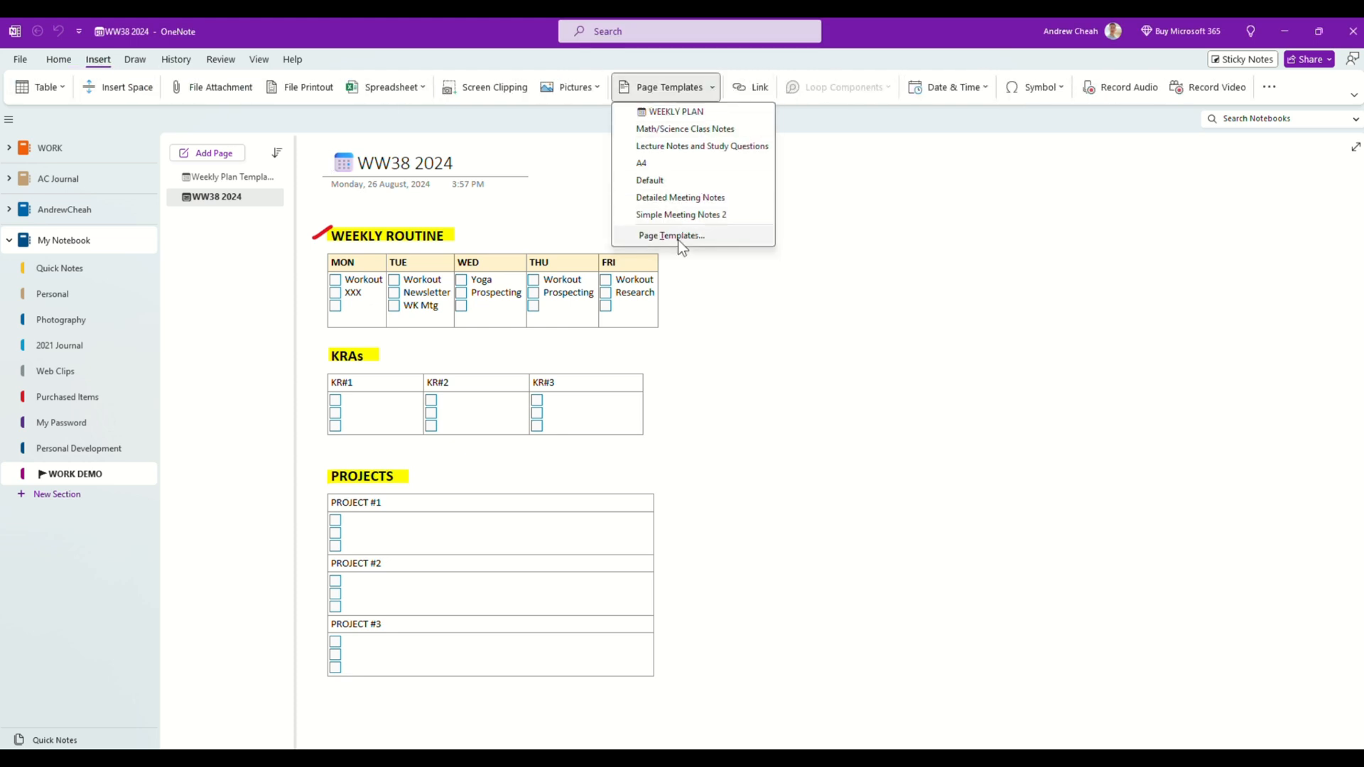
{"action": "left_click", "coordinate": [671, 235]}
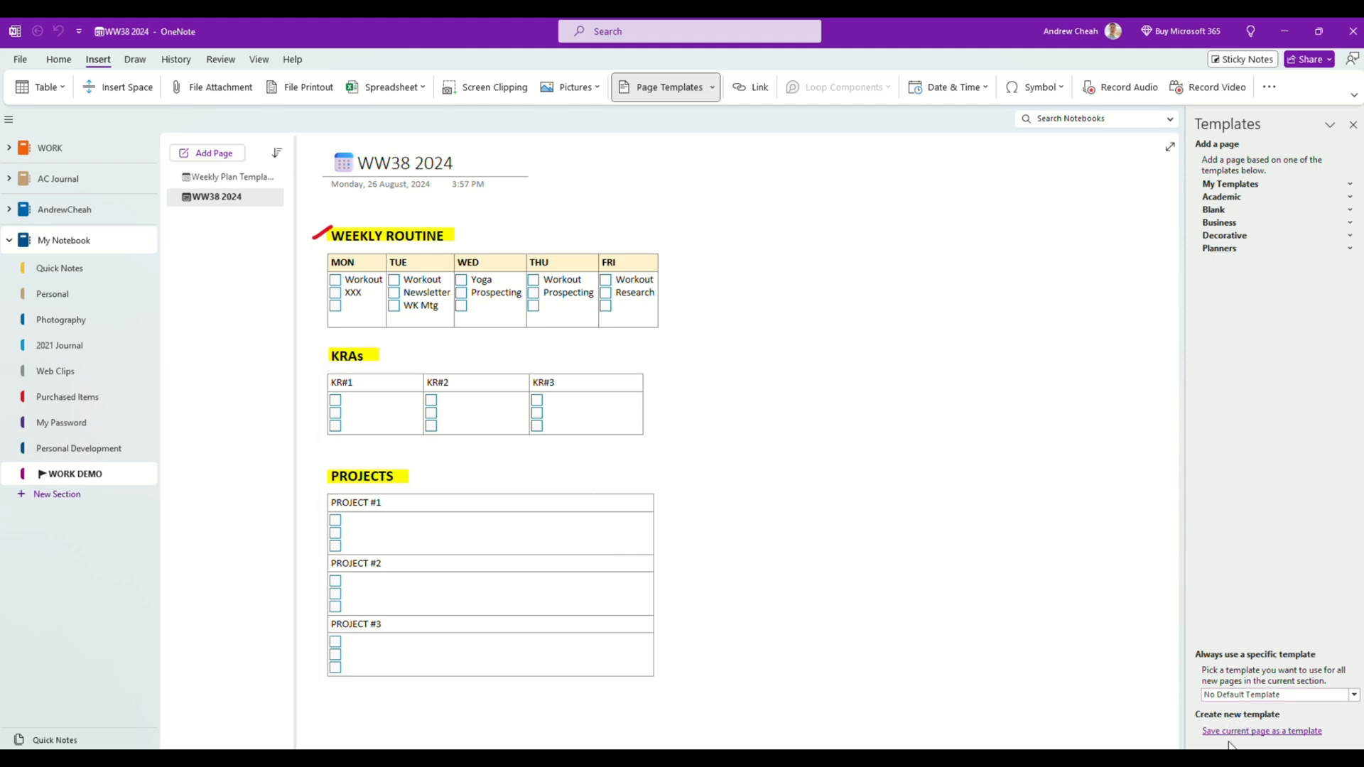
{"action": "mouse_move", "coordinate": [1270, 738]}
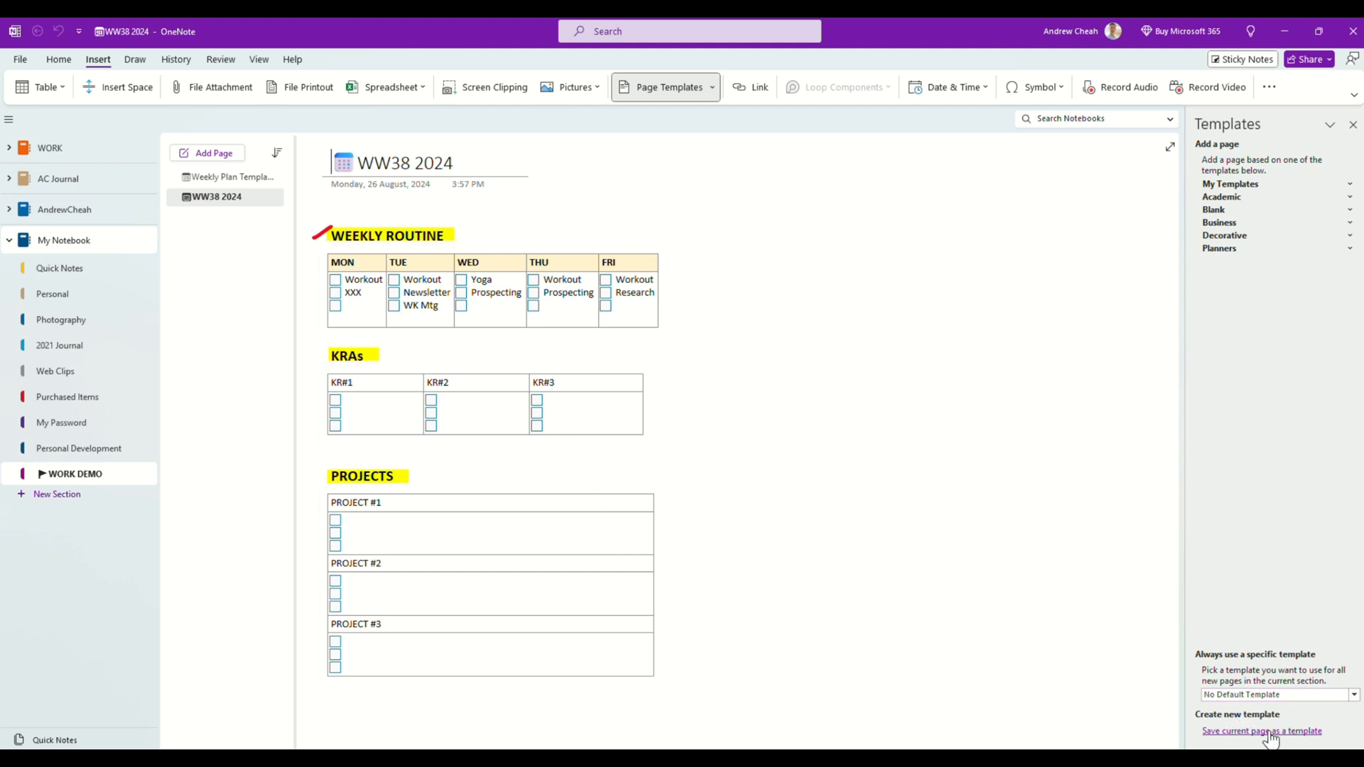
Save the current page as a template named WKPLAN and expand My Templates.
{"action": "left_click", "coordinate": [1262, 731]}
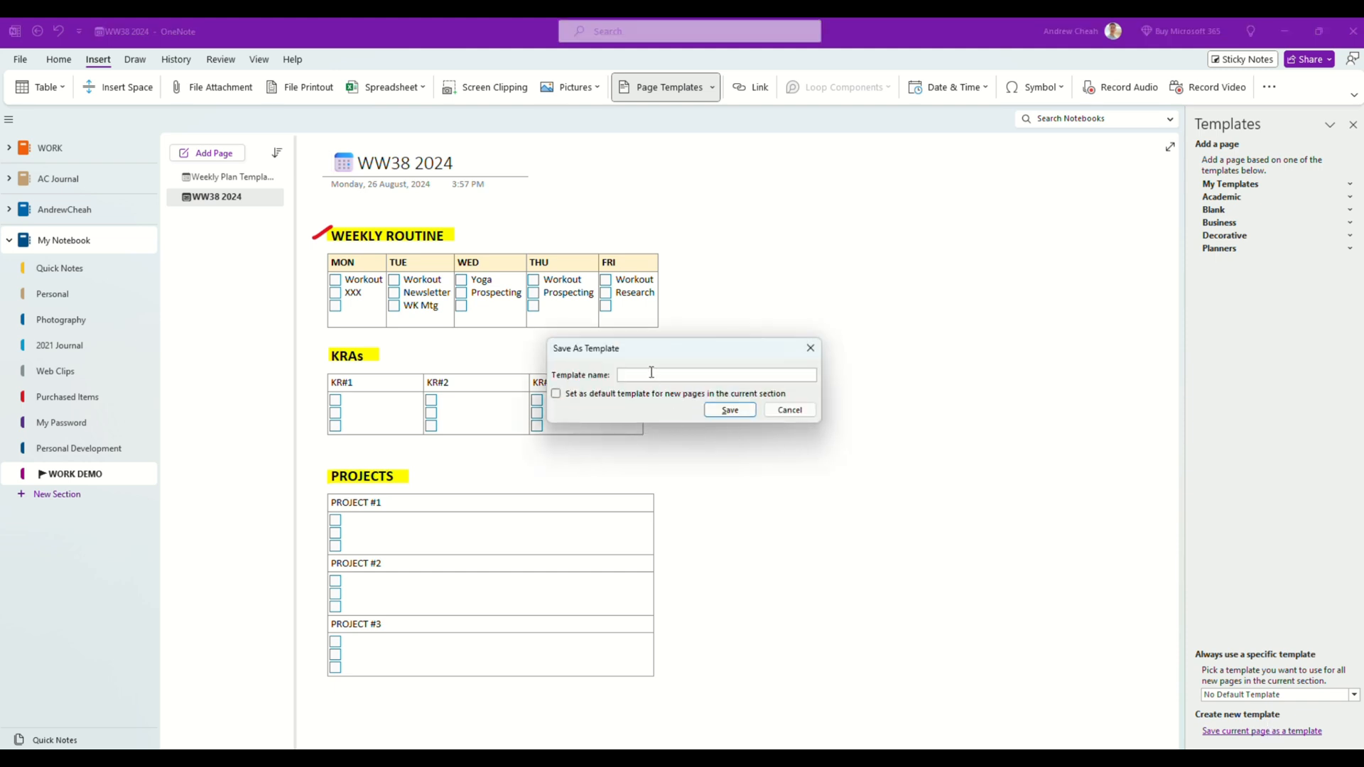
{"action": "type", "text": "WK"}
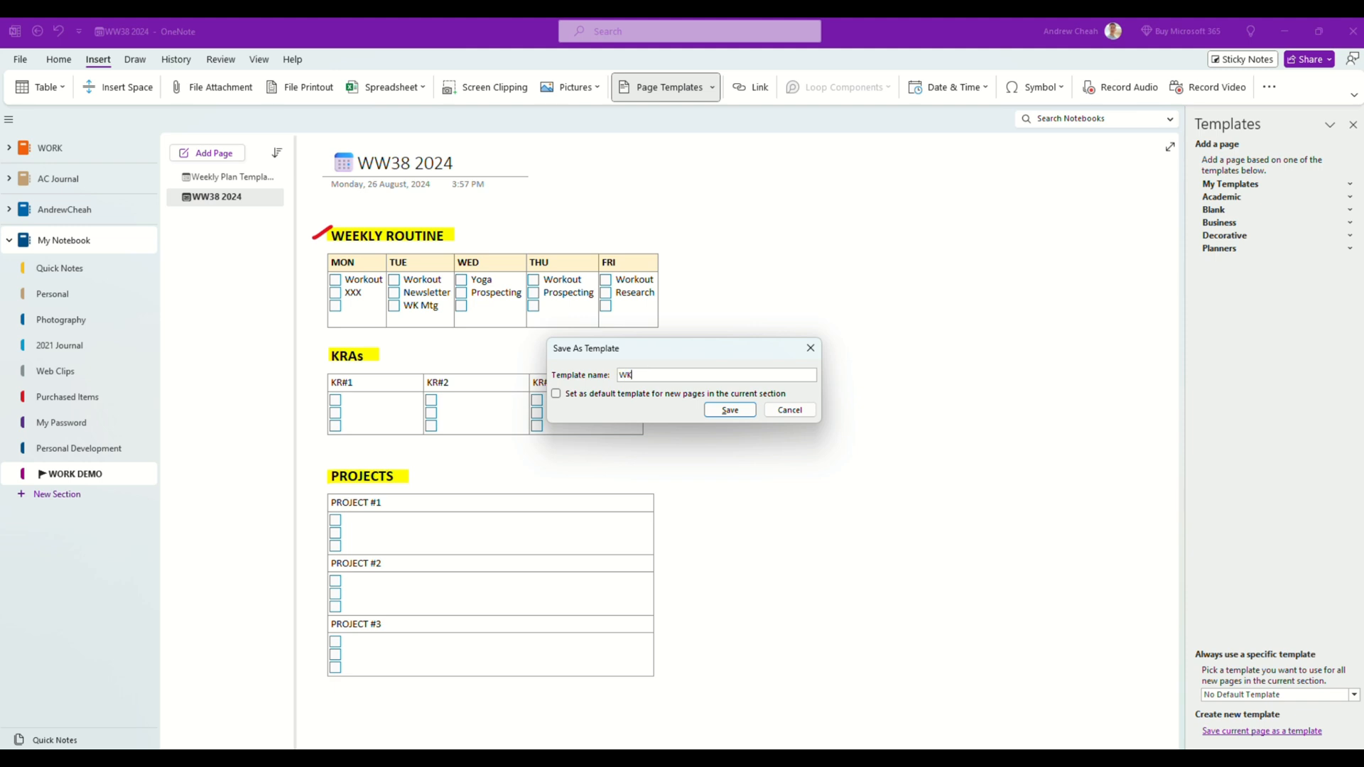
{"action": "type", "text": "PLAN"}
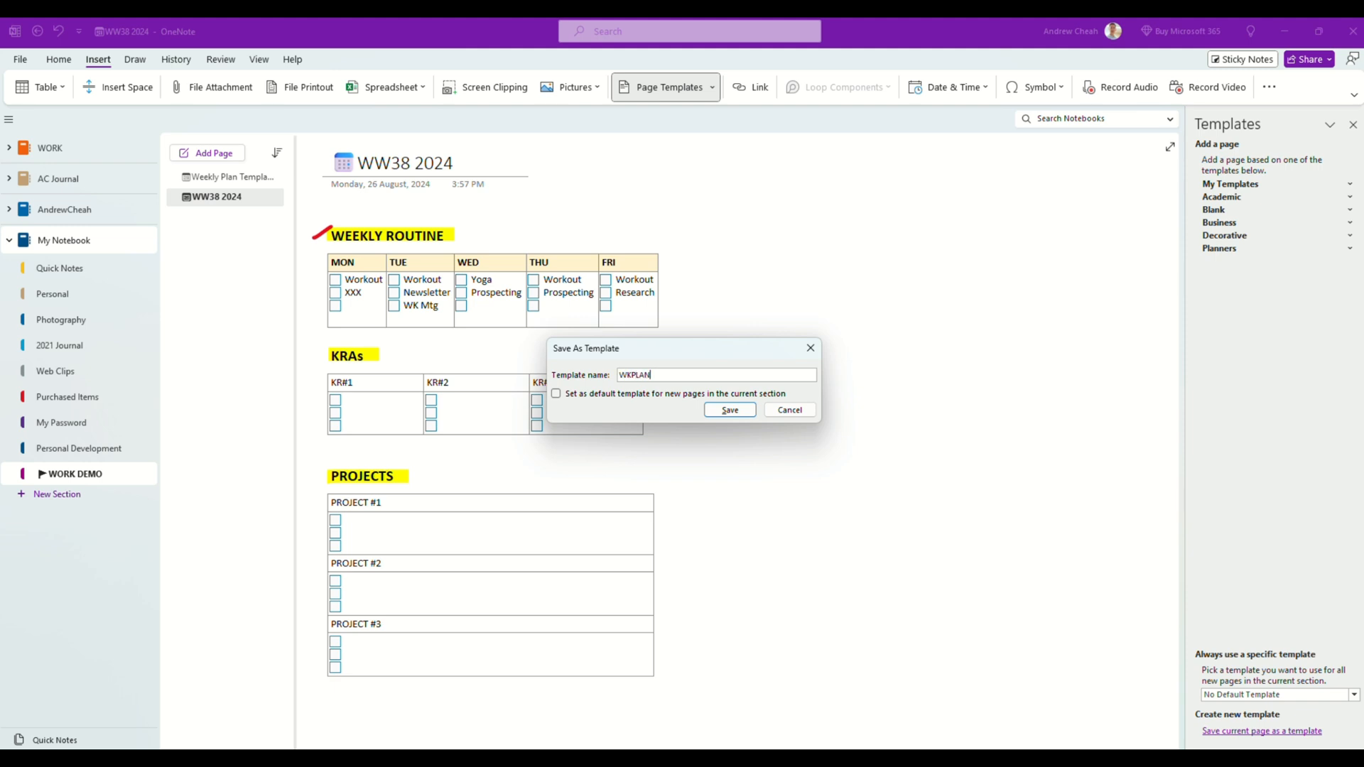
{"action": "left_click", "coordinate": [729, 410]}
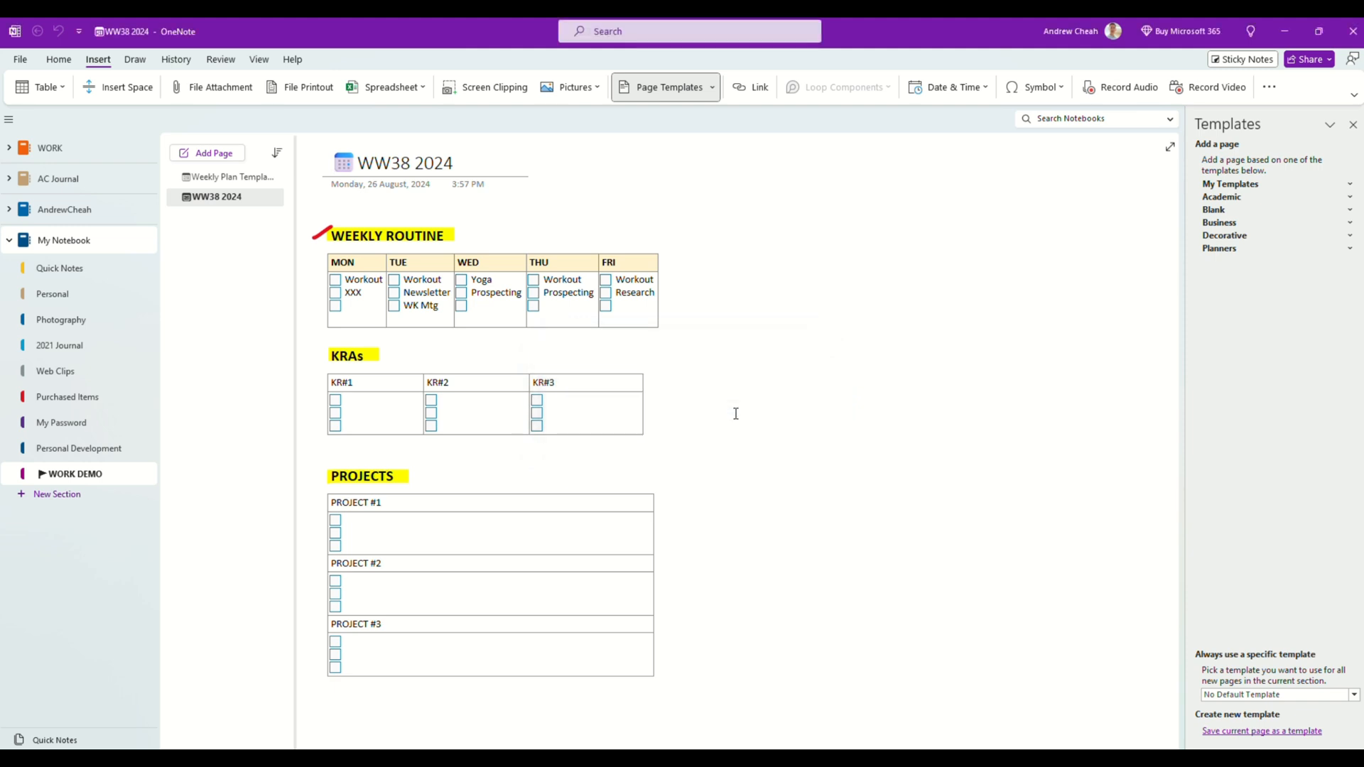
{"action": "mouse_move", "coordinate": [1329, 196]}
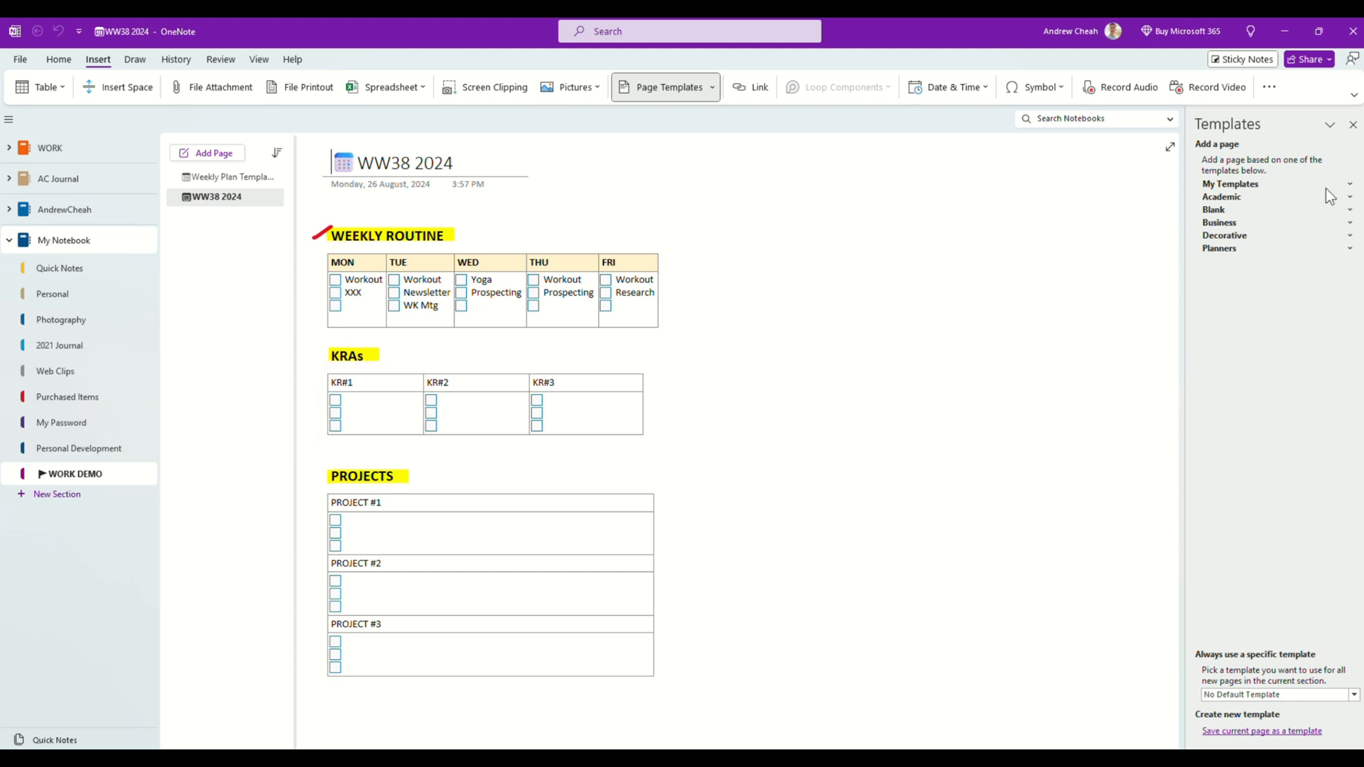
{"action": "left_click", "coordinate": [1229, 184]}
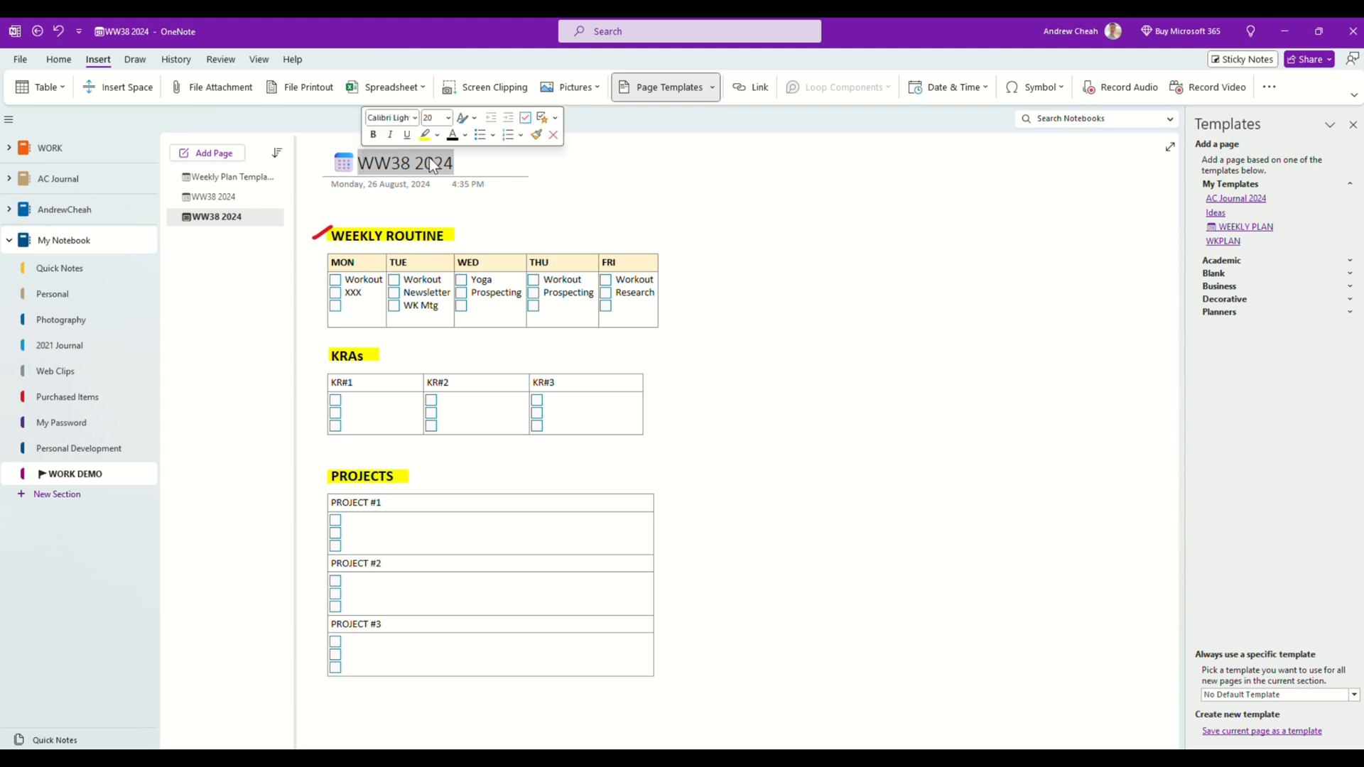
Collapse the My Templates group listing WKPLAN and WEEKLY PLAN.
{"action": "left_click", "coordinate": [553, 200]}
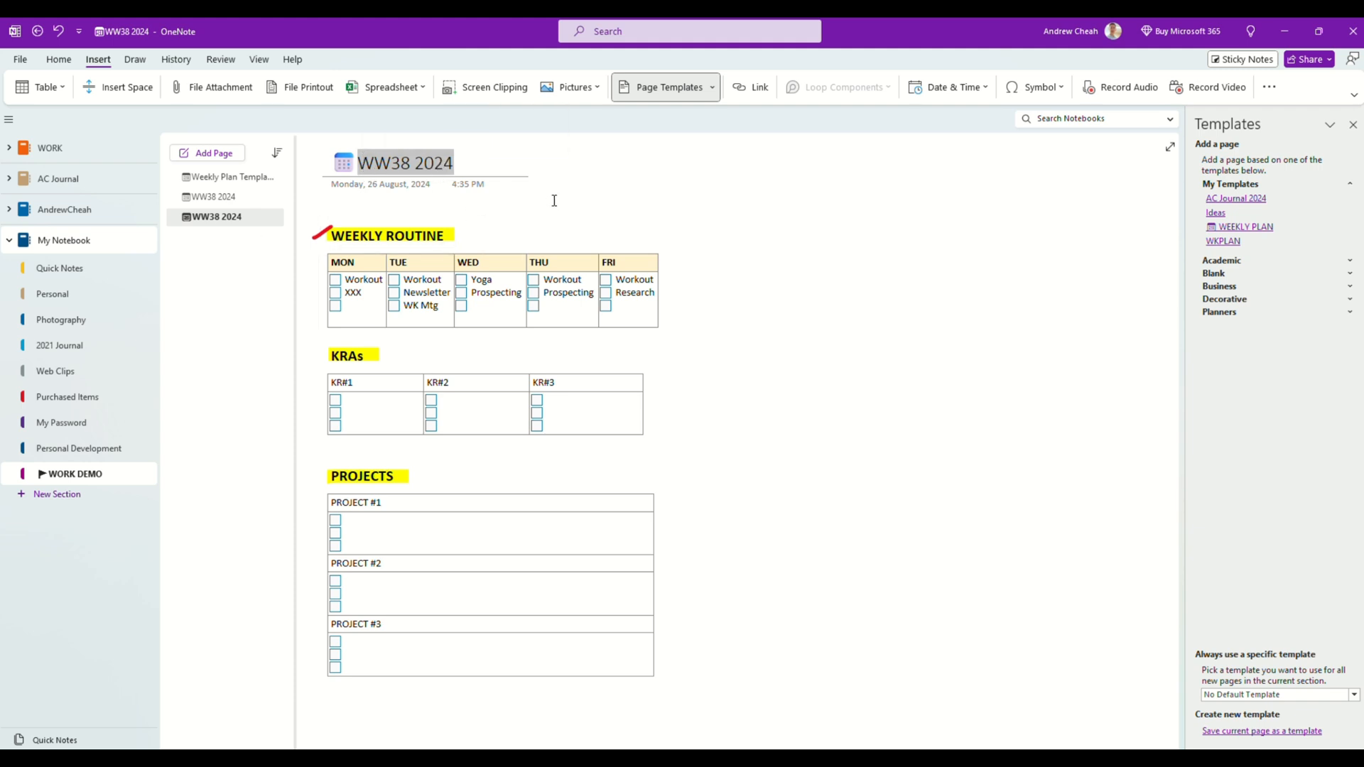
{"action": "mouse_move", "coordinate": [1246, 249]}
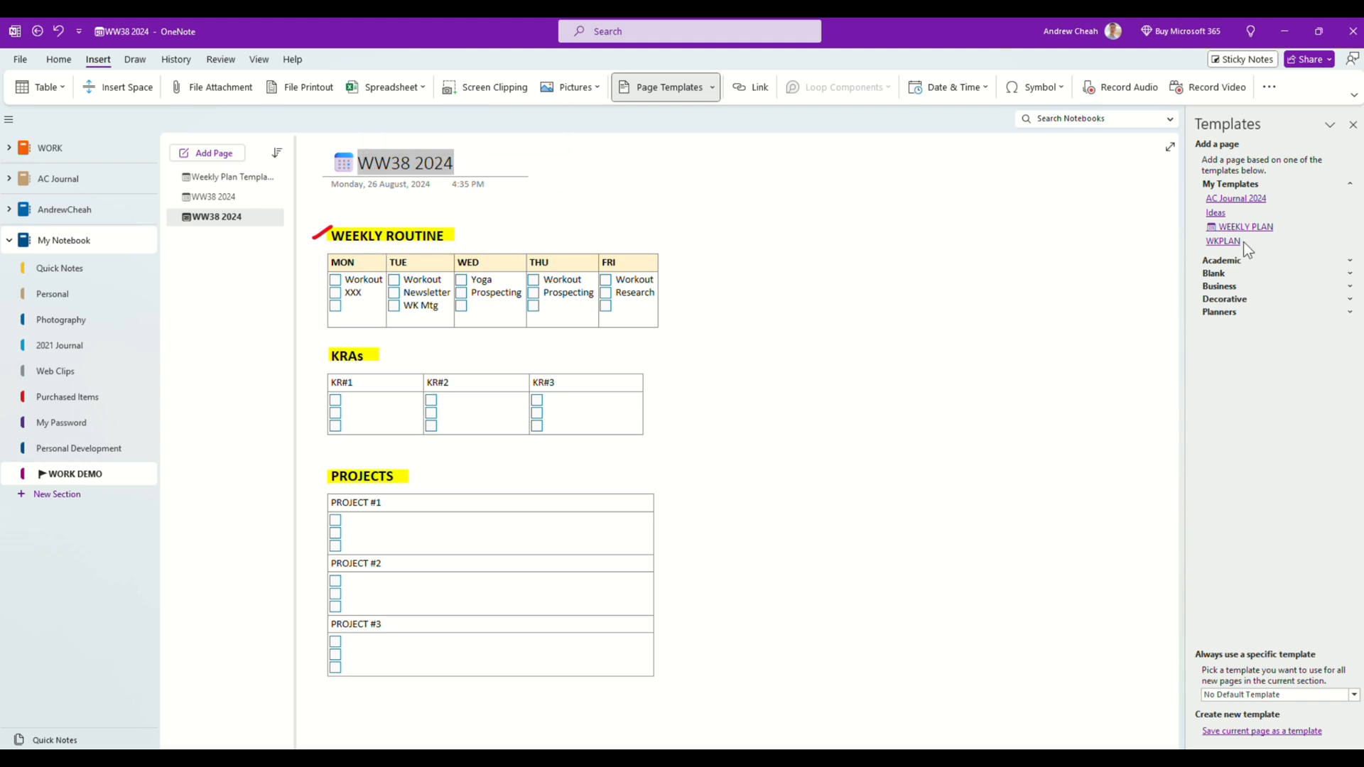
{"action": "mouse_move", "coordinate": [1232, 251]}
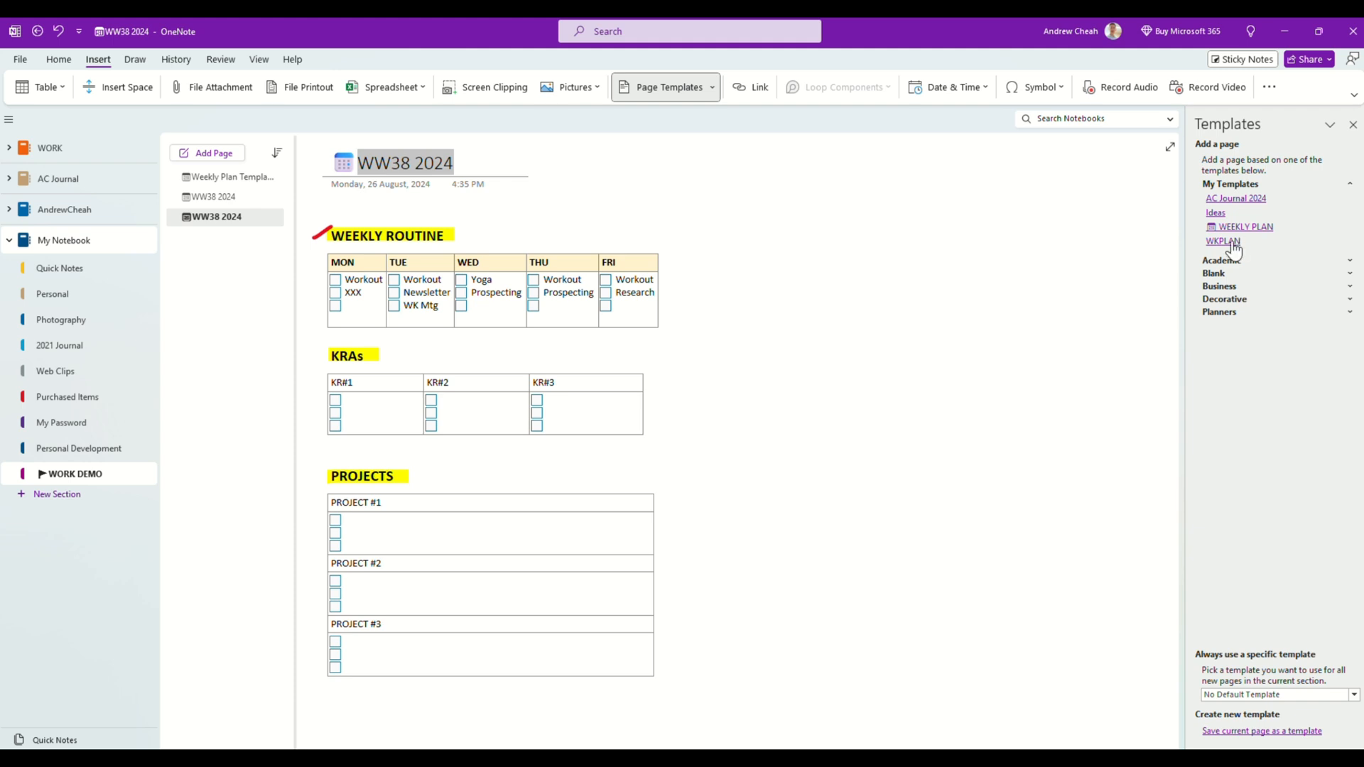
{"action": "mouse_move", "coordinate": [1233, 249]}
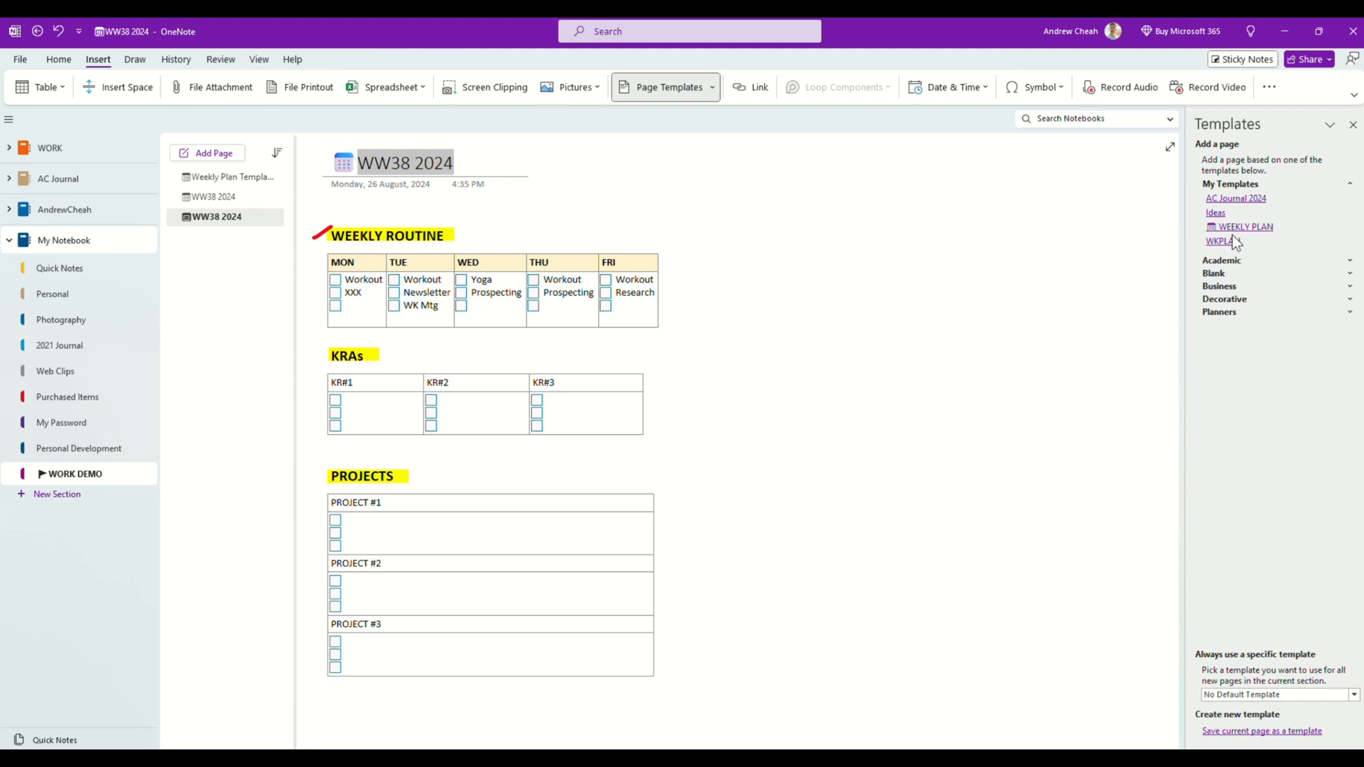
{"action": "mouse_move", "coordinate": [1231, 246]}
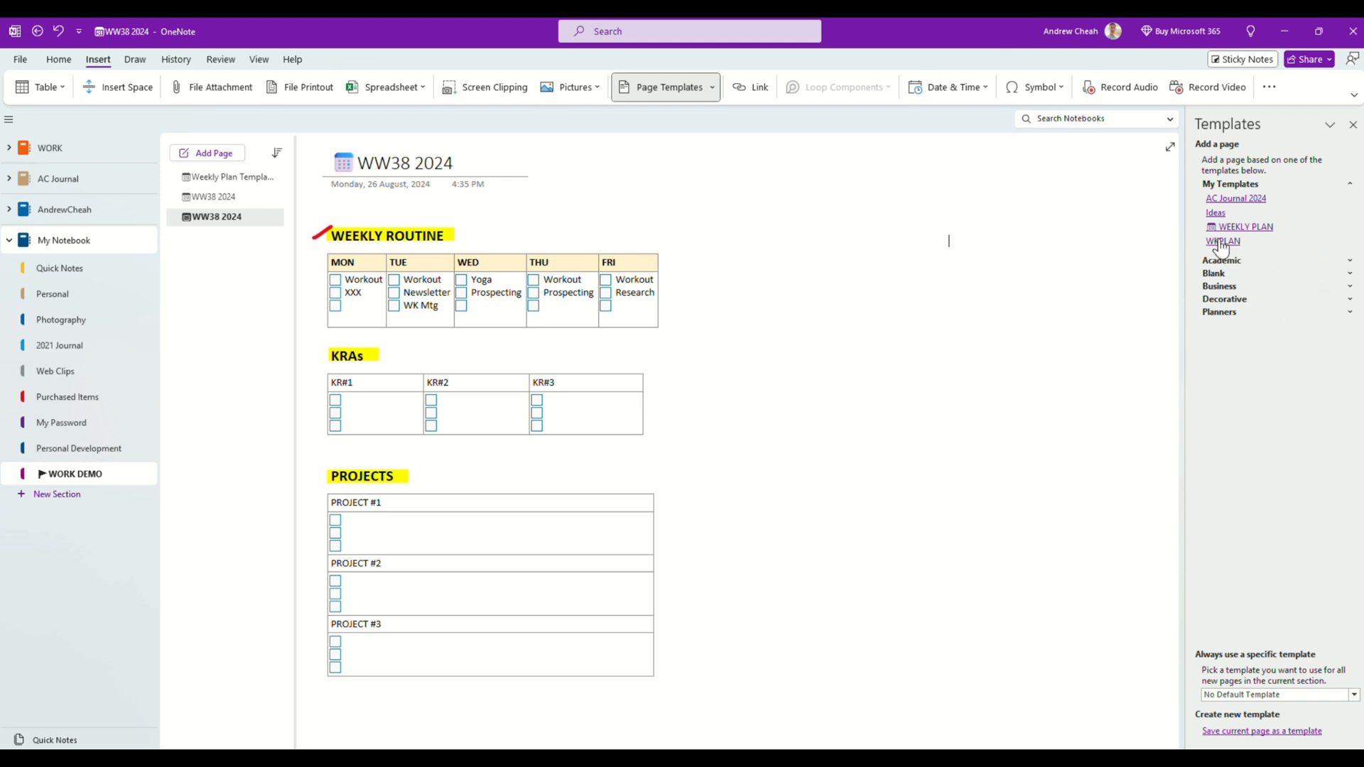
{"action": "mouse_move", "coordinate": [1256, 274]}
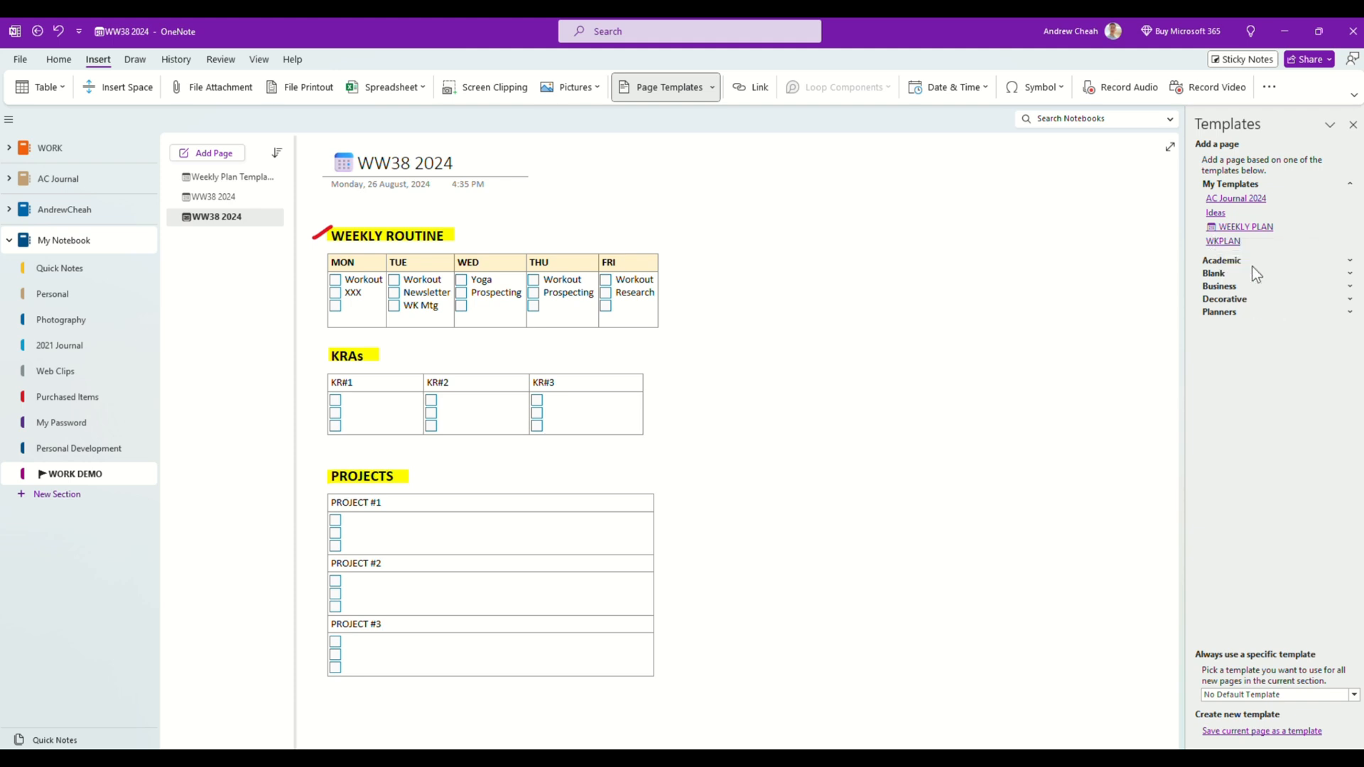
{"action": "left_click", "coordinate": [1349, 183]}
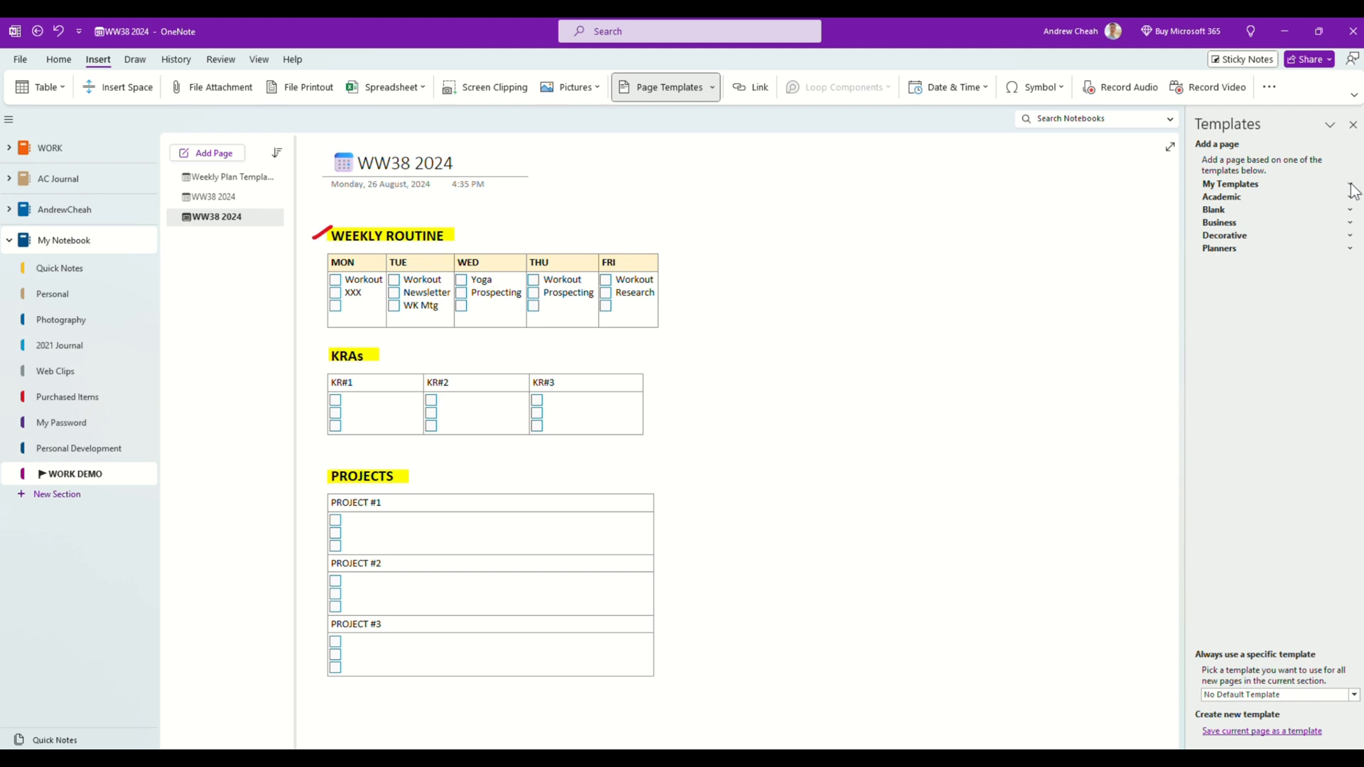
Retitle the page WKPLAN and save it again as a template named WKPLAN.
{"action": "left_click", "coordinate": [949, 241]}
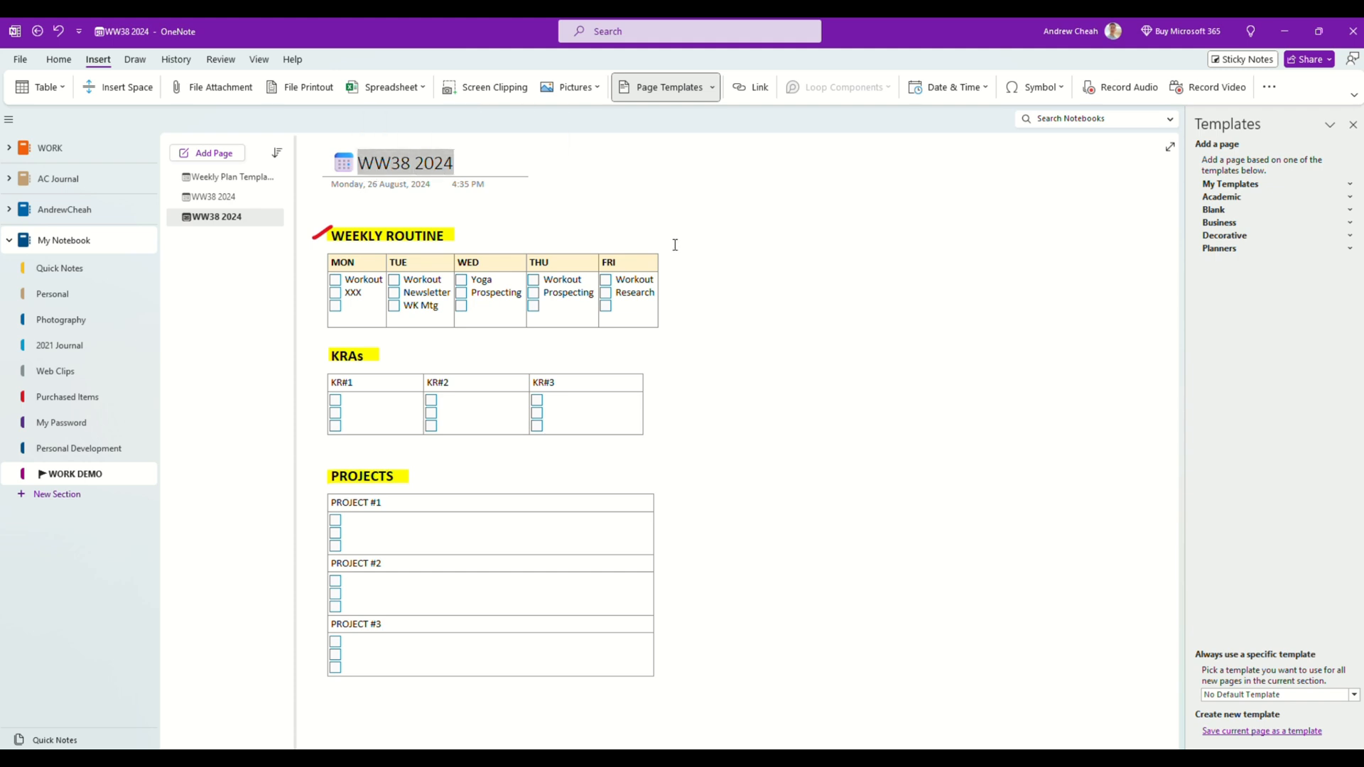
{"action": "type", "text": "WKPLAN"}
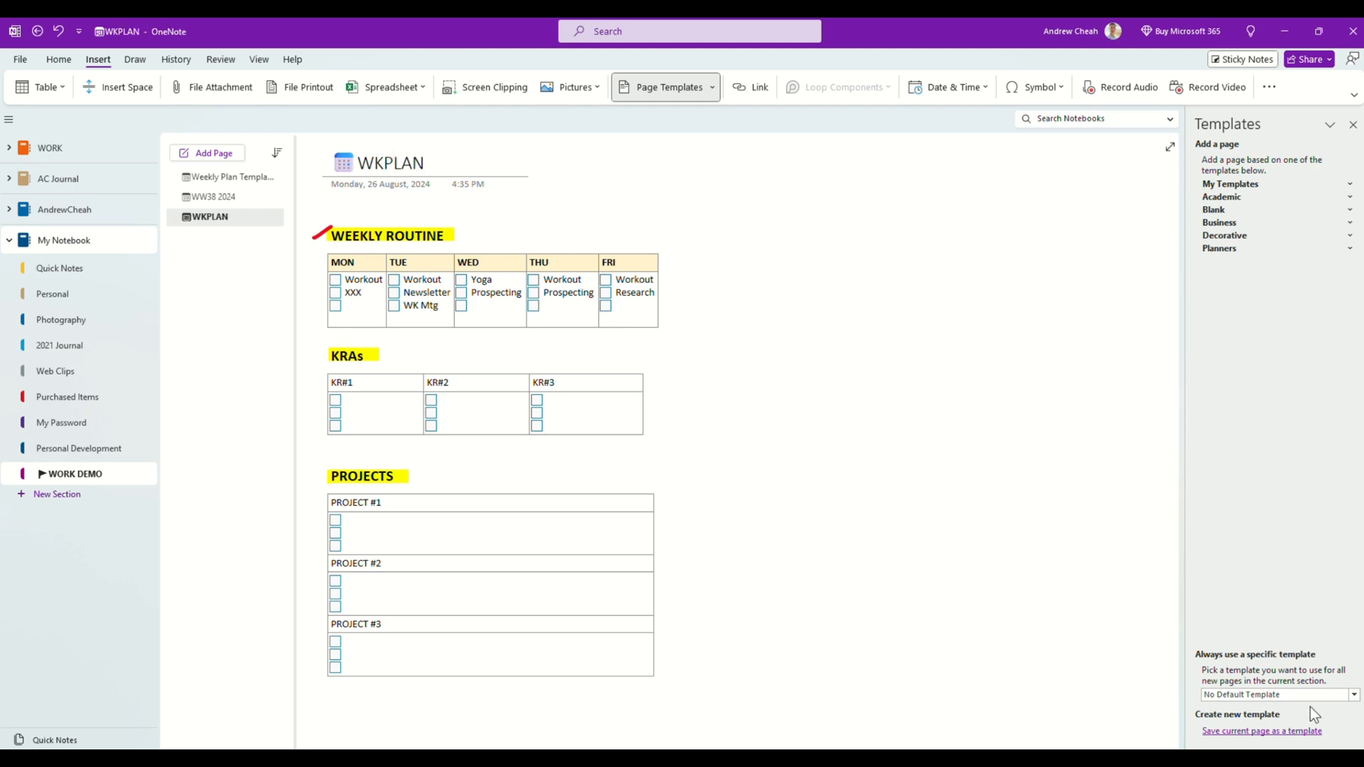
{"action": "left_click", "coordinate": [1260, 732]}
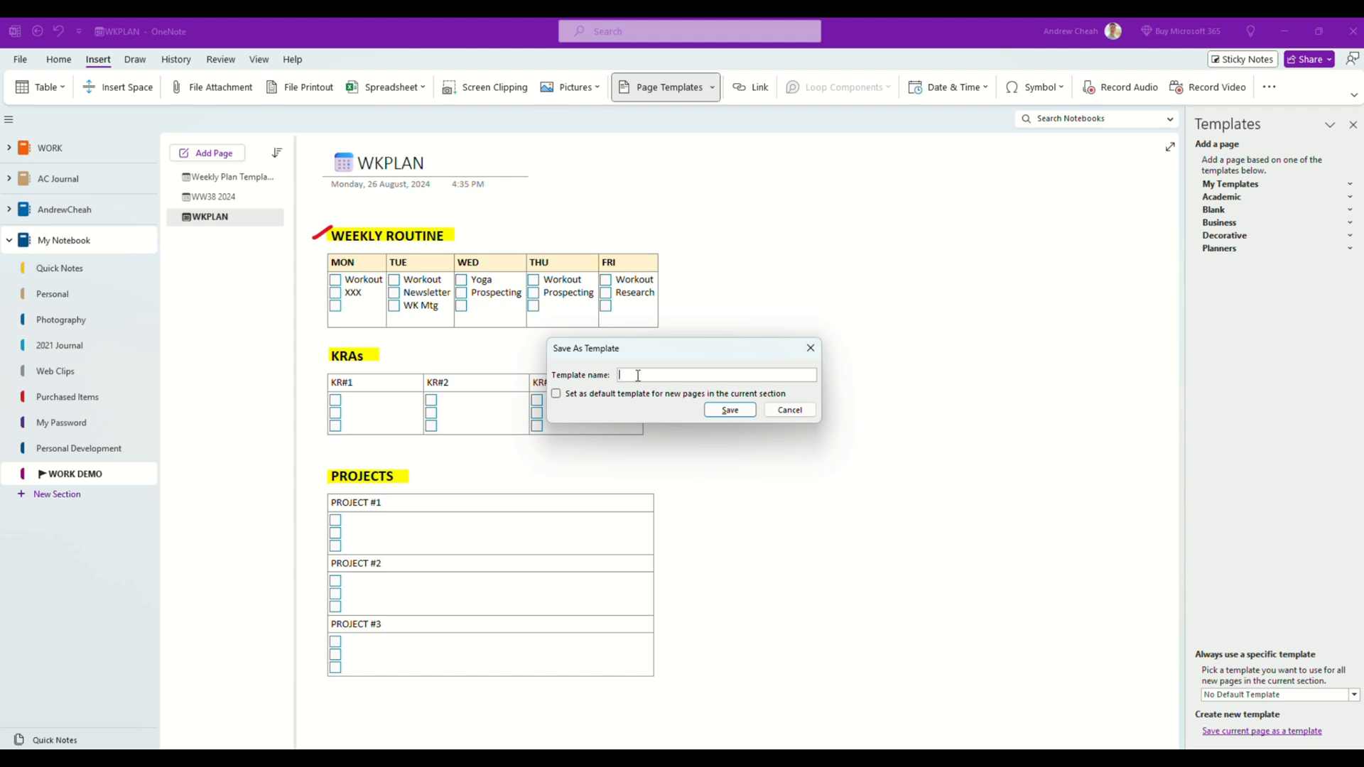
{"action": "type", "text": "WKPLAN"}
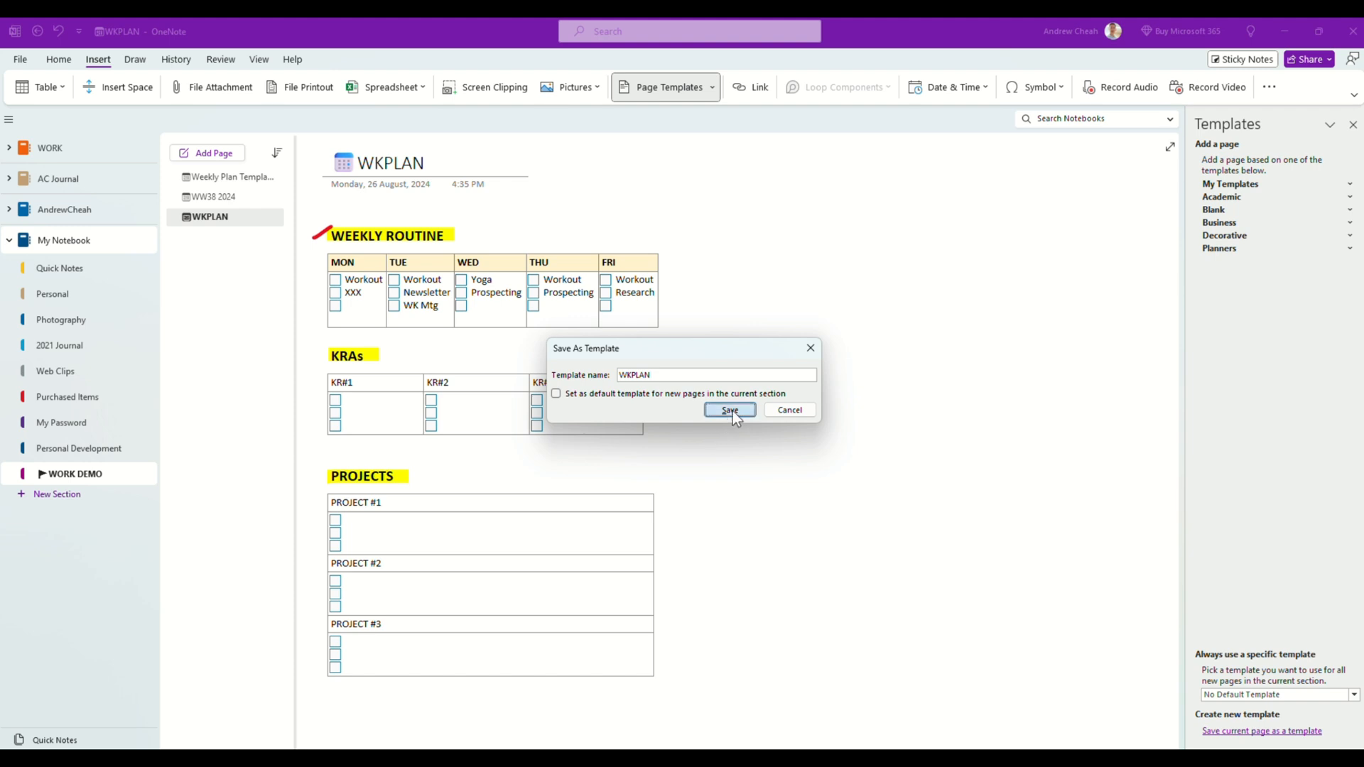
{"action": "left_click", "coordinate": [729, 410]}
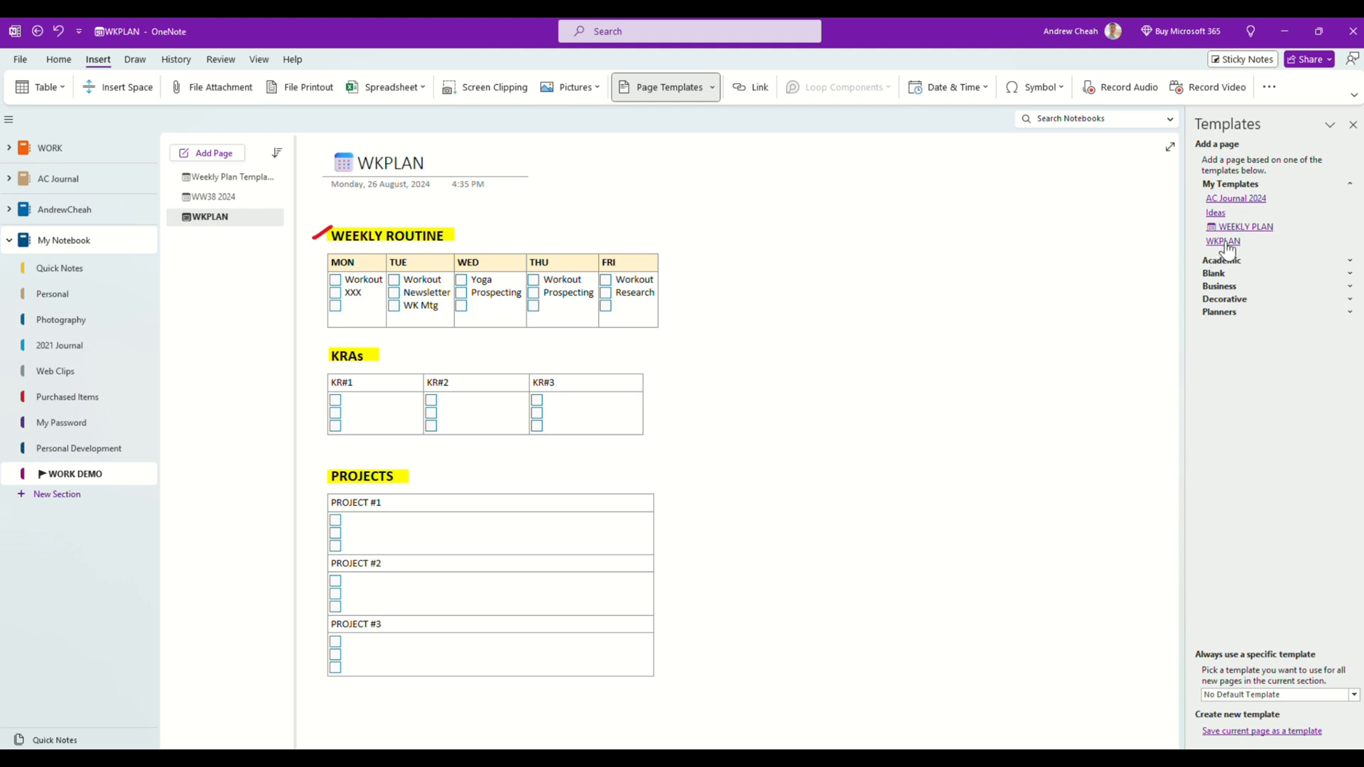
Add a new page from the WKPLAN template and return to the page list.
{"action": "left_click", "coordinate": [1222, 241]}
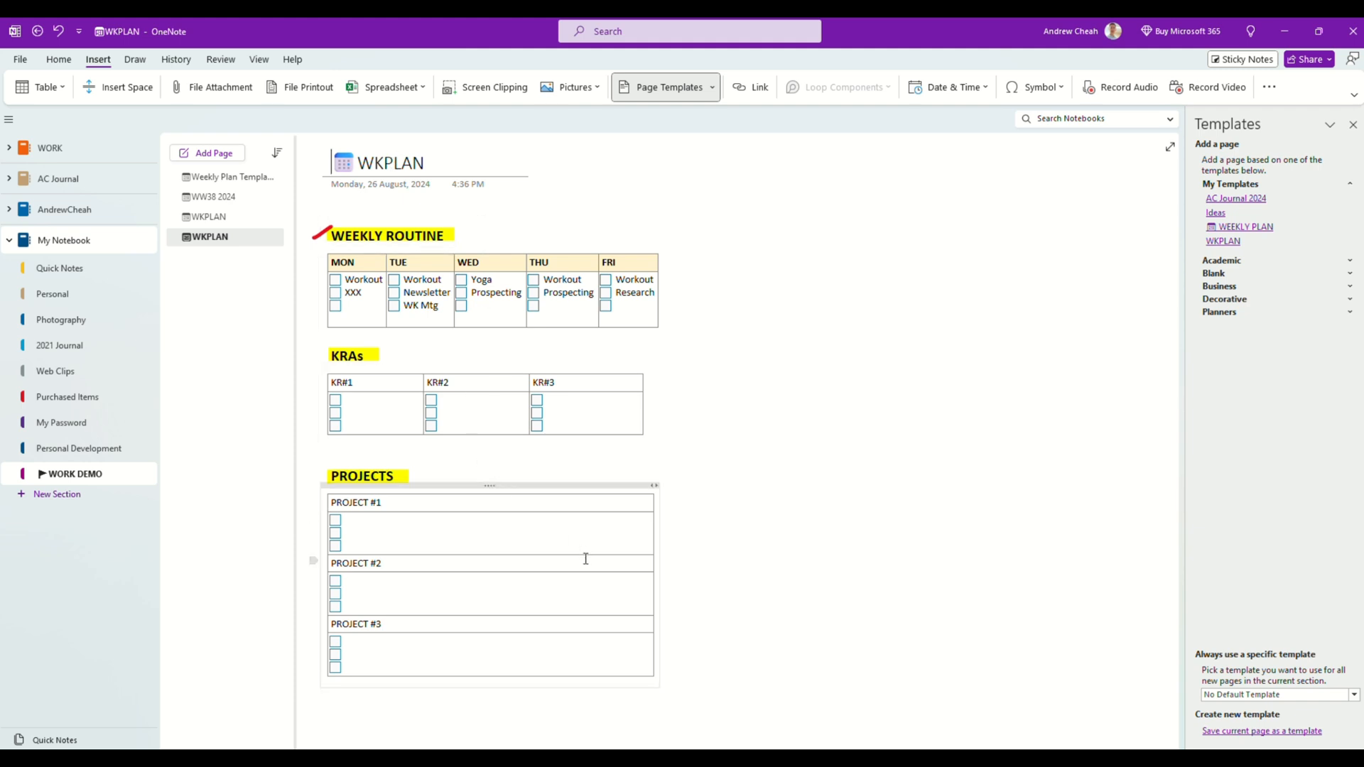
{"action": "mouse_move", "coordinate": [695, 242]}
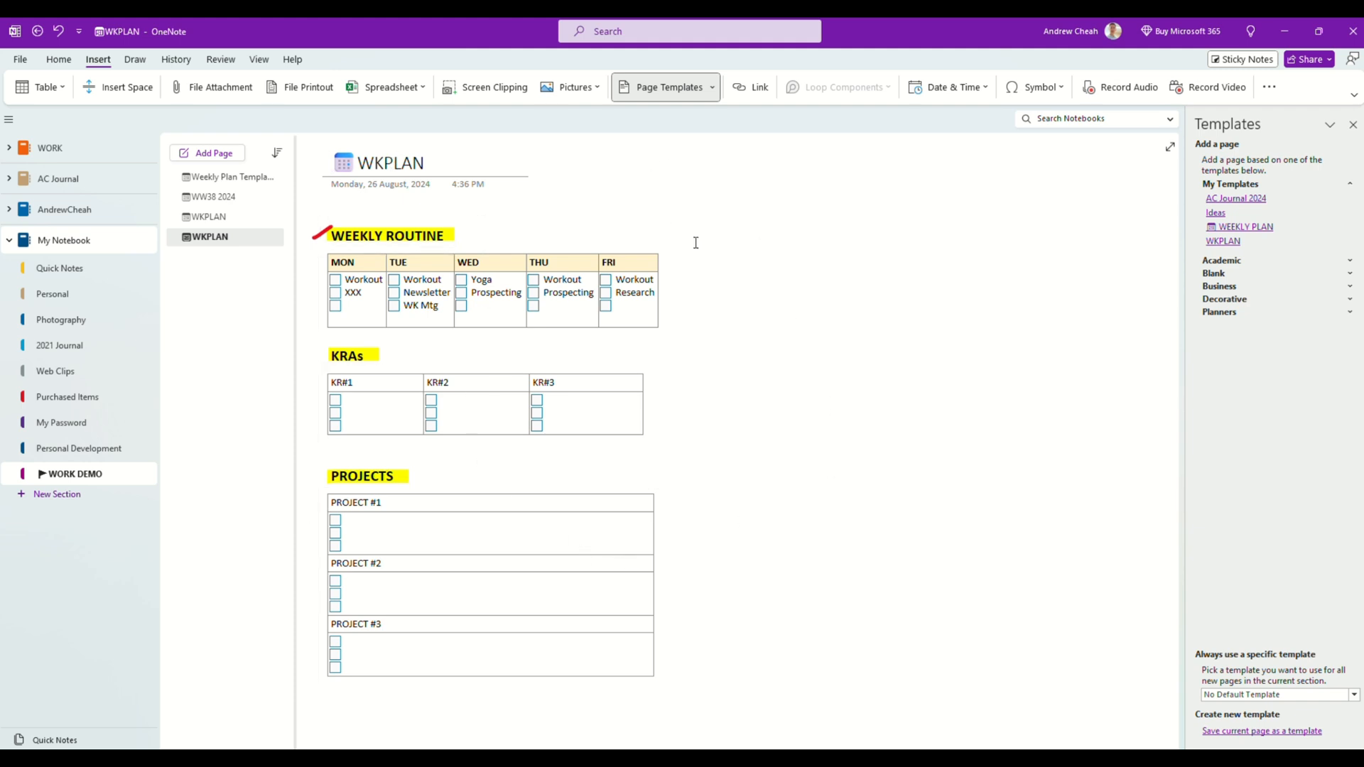
{"action": "mouse_move", "coordinate": [736, 519]}
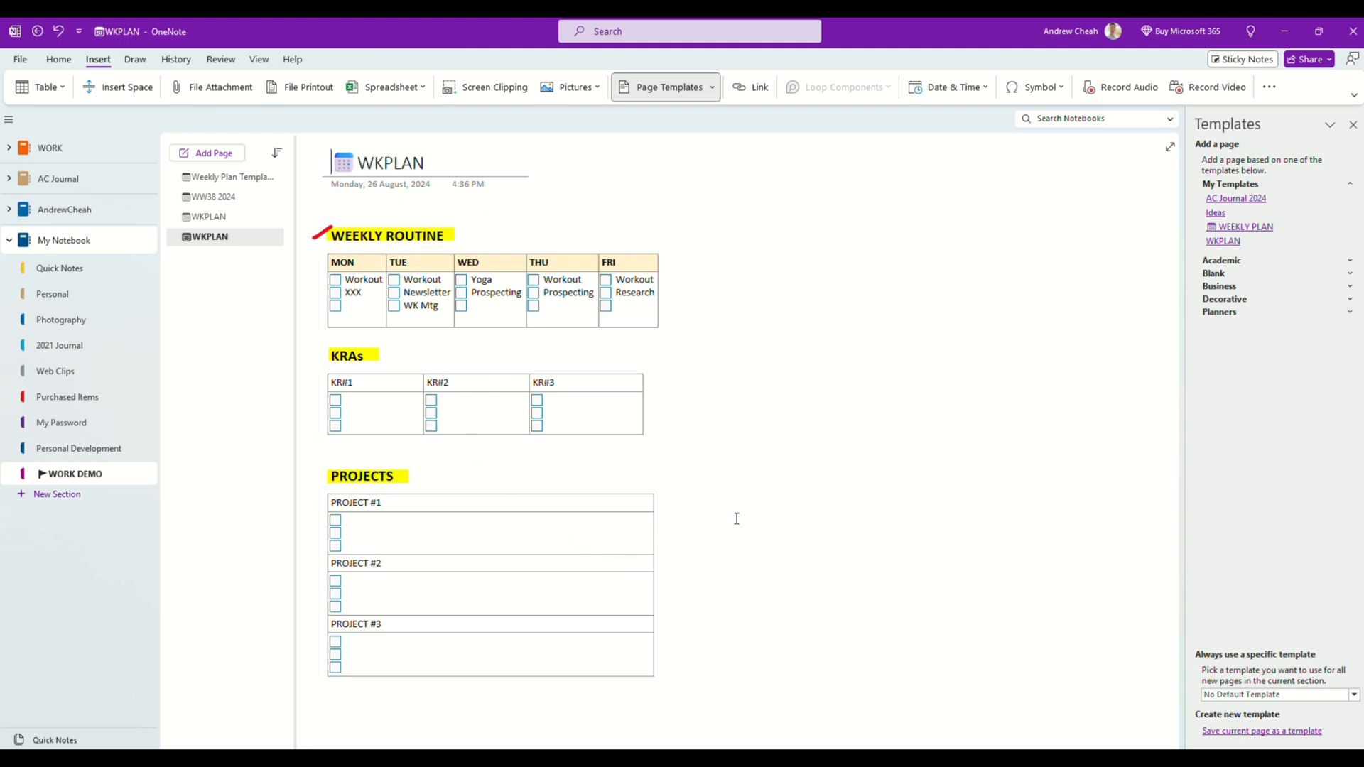
{"action": "left_click", "coordinate": [214, 197]}
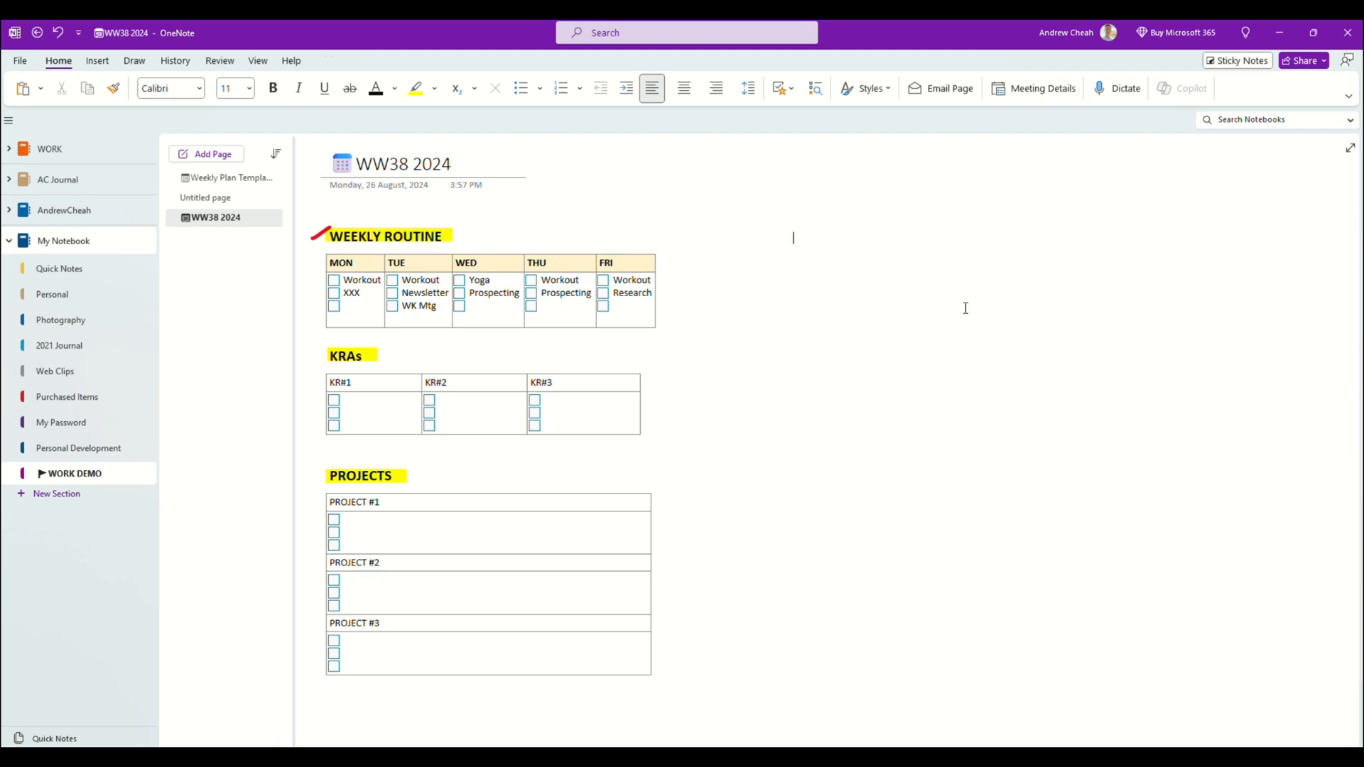
{"action": "mouse_move", "coordinate": [868, 273]}
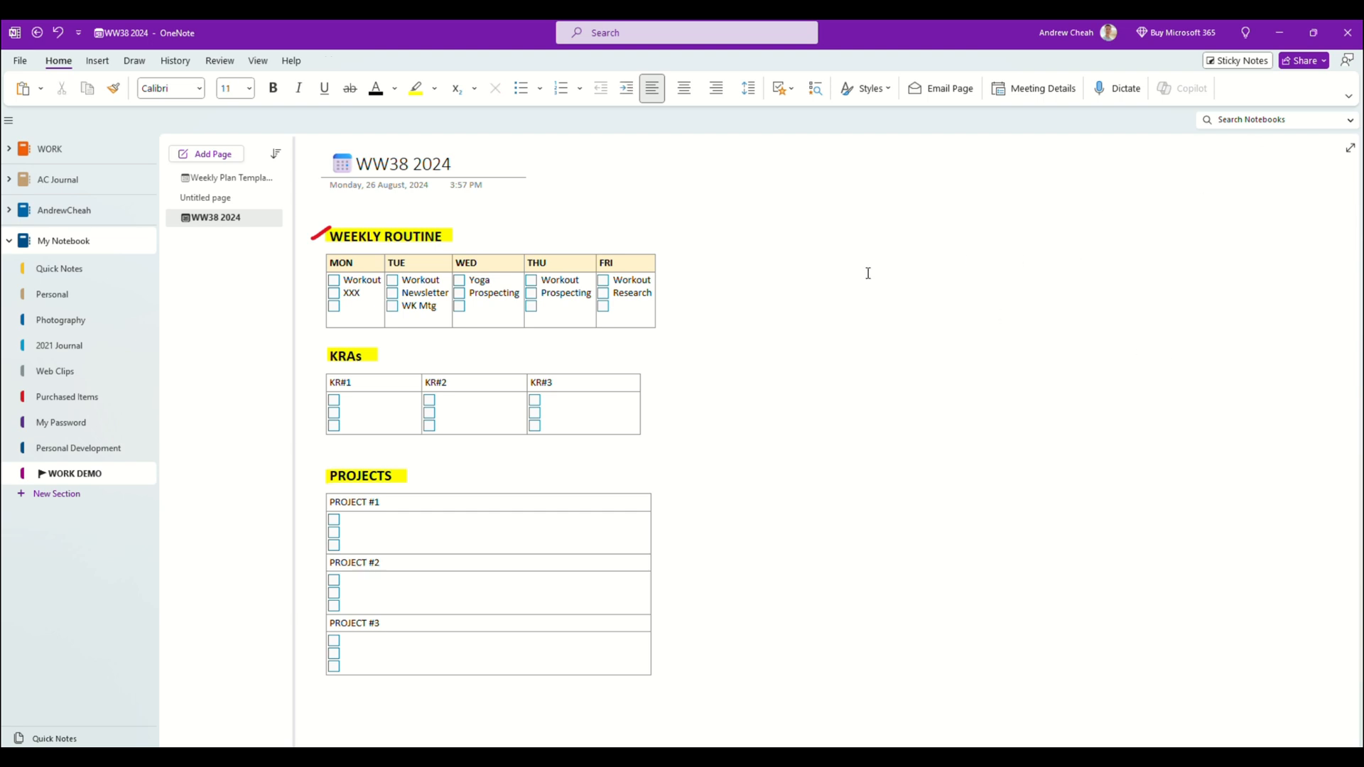
{"action": "mouse_move", "coordinate": [904, 281]}
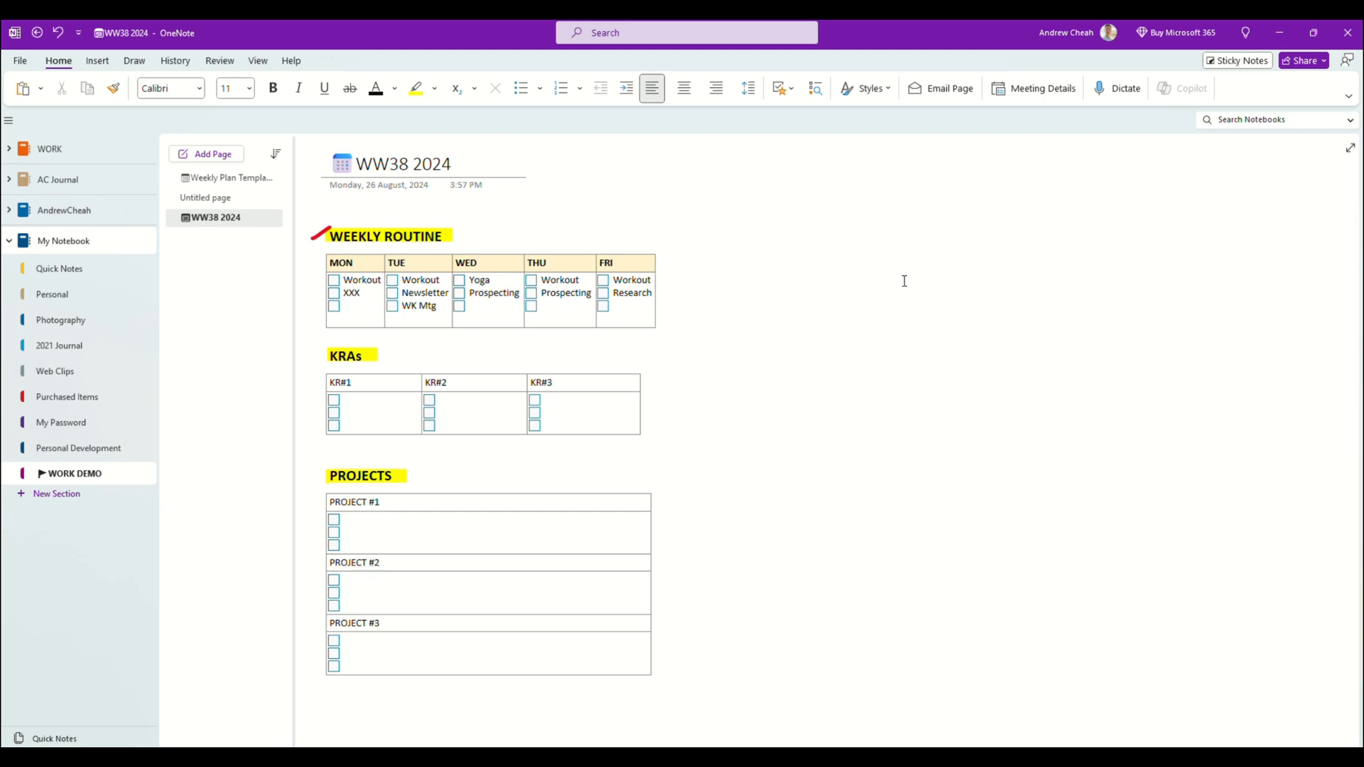
Reopen the original WW38 2024 weekly plan page with its tables intact.
{"action": "left_click", "coordinate": [791, 238]}
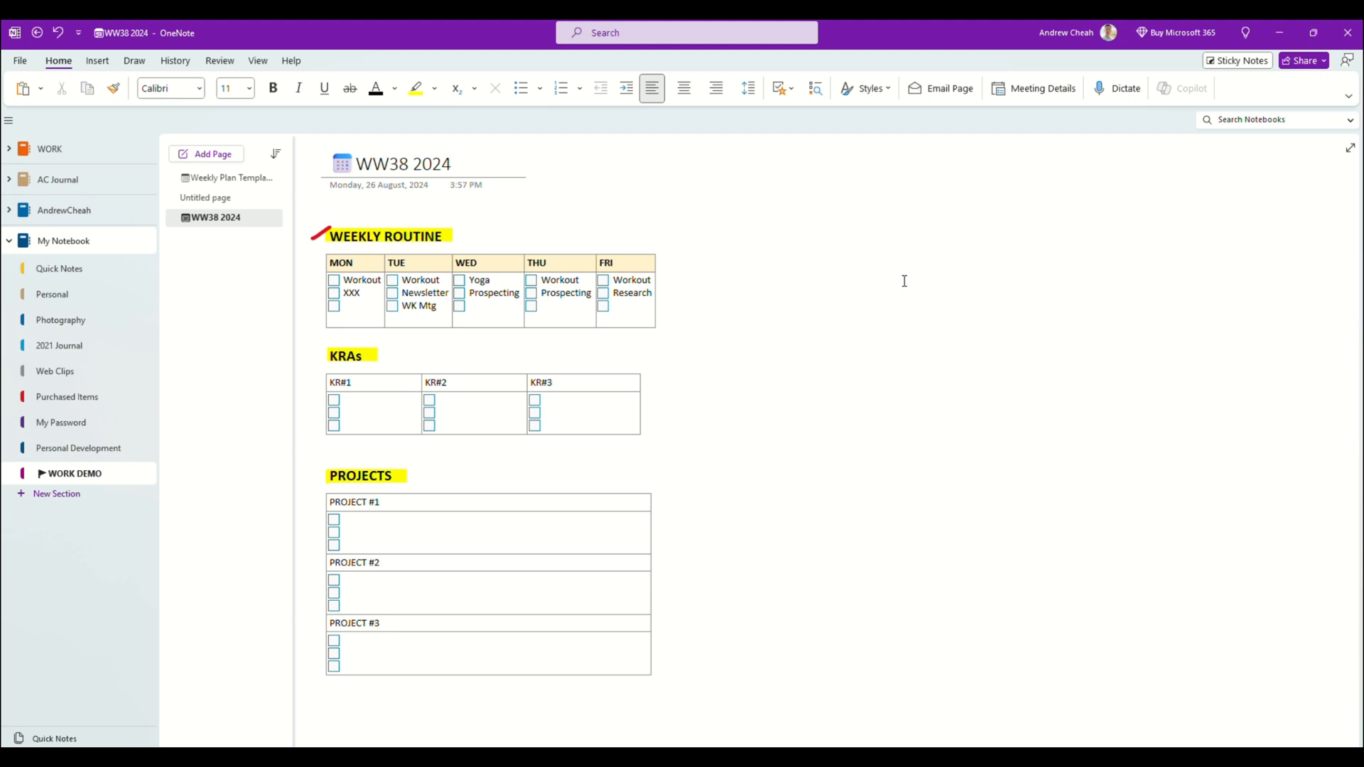
{"action": "left_click", "coordinate": [791, 237]}
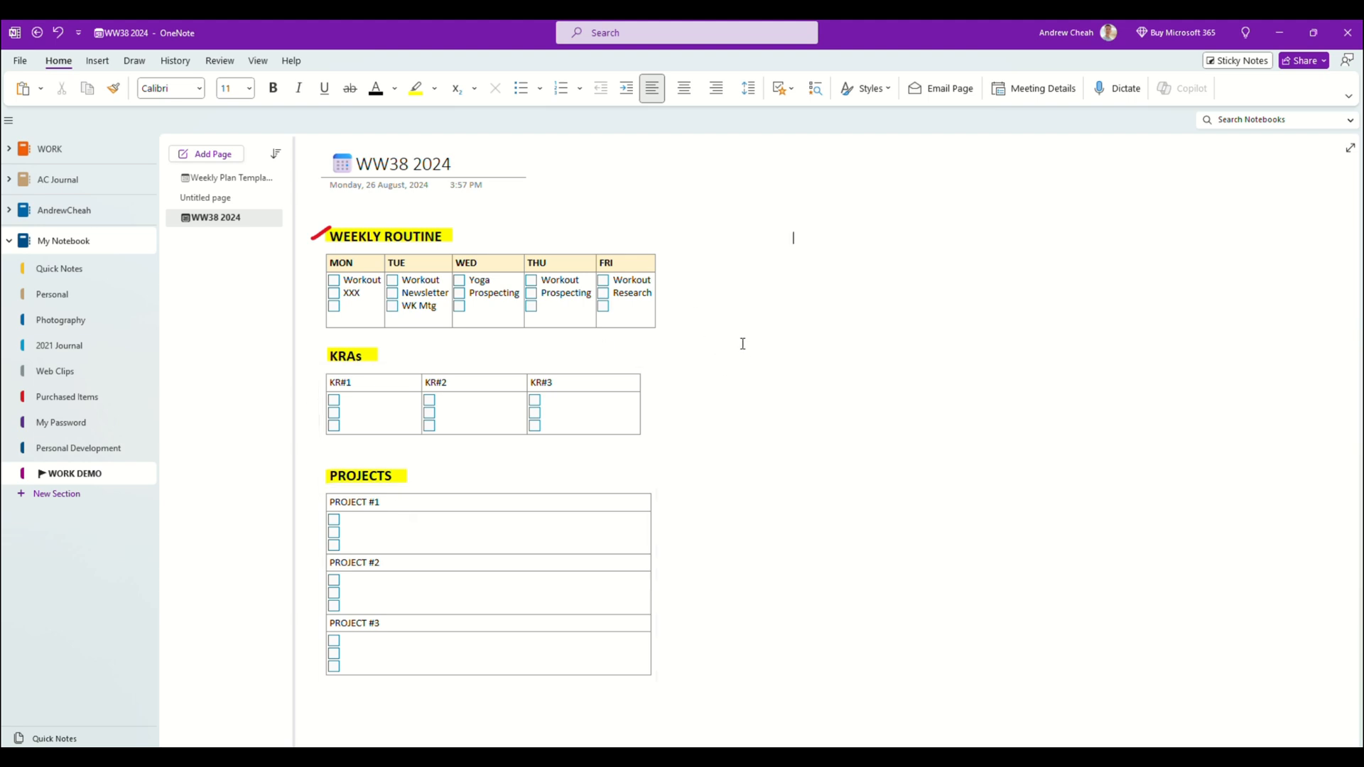
{"action": "mouse_move", "coordinate": [748, 212]}
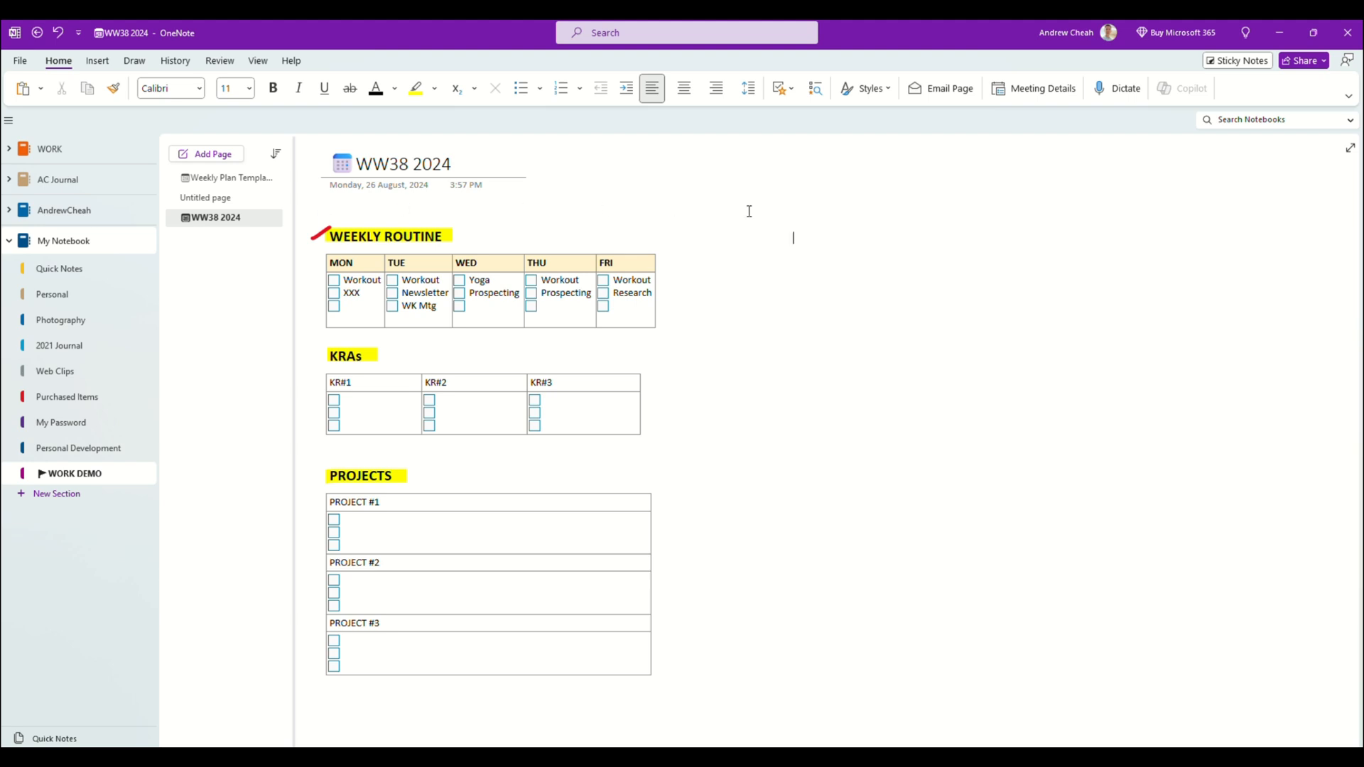
{"action": "mouse_move", "coordinate": [739, 557]}
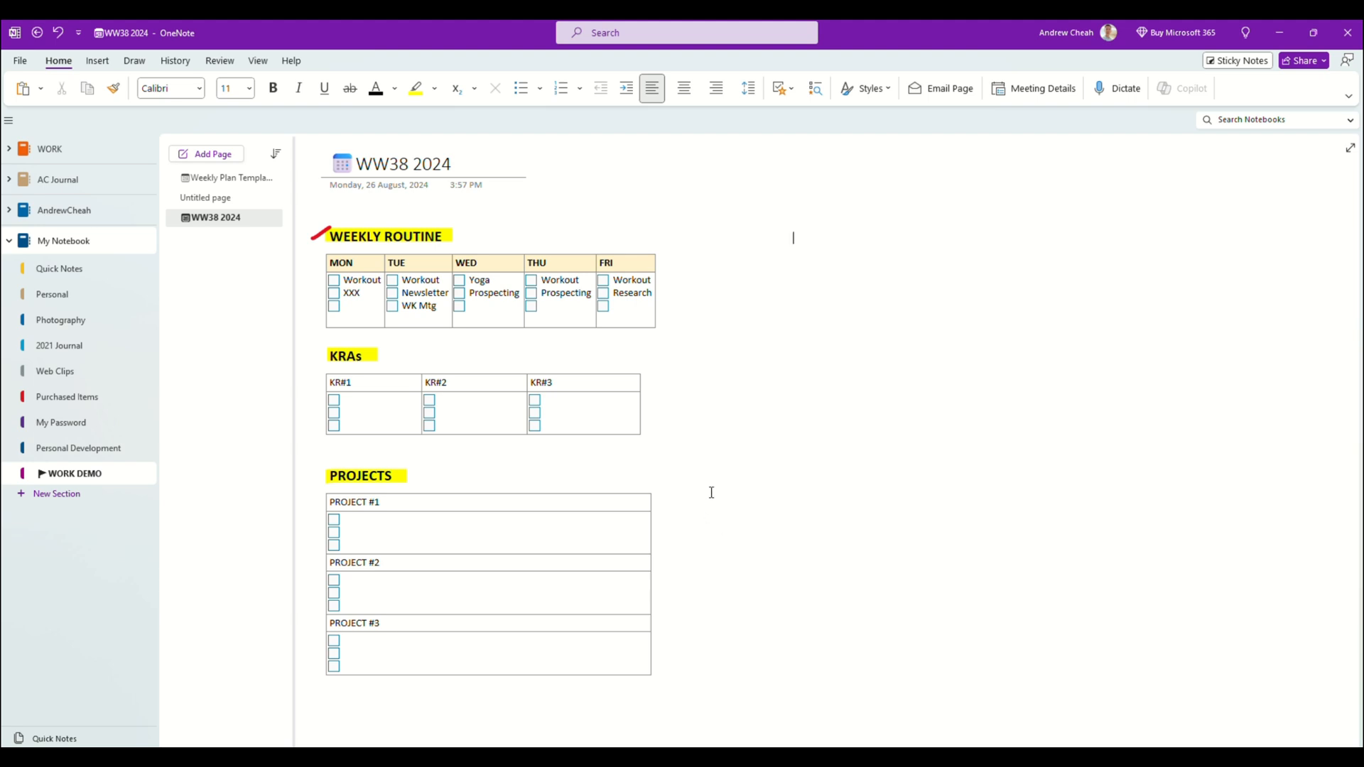
{"action": "mouse_move", "coordinate": [716, 471]}
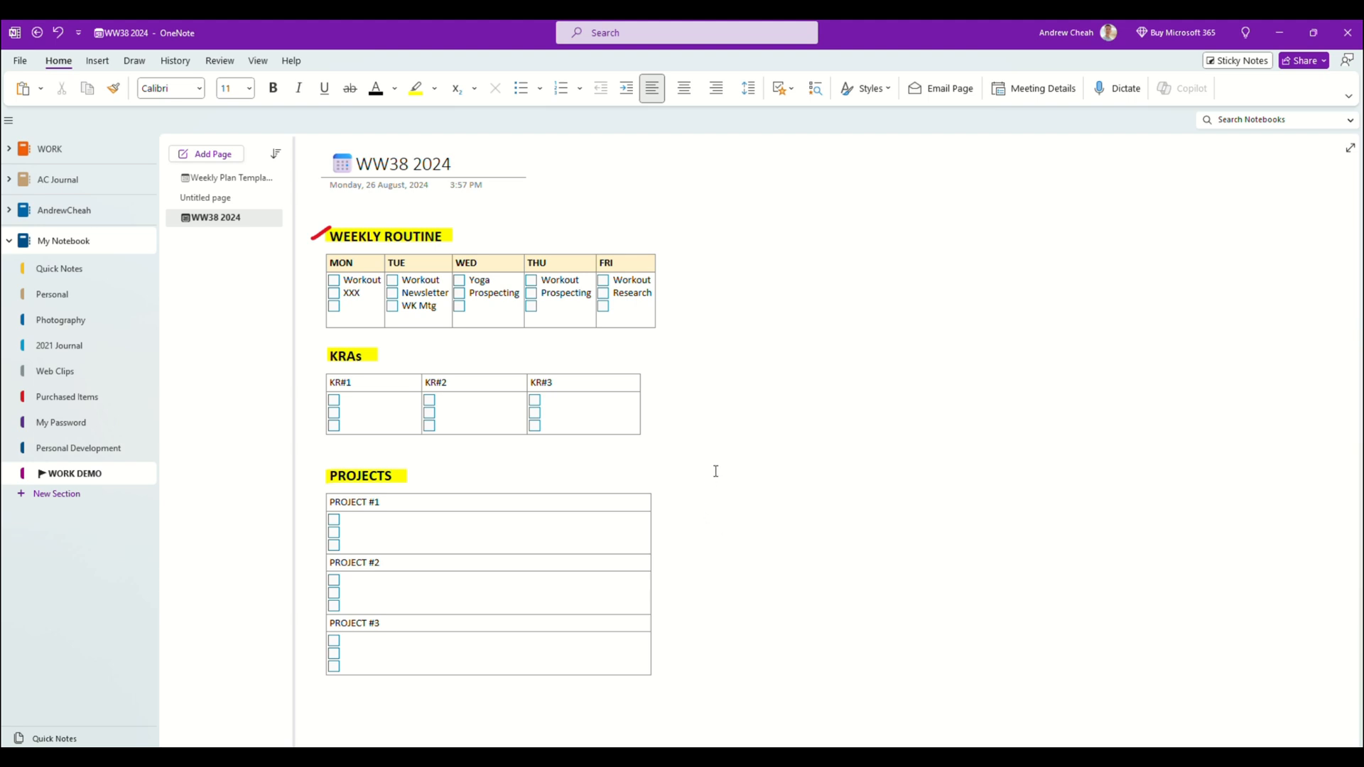